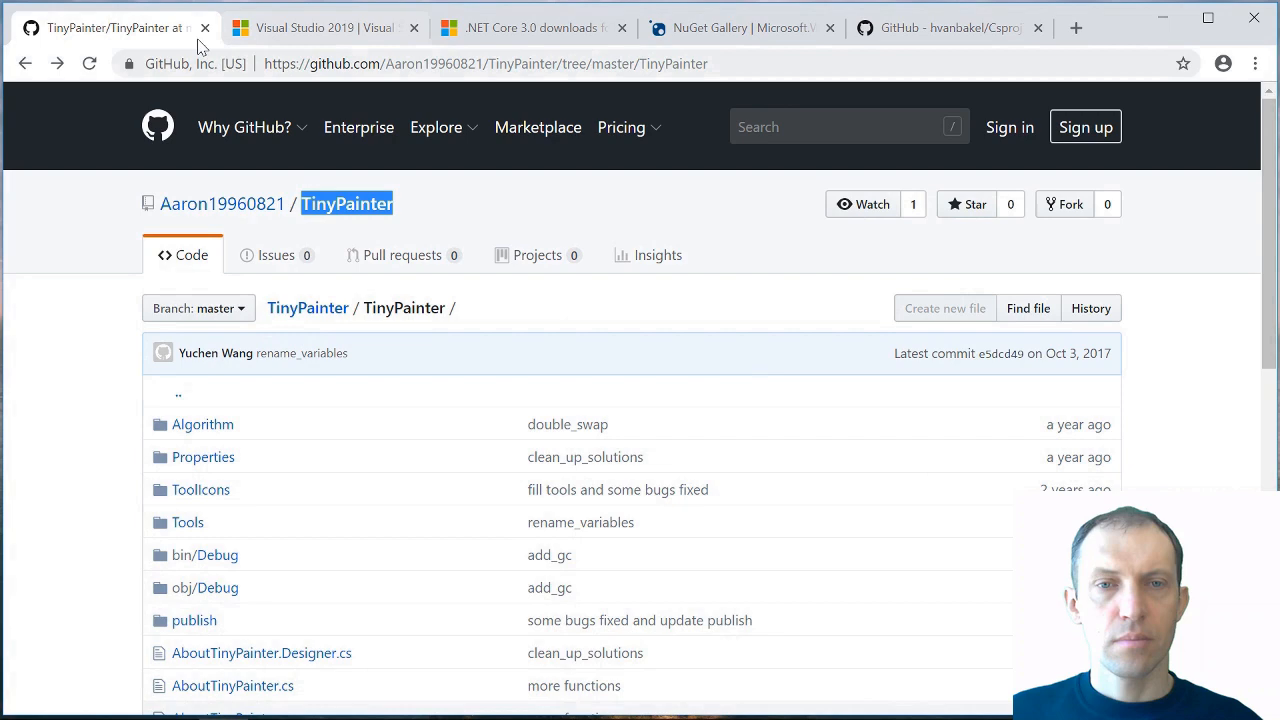
# Browse from the Visual Studio 2019 preview page to the .NET Core 3.0 SDK downloads
pyautogui.click(320, 27)
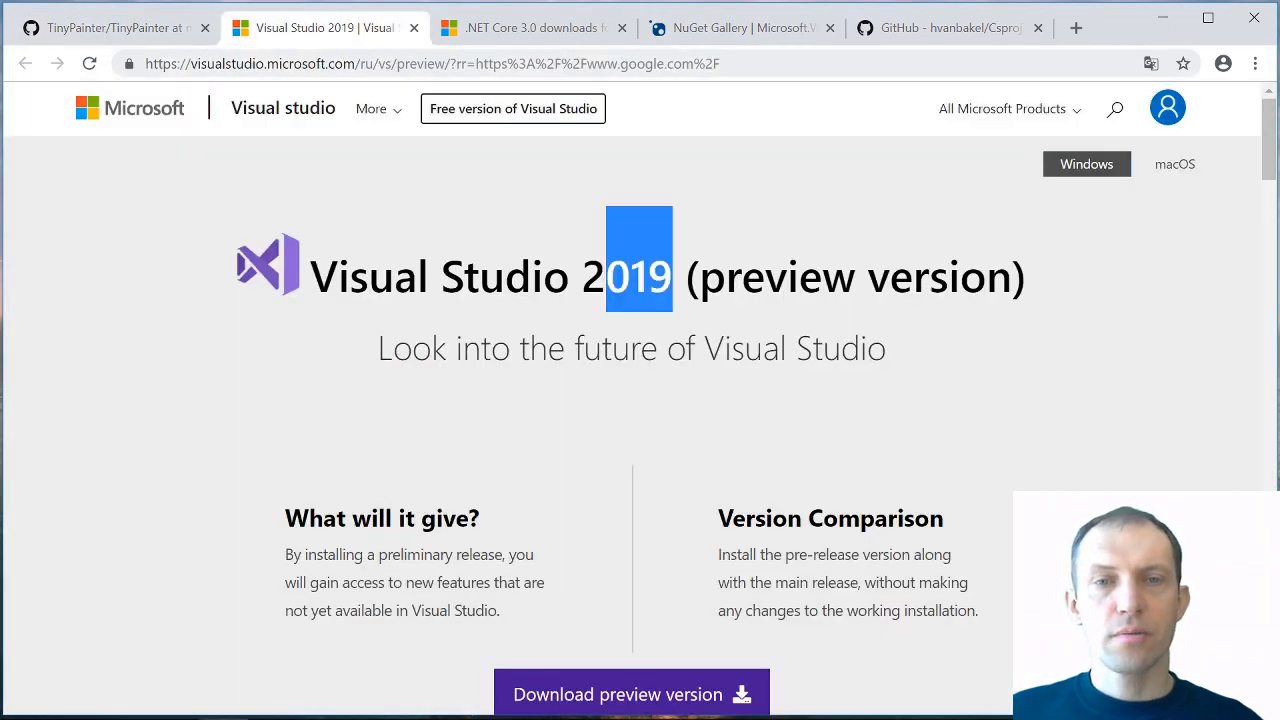
pyautogui.moveTo(635, 276); pyautogui.dragTo(310, 276)
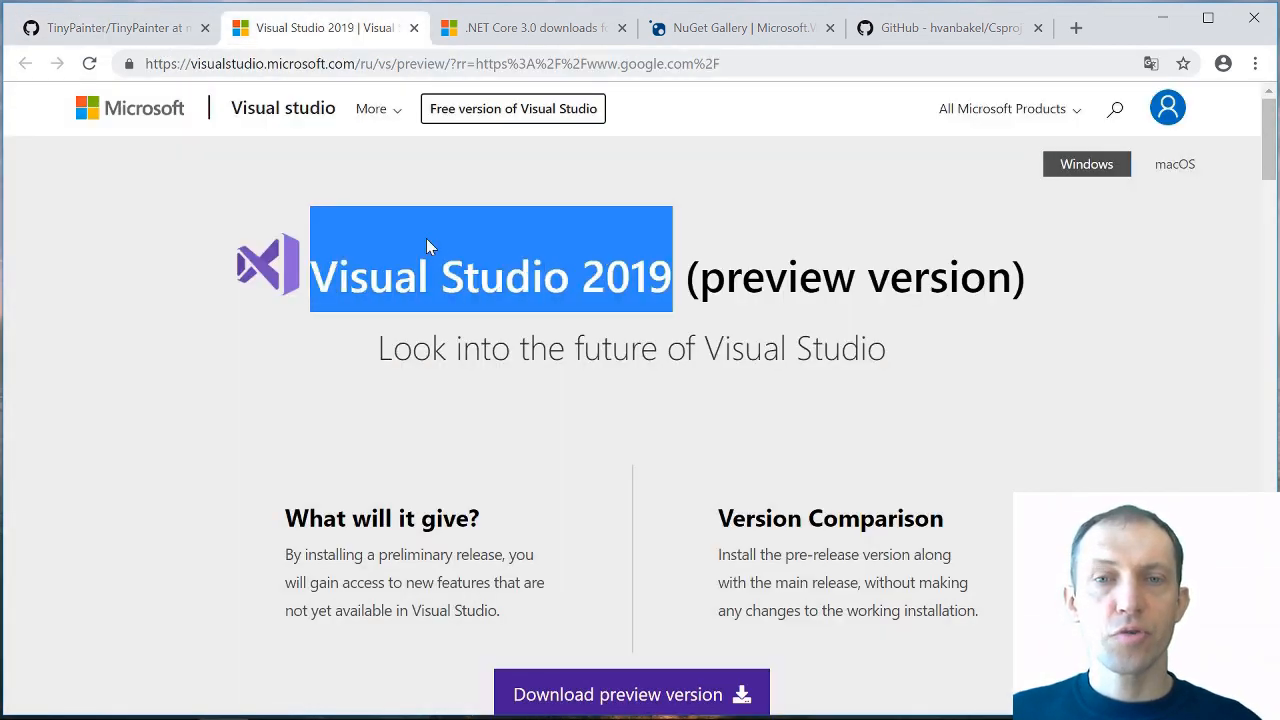
pyautogui.click(533, 27)
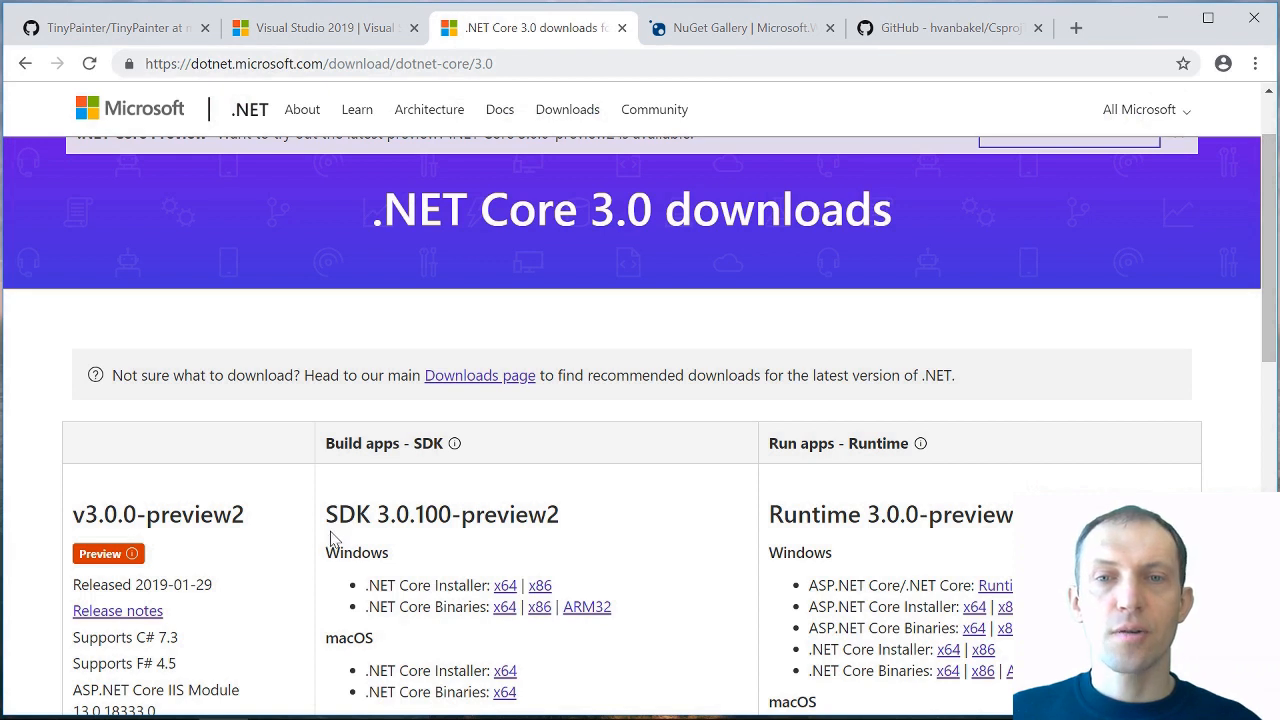
pyautogui.doubleClick(397, 585)
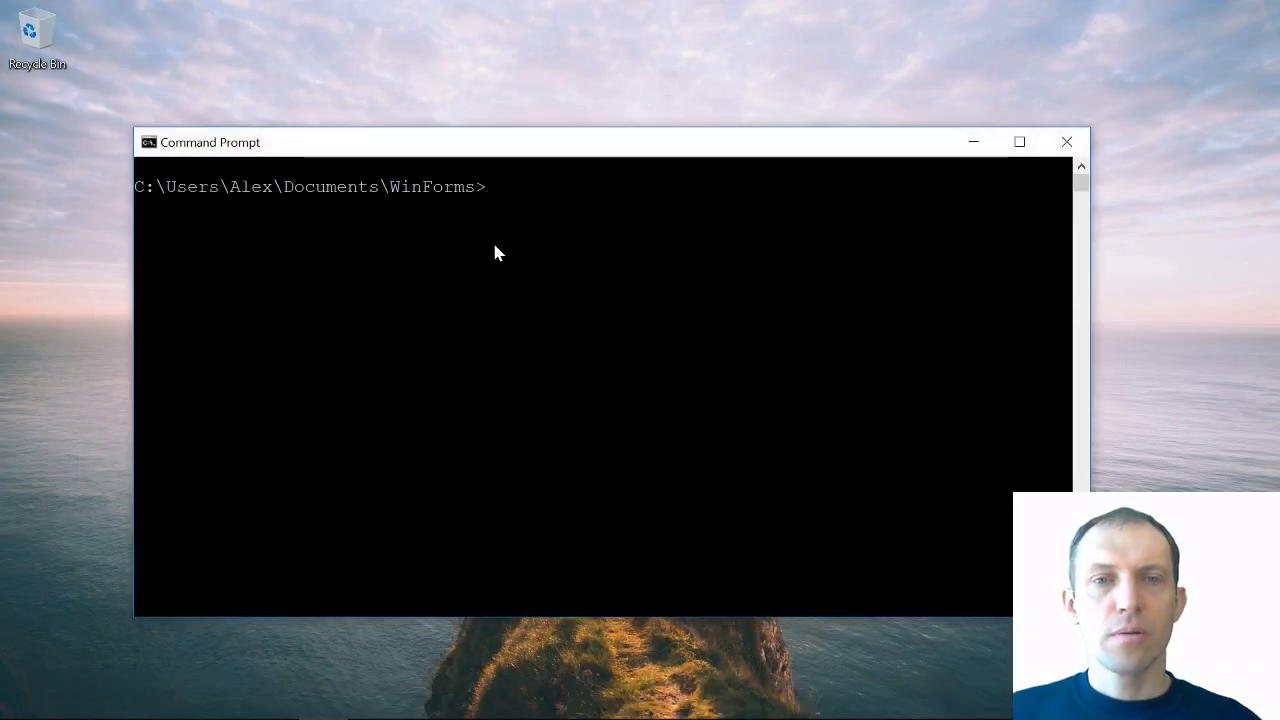
pyautogui.moveTo(563, 240)
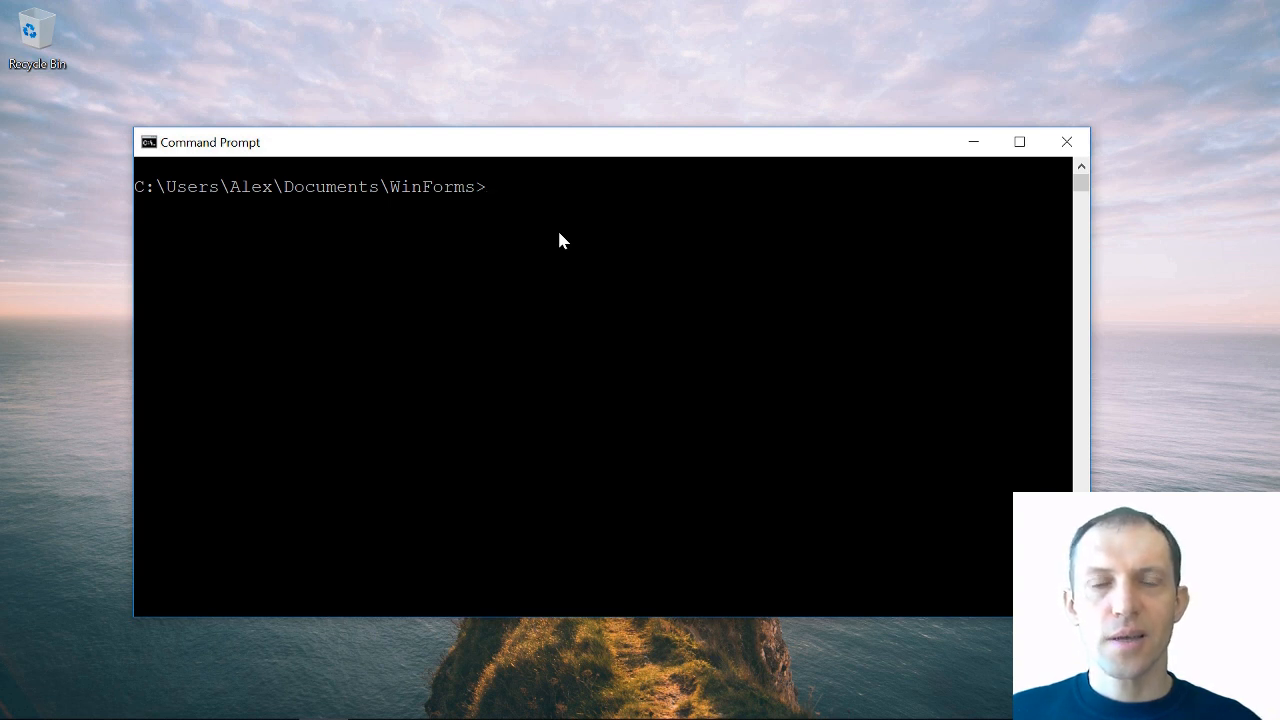
# Run dotnet --version to confirm SDK 3.0.100-preview-010184 is installed
pyautogui.write('dot')
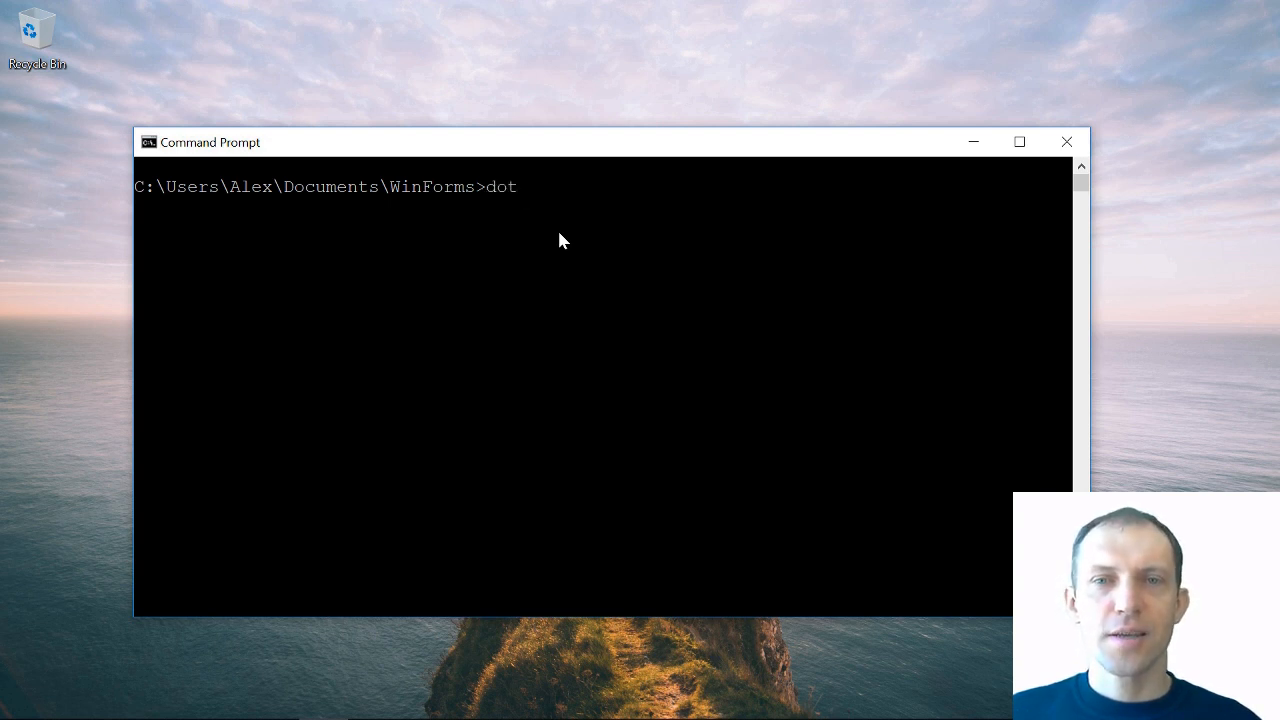
pyautogui.write('net')
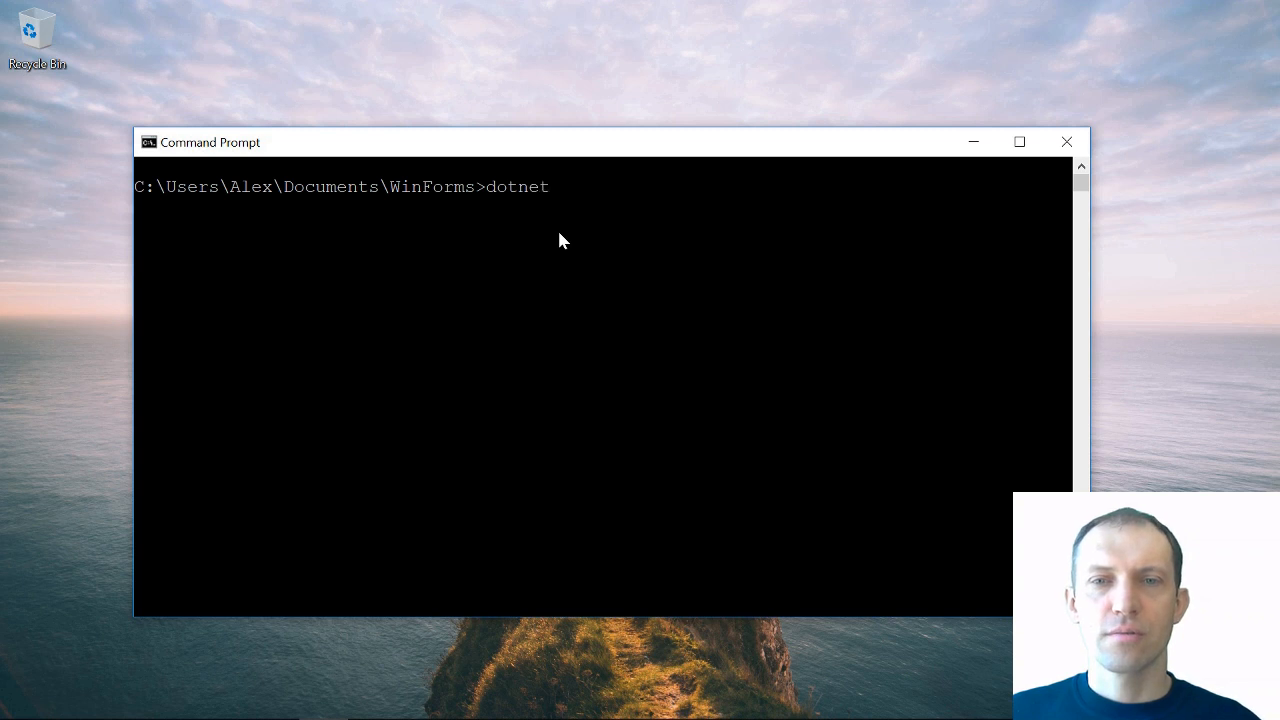
pyautogui.write('--vr')
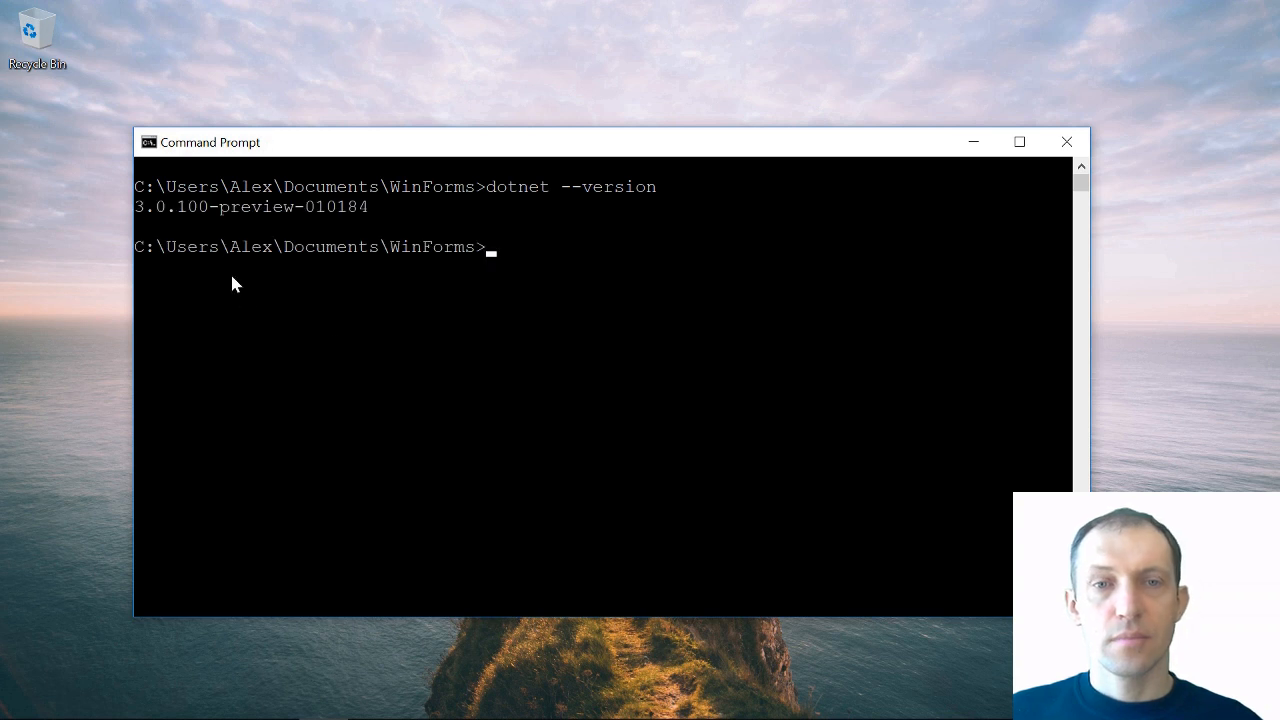
pyautogui.moveTo(134, 207); pyautogui.dragTo(208, 207)
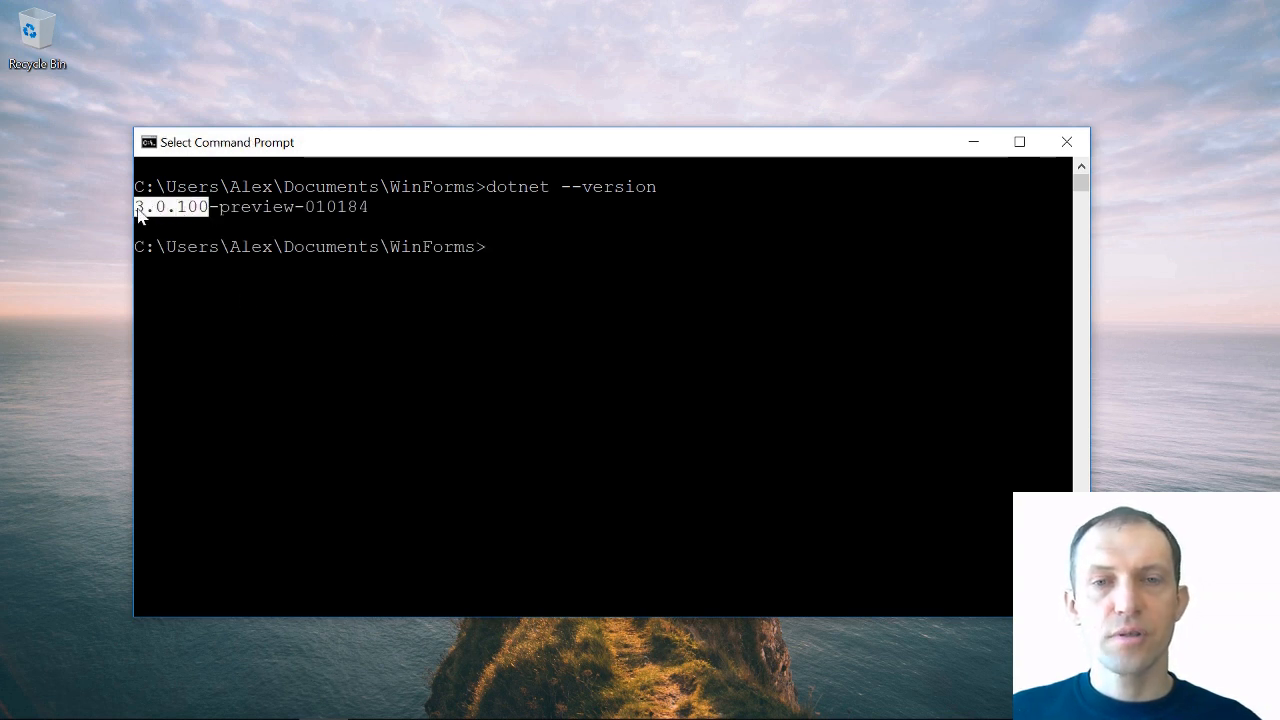
pyautogui.click(520, 247)
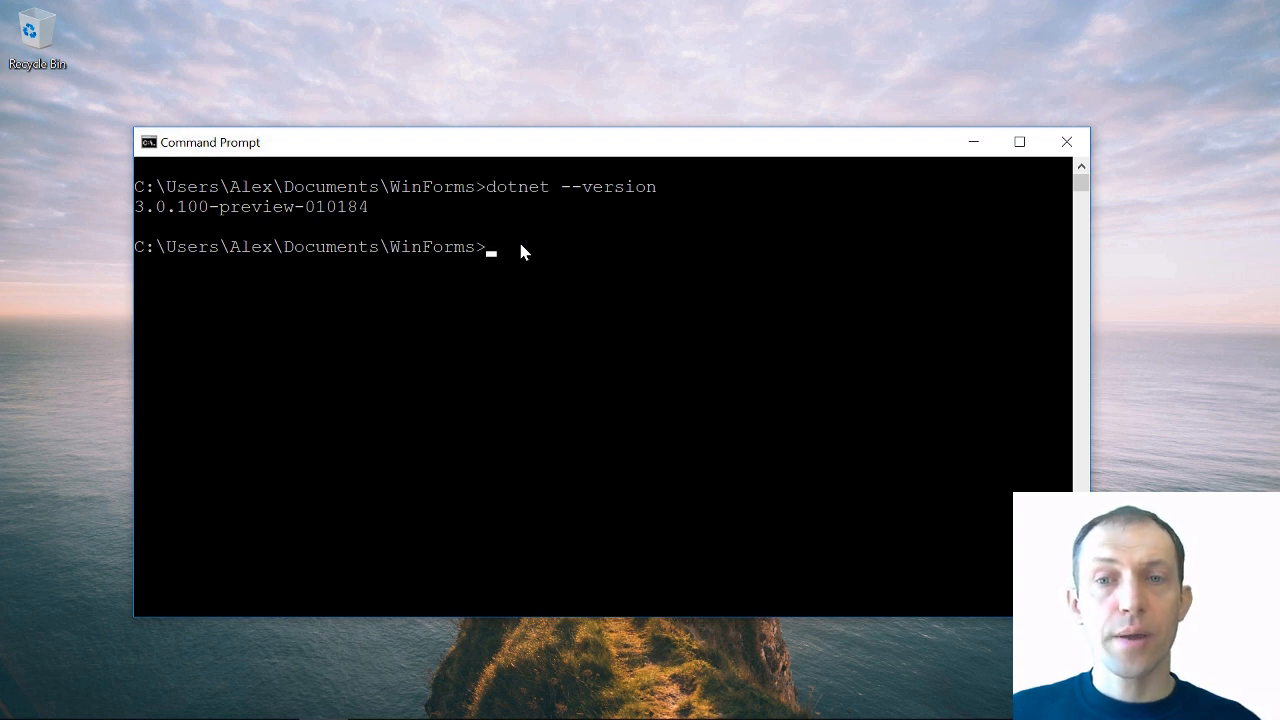
pyautogui.moveTo(533, 242)
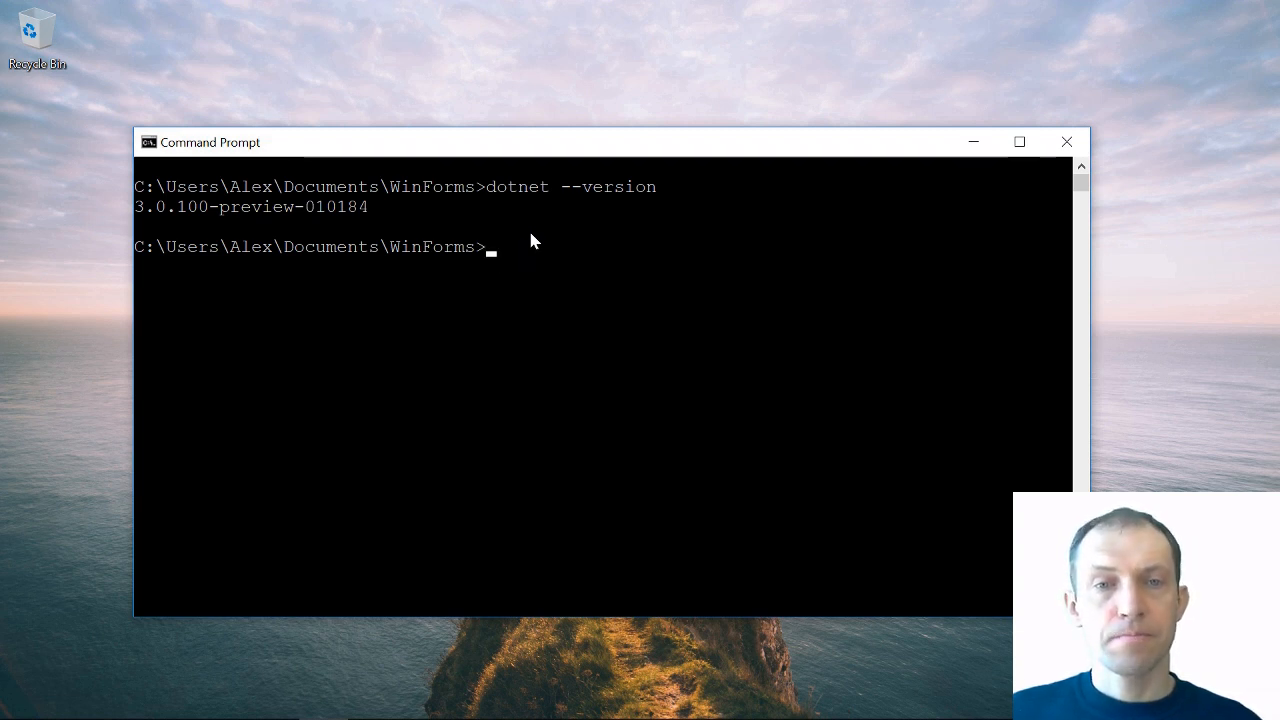
pyautogui.moveTo(647, 238)
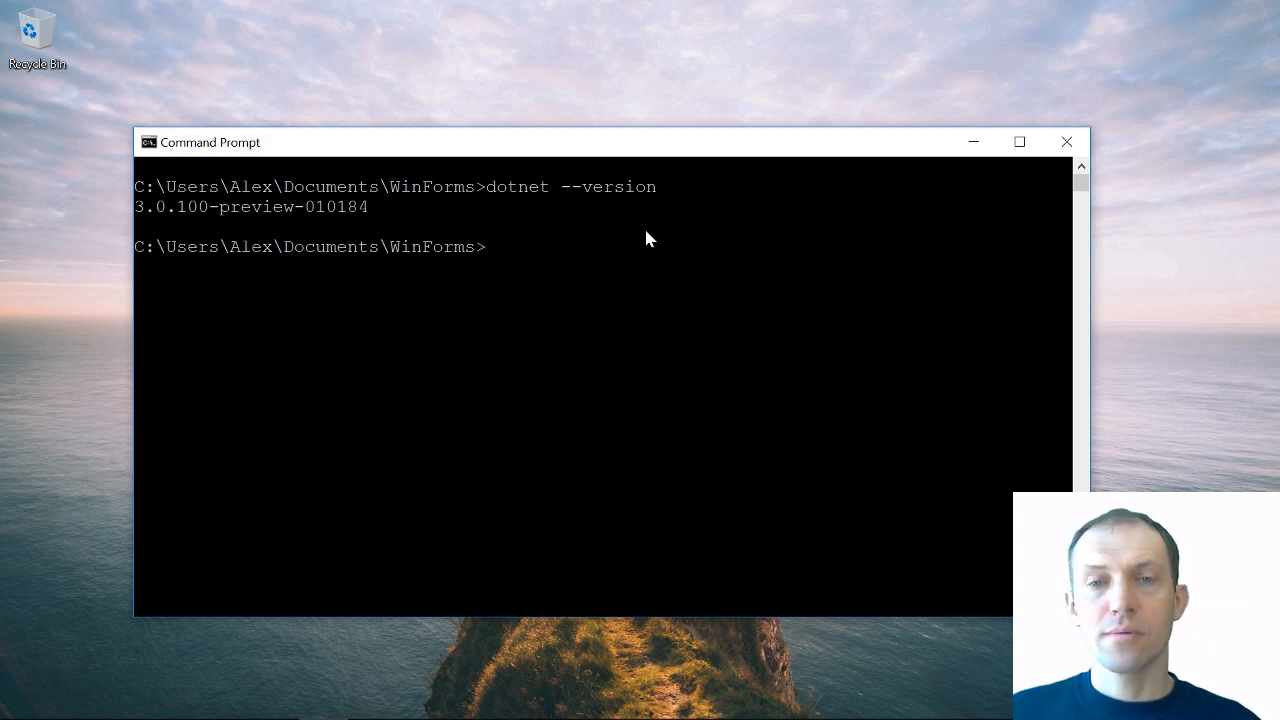
# Create a WinForms project with dotnet new winforms, then start dotnet run
pyautogui.write('dotnet')
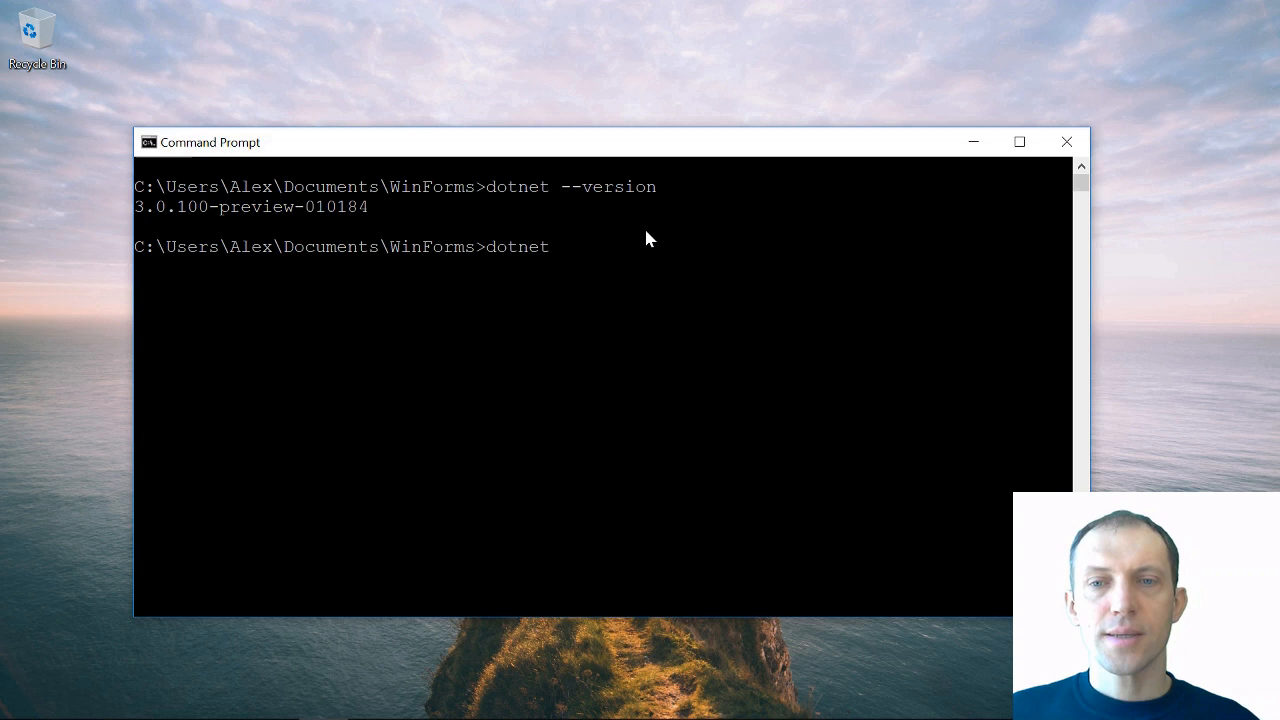
pyautogui.write('new')
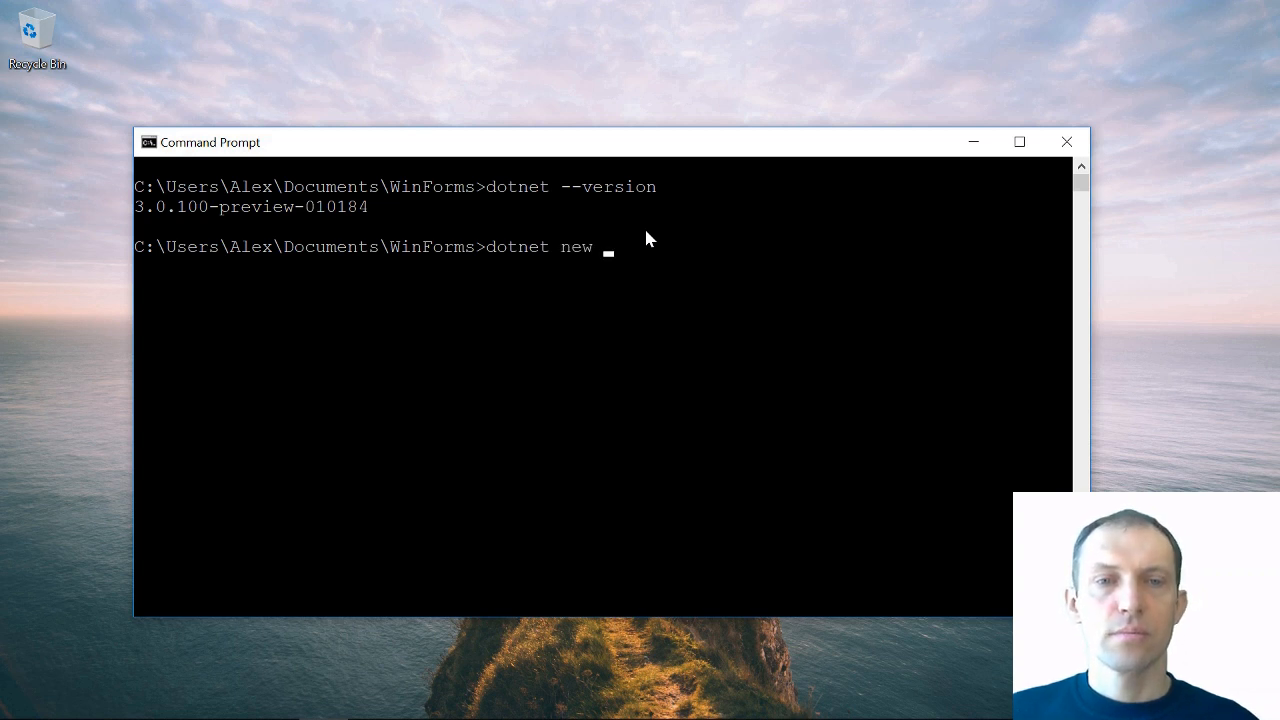
pyautogui.write('winform')
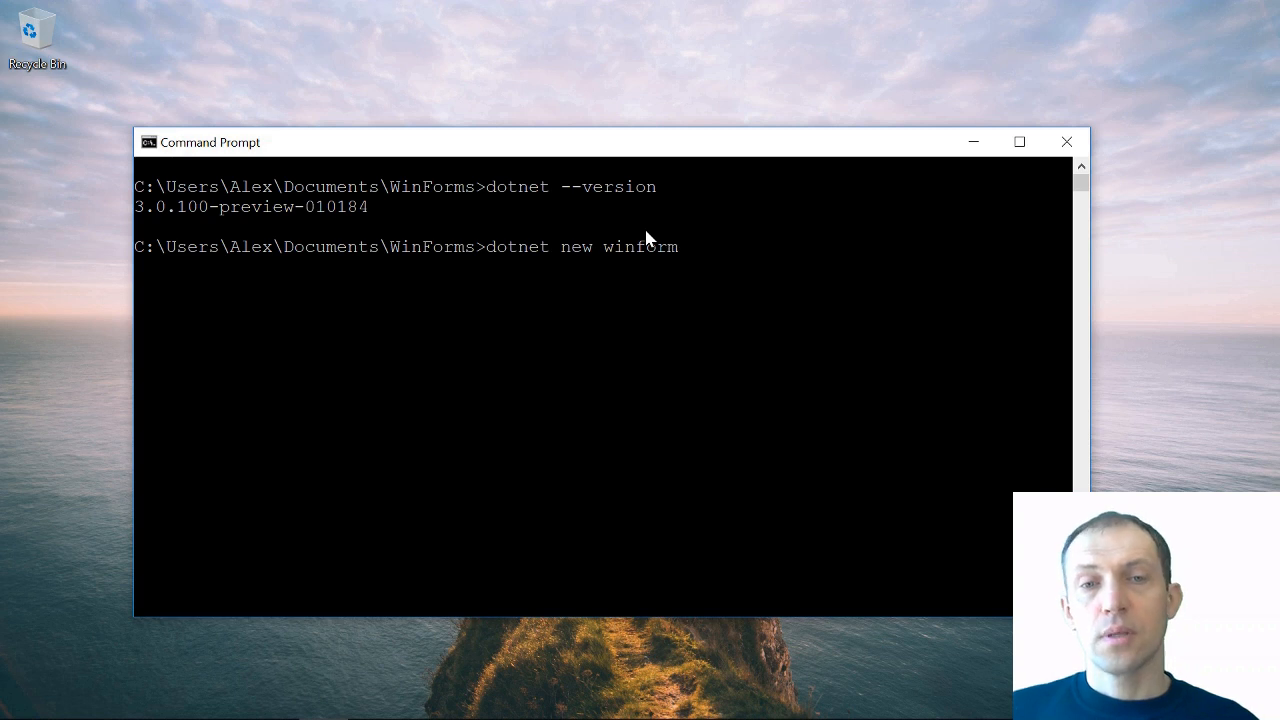
pyautogui.write('s')
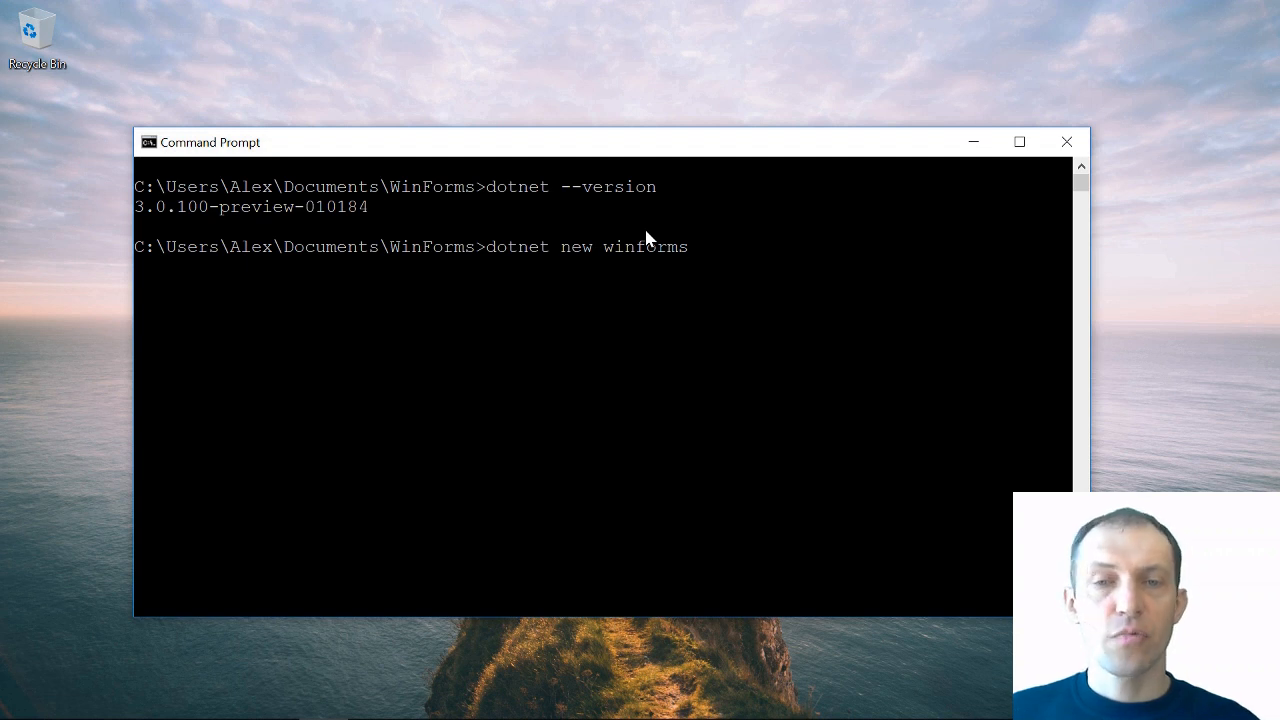
pyautogui.write('wpf')
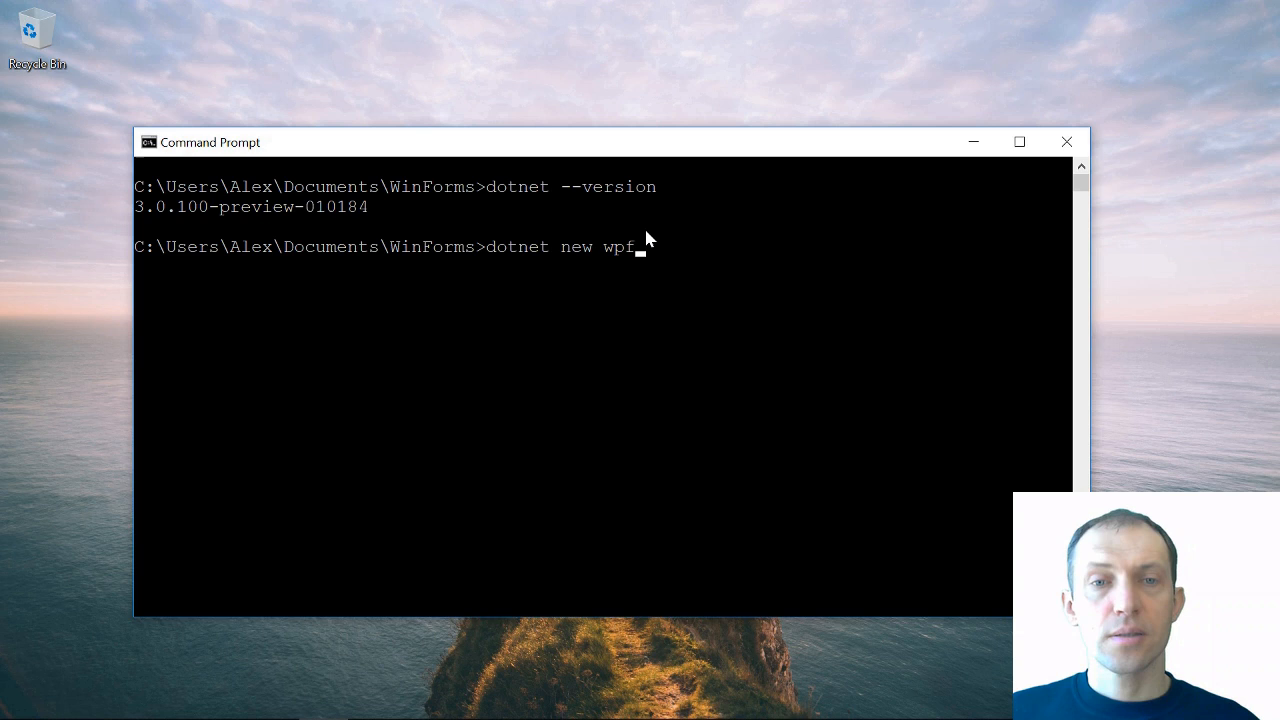
pyautogui.press('Backspace')
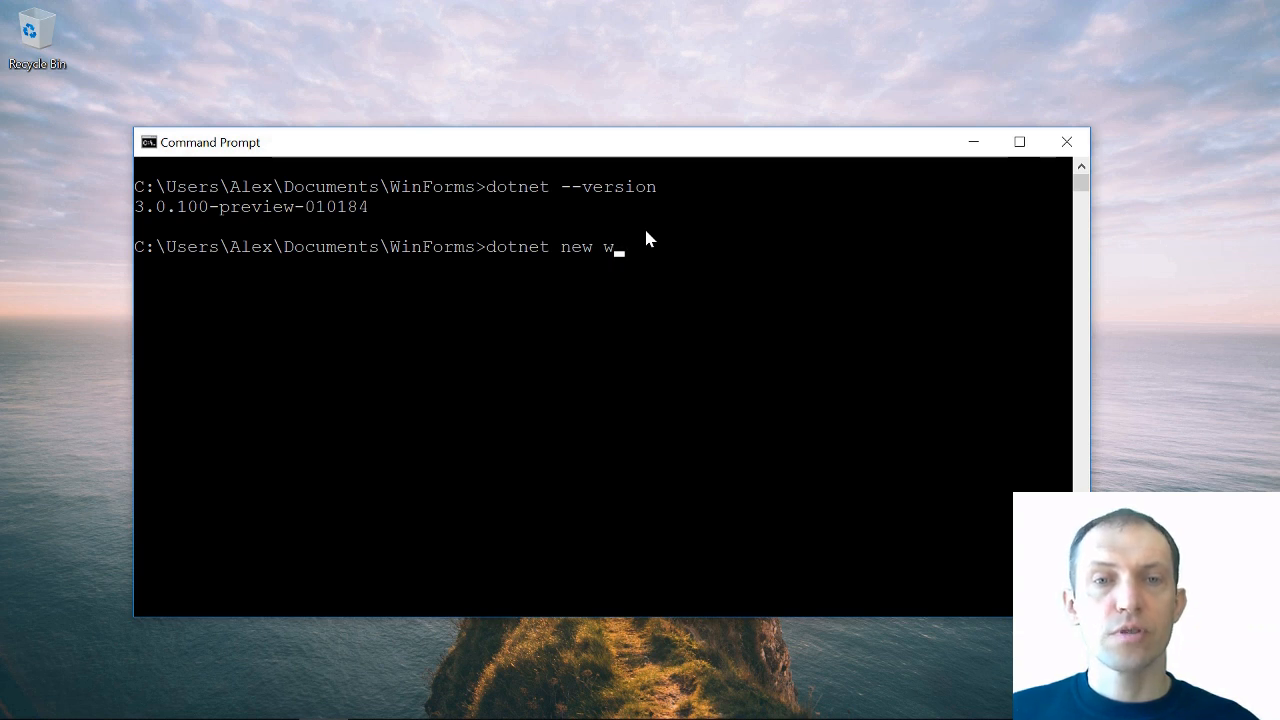
pyautogui.write('informs')
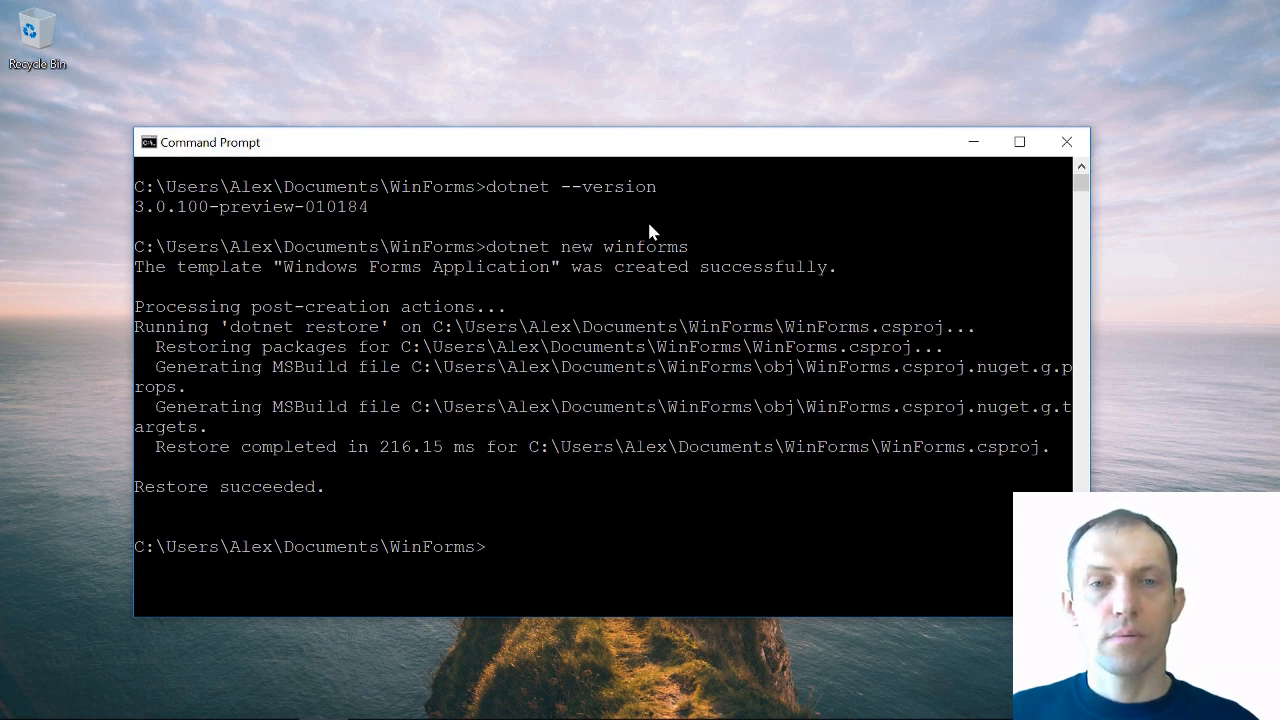
pyautogui.write('dot')
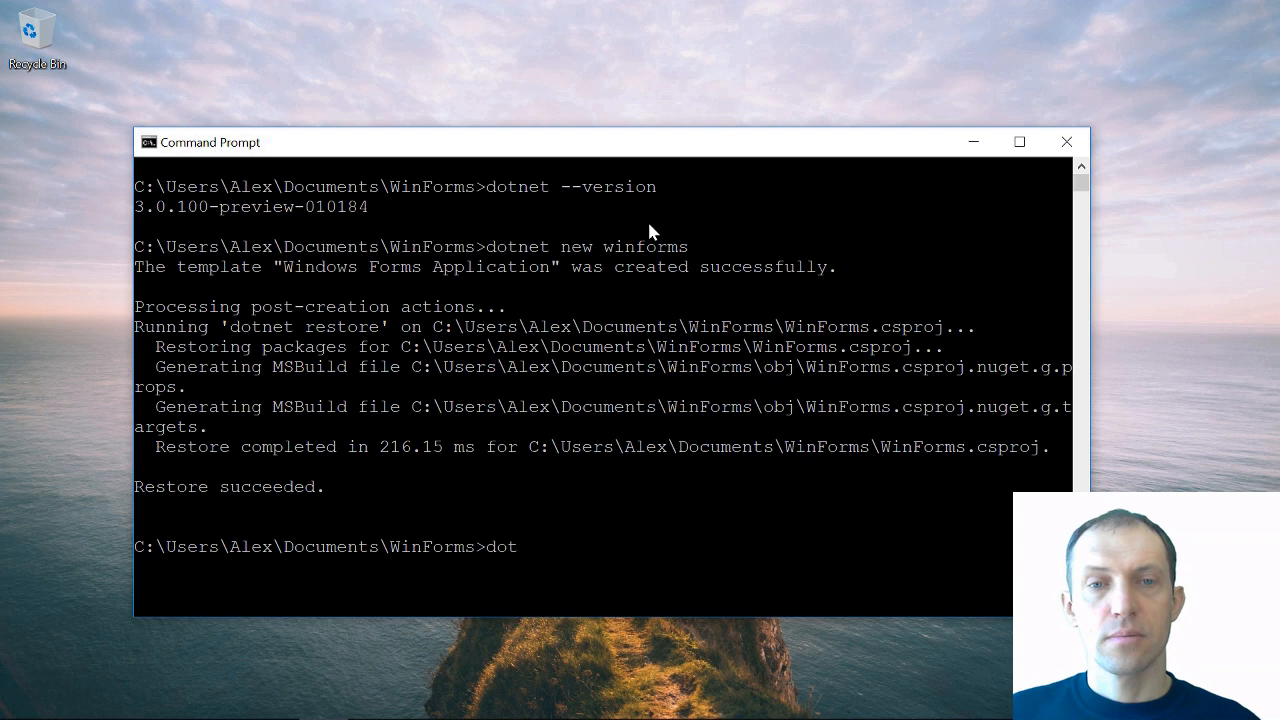
pyautogui.write('net run')
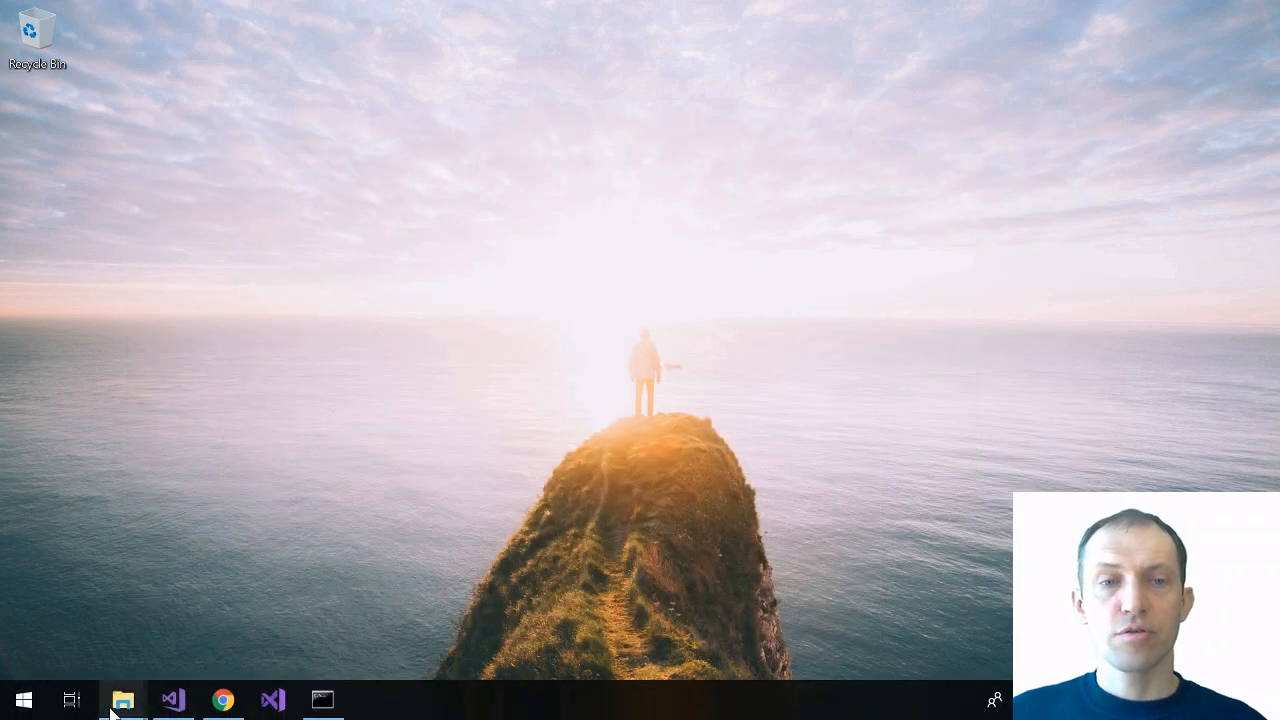
# Duplicate TinyPainter.sln as TinyPainter.Core and open the inner TinyPainter folder
pyautogui.click(122, 699)
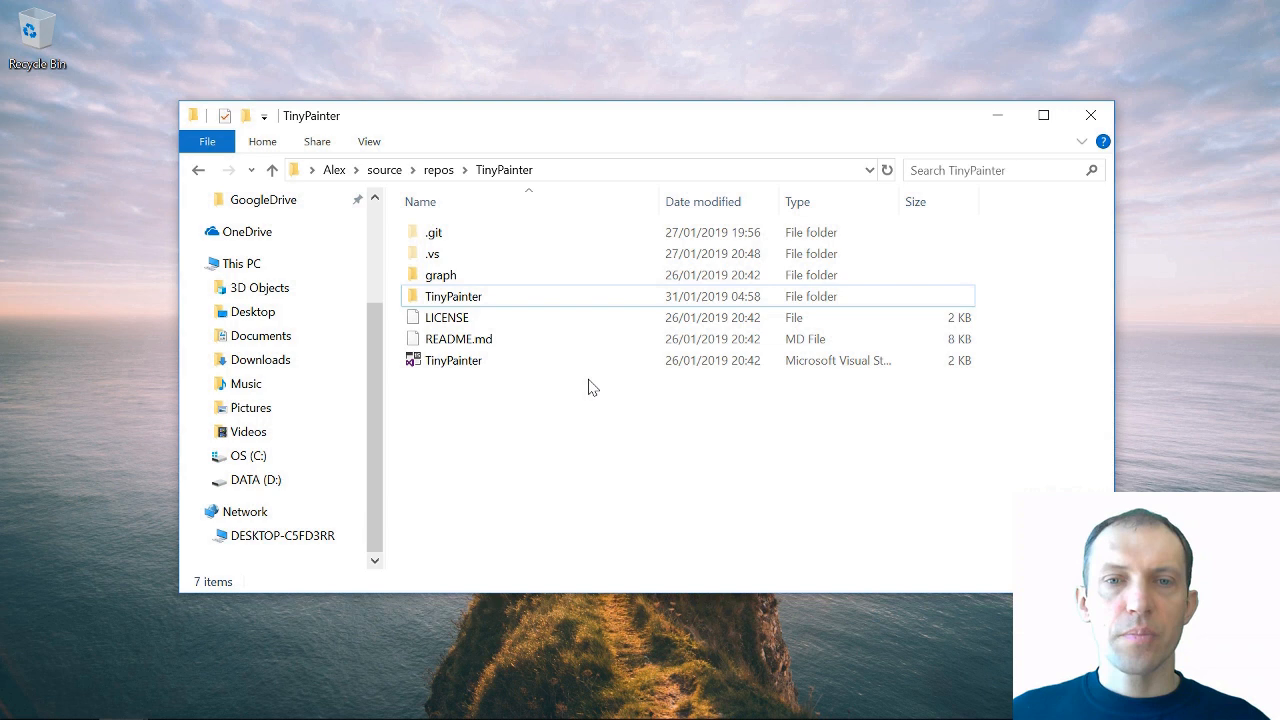
pyautogui.click(453, 360)
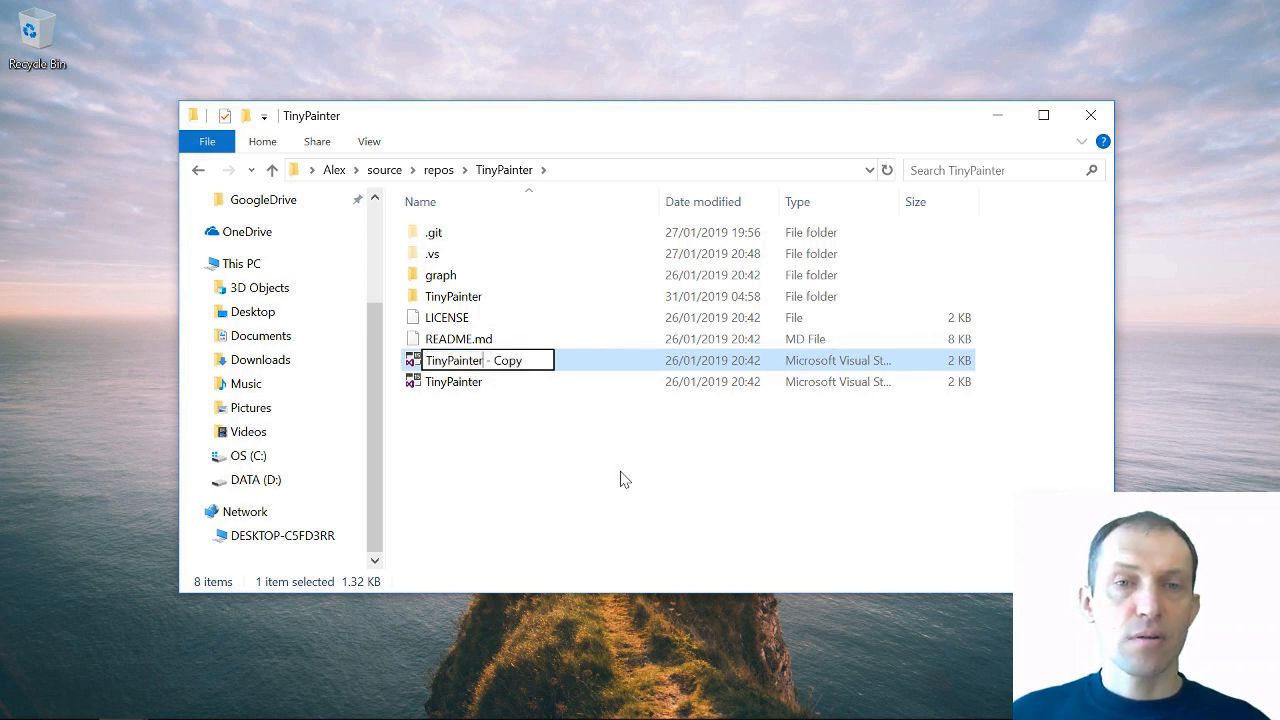
pyautogui.write('TinyPainter.Core')
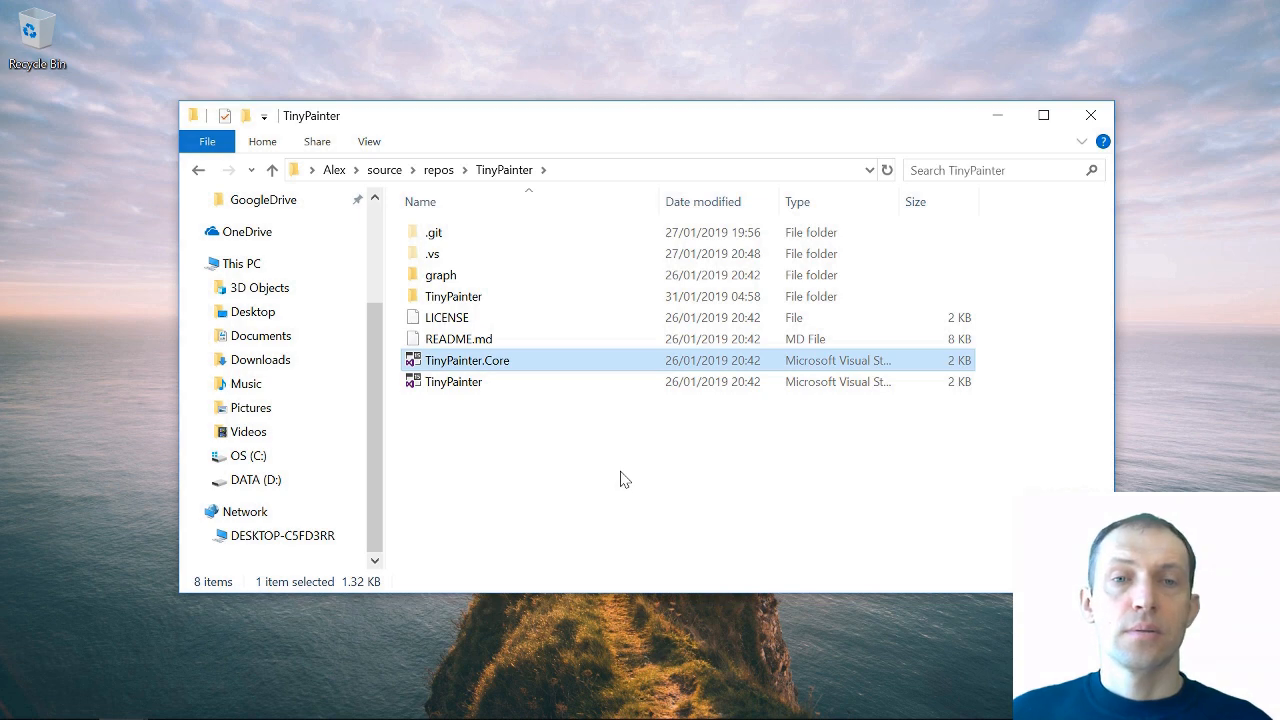
pyautogui.doubleClick(456, 296)
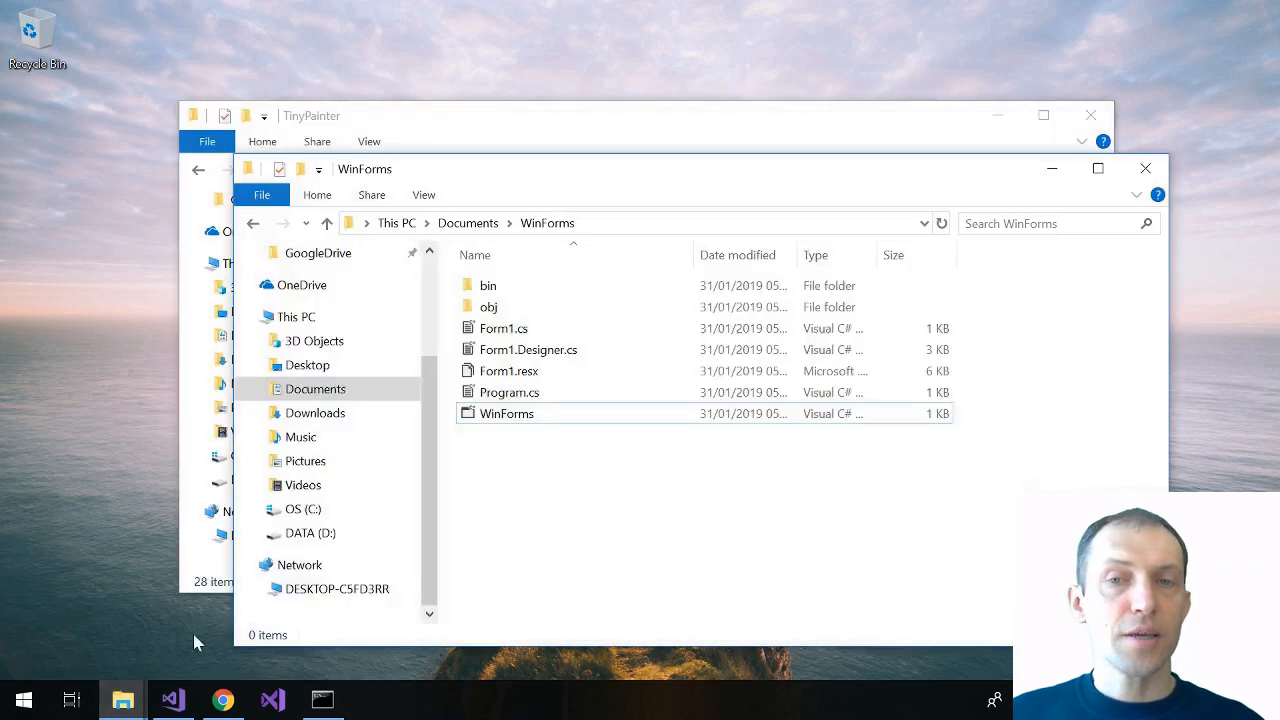
# Paste WinForms.csproj into TinyPainter\TinyPainter and rename it TinyPainter.Core.csproj
pyautogui.click(507, 413)
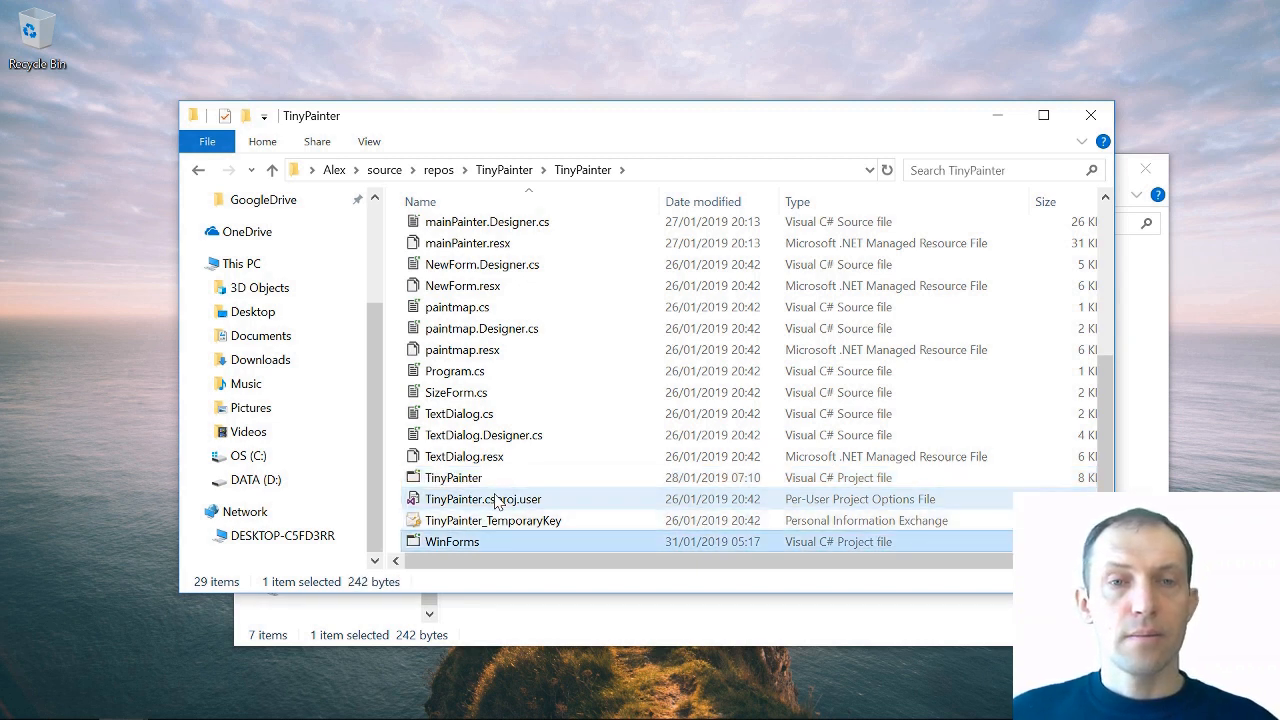
pyautogui.doubleClick(452, 541)
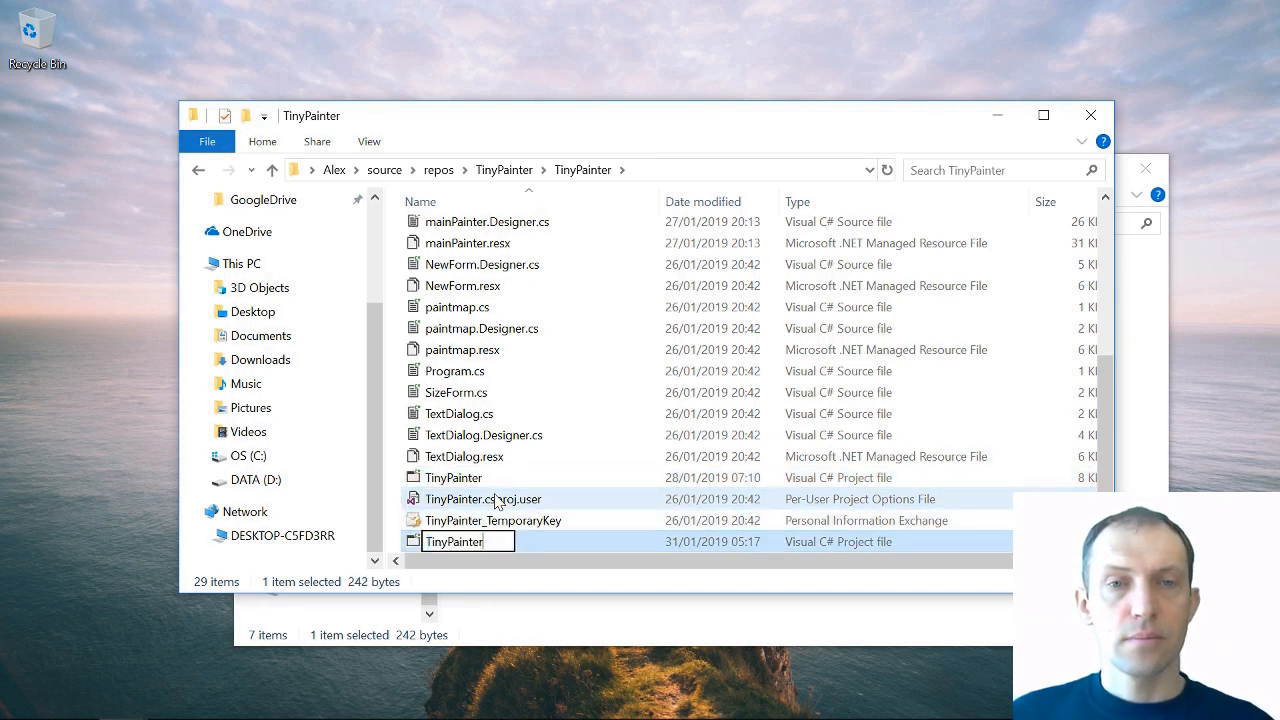
pyautogui.write('.')
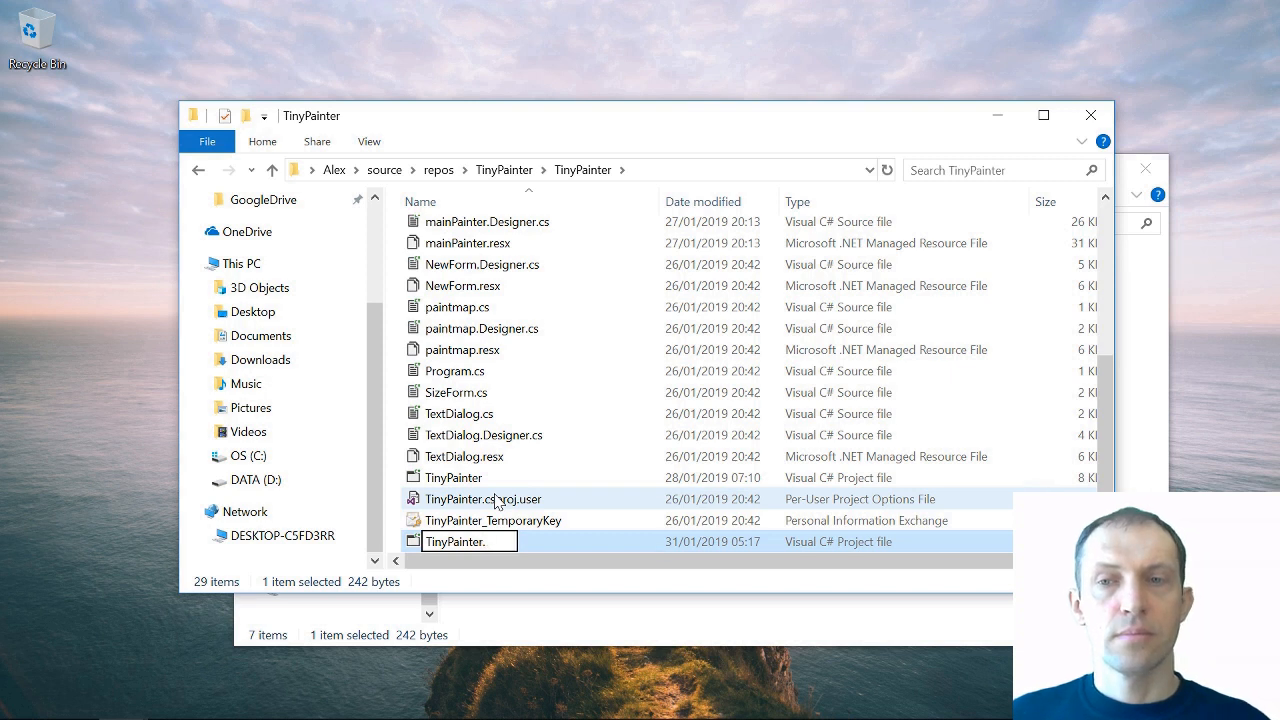
pyautogui.write('Core')
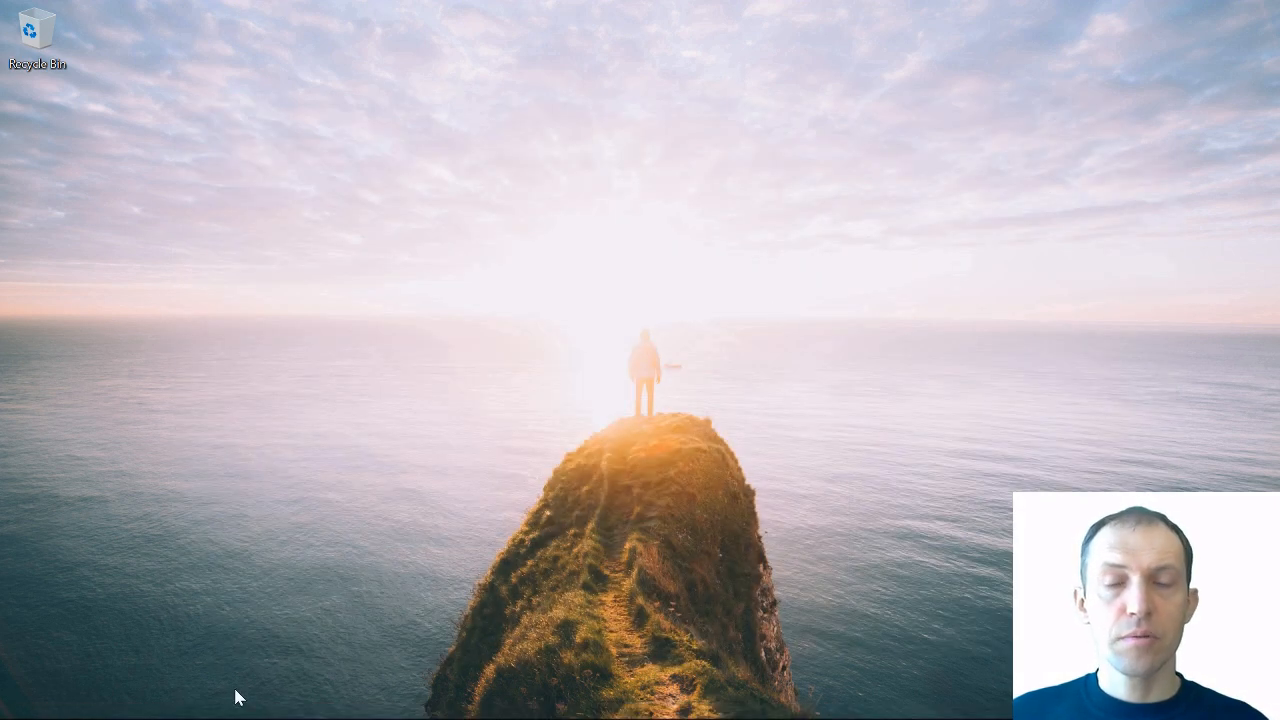
# Launch Visual Studio 2019 and open the TinyPainter.Core solution
pyautogui.click(173, 699)
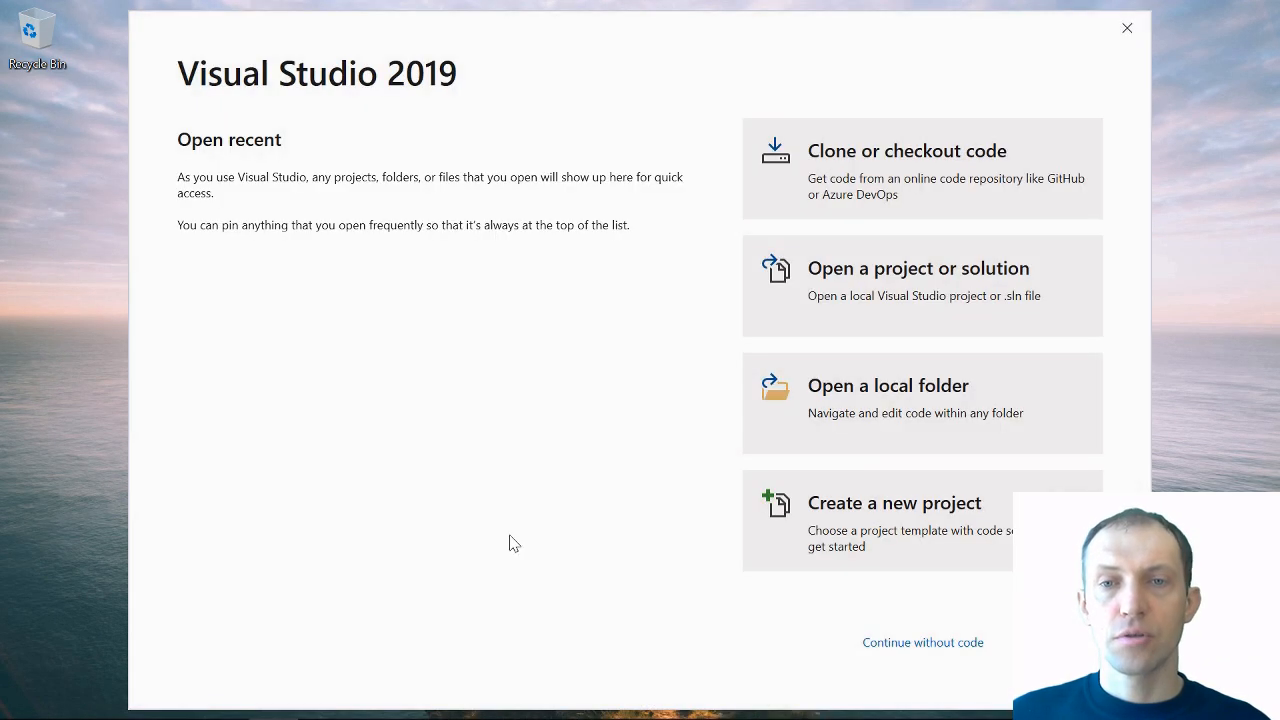
pyautogui.click(917, 268)
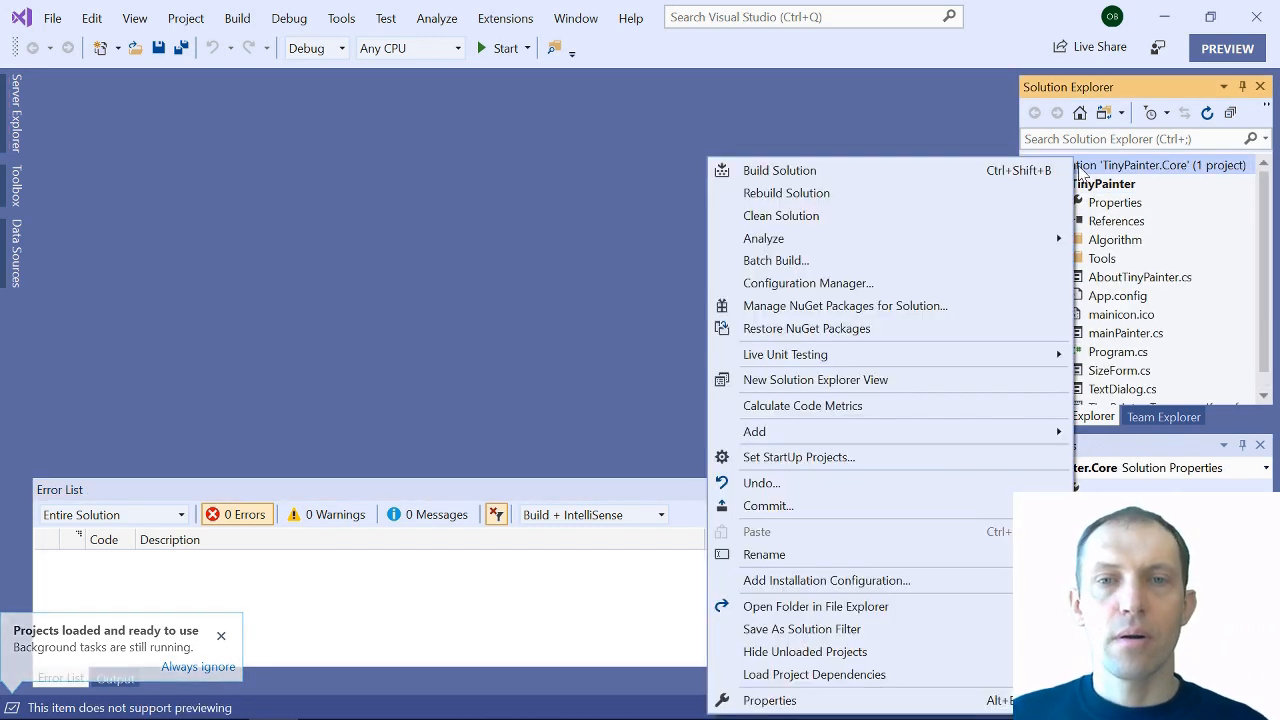
pyautogui.moveTo(754, 431)
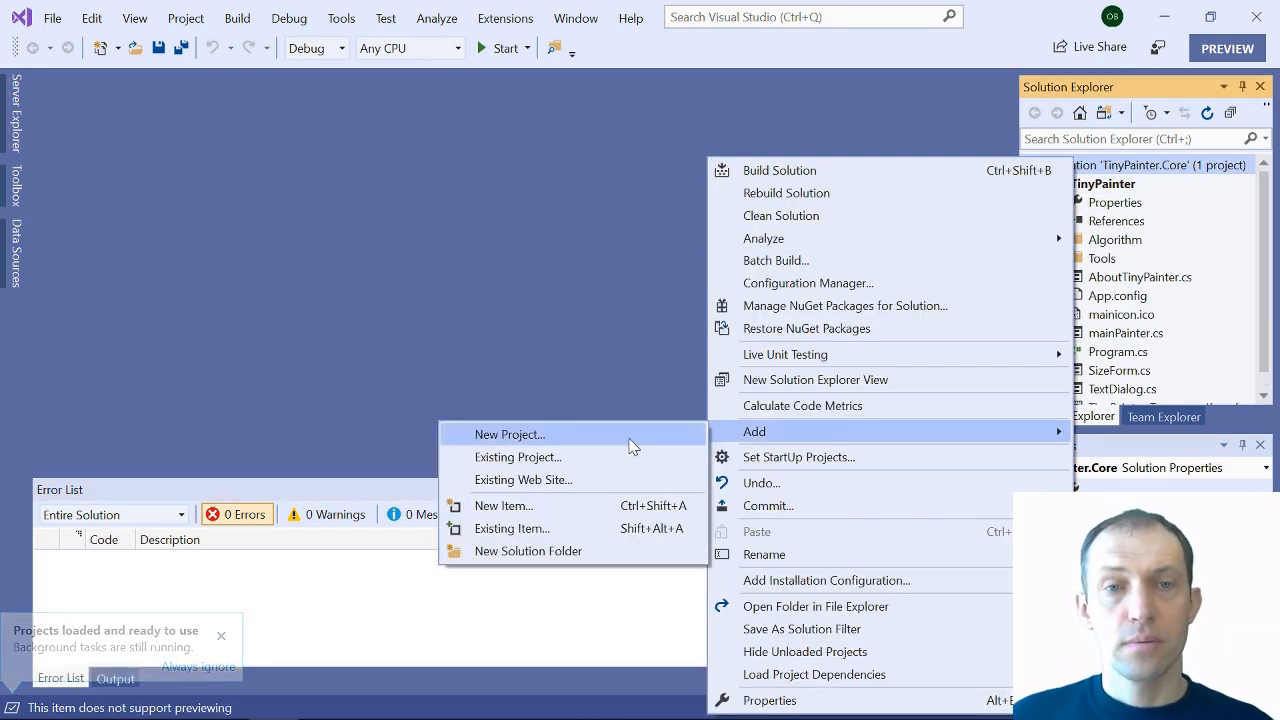
# Add existing TinyPainter.Core.csproj to the solution and remove the old TinyPainter project
pyautogui.click(517, 457)
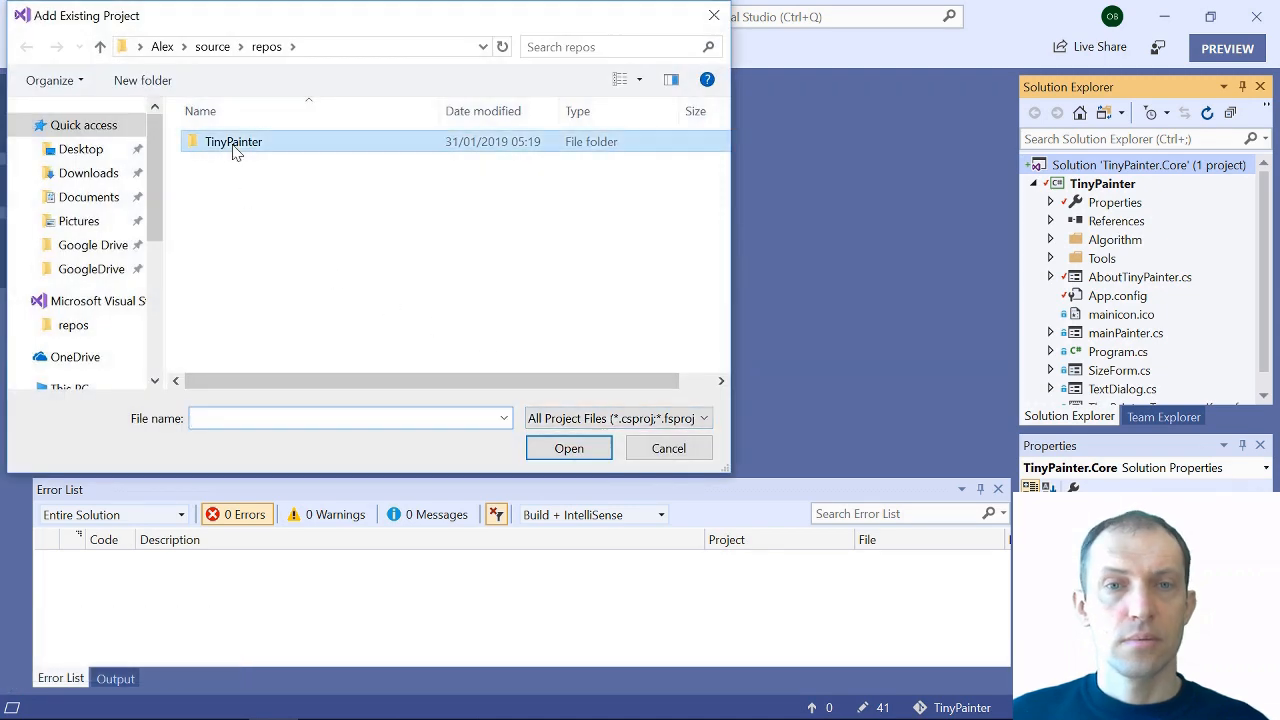
pyautogui.doubleClick(233, 141)
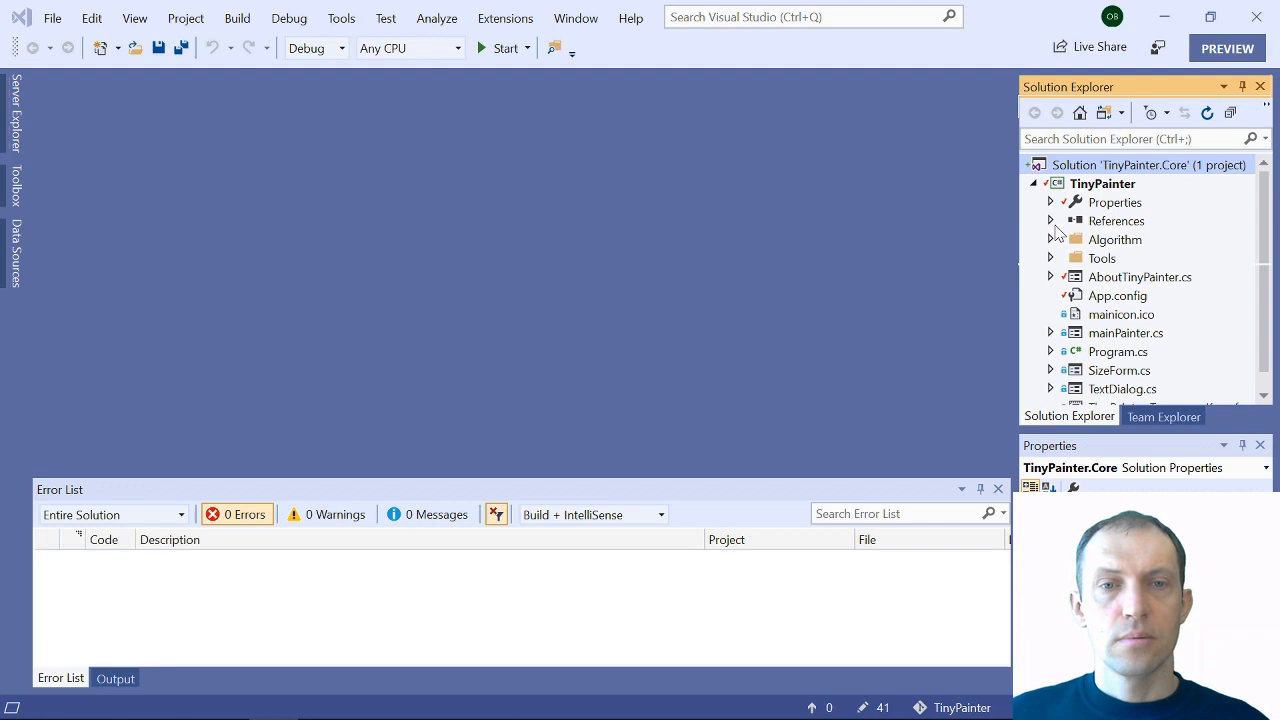
pyautogui.click(1102, 183)
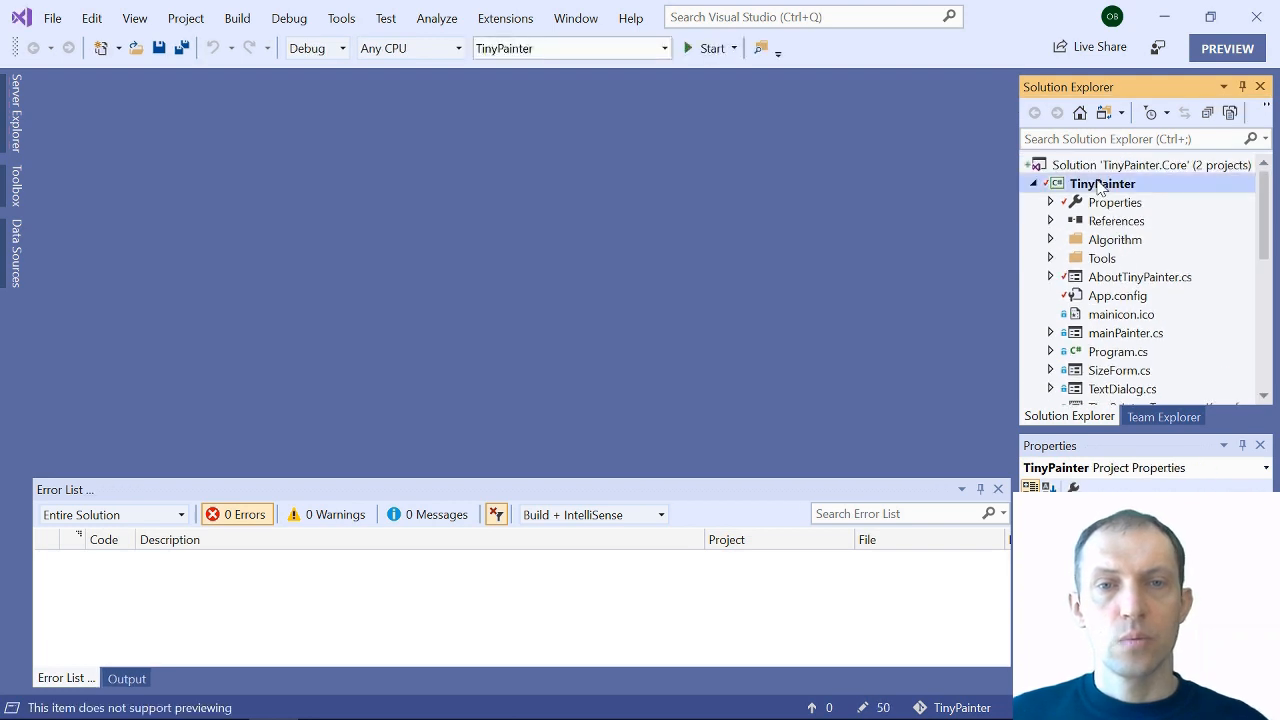
pyautogui.click(1102, 183)
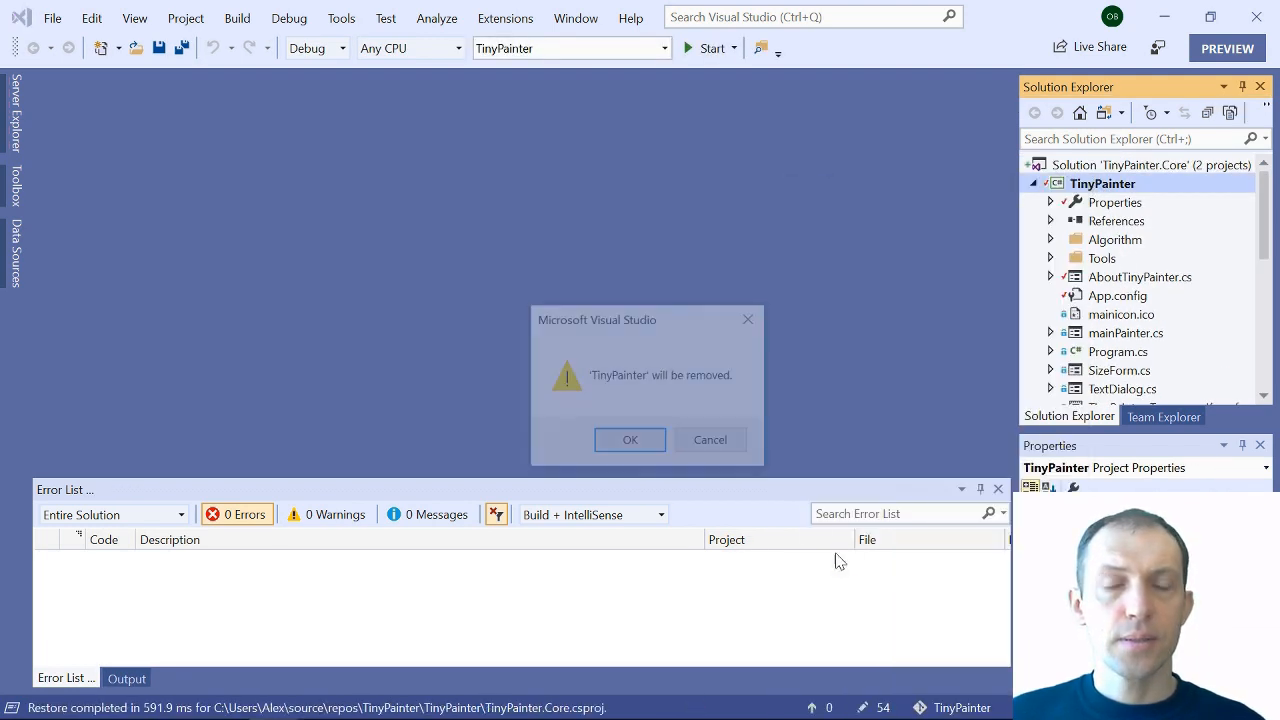
pyautogui.click(630, 440)
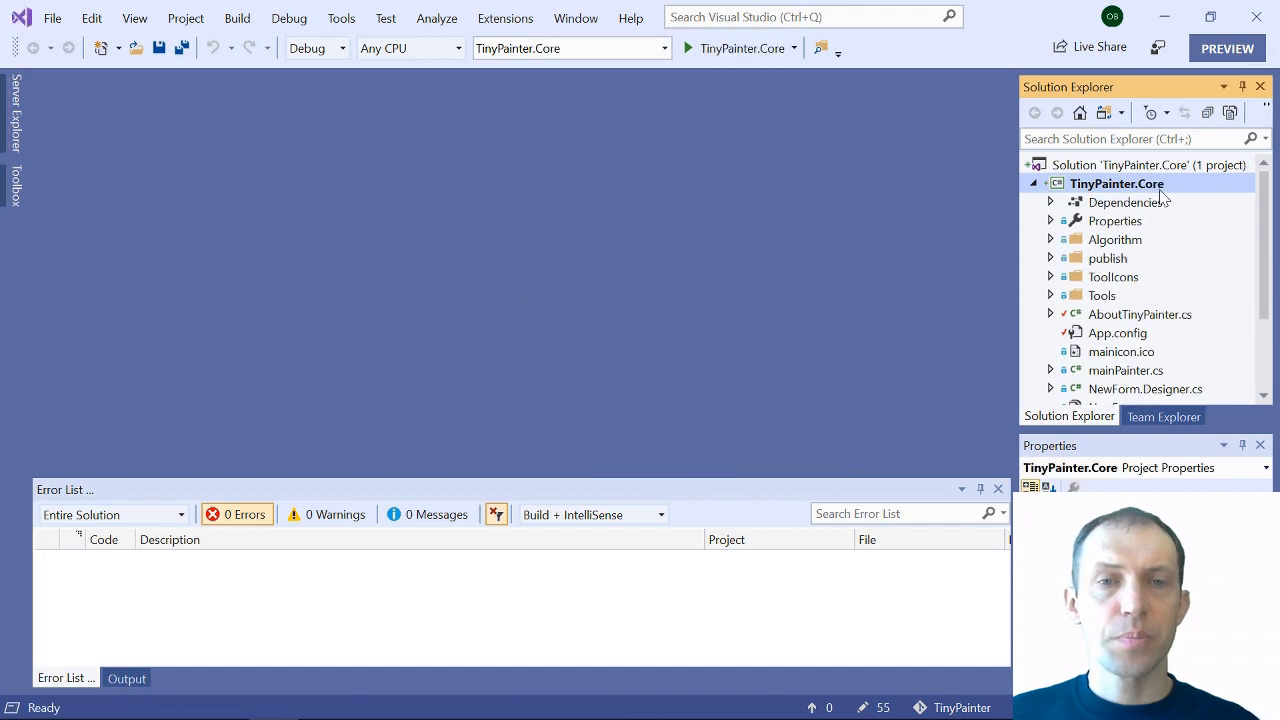
# Rebuild TinyPainter.Core and open AssemblyInfo.cs from a duplicate attribute error
pyautogui.rightClick(1116, 183)
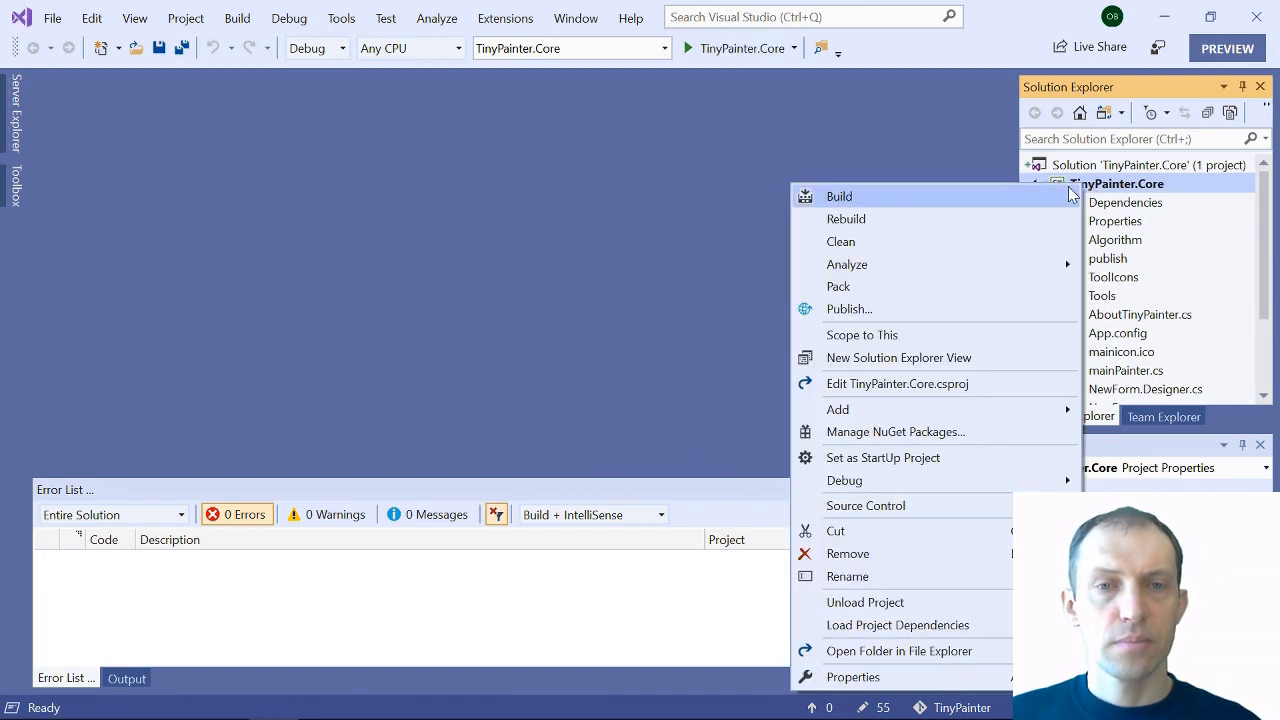
pyautogui.click(846, 218)
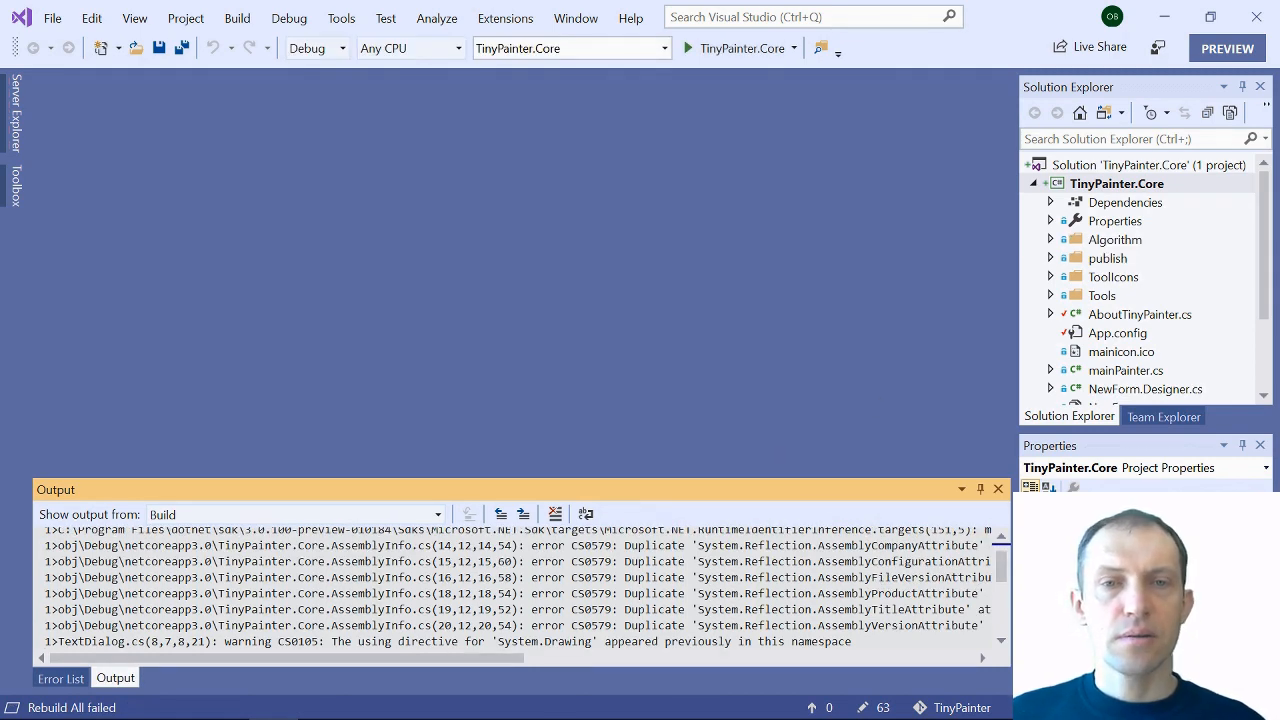
pyautogui.click(60, 678)
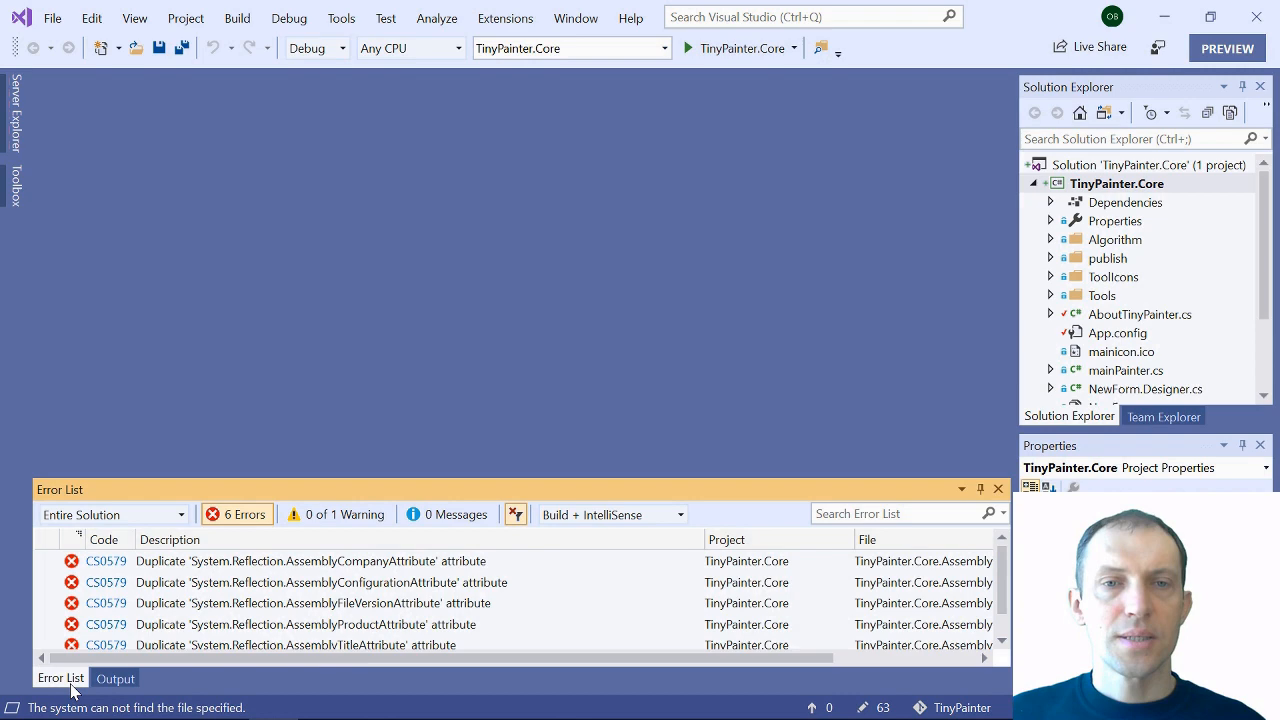
pyautogui.doubleClick(310, 560)
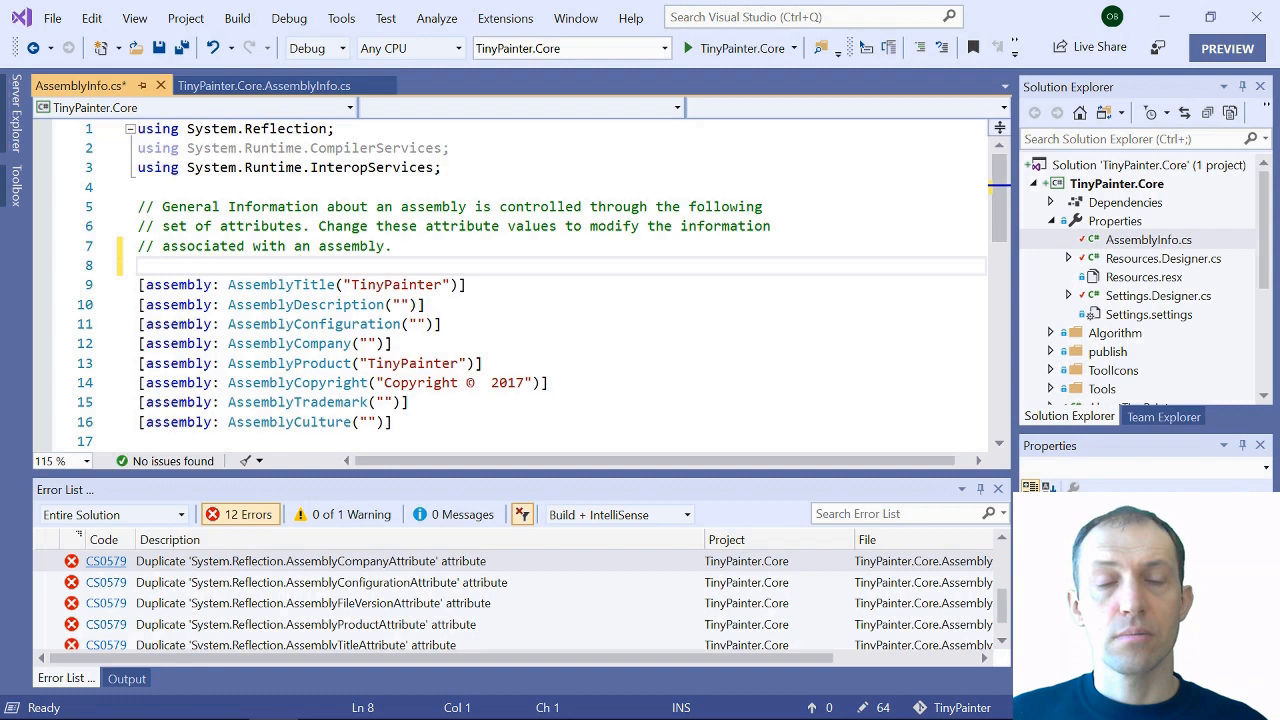
# Wrap the AssemblyInfo.cs attributes in #if !NETCOREAPP3_0 … #endif and save
pyautogui.write('#')
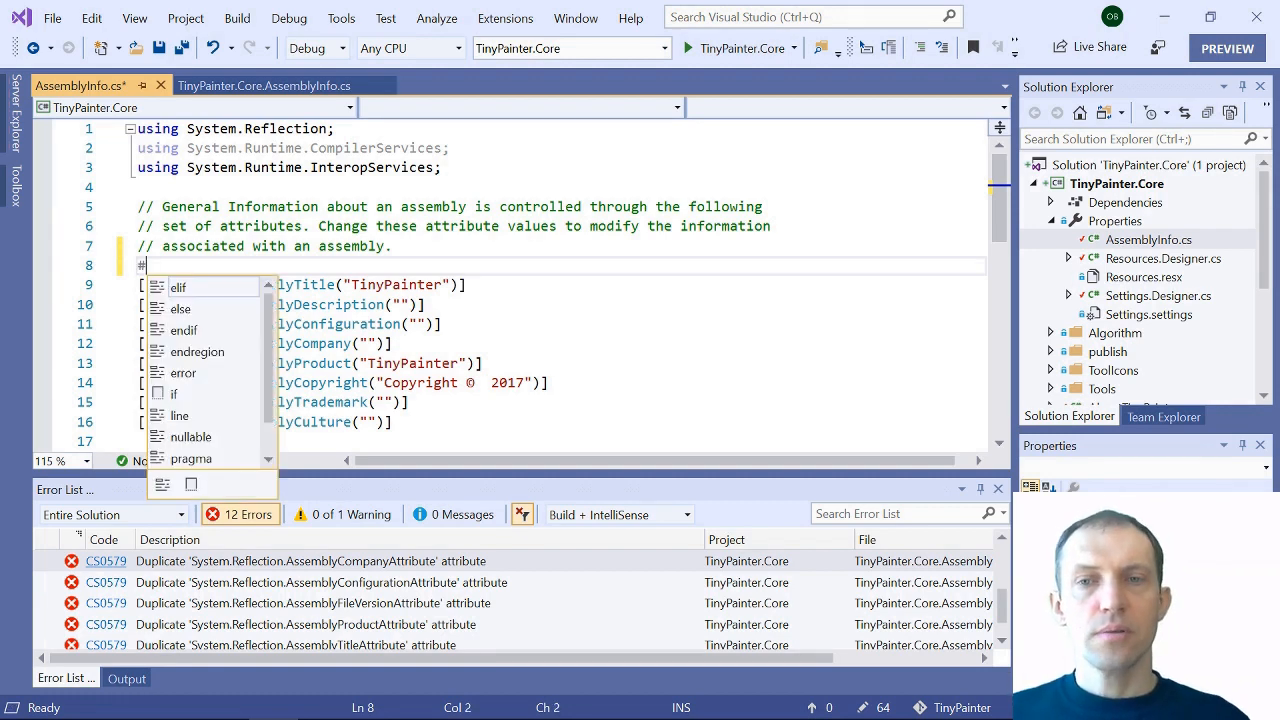
pyautogui.write('if')
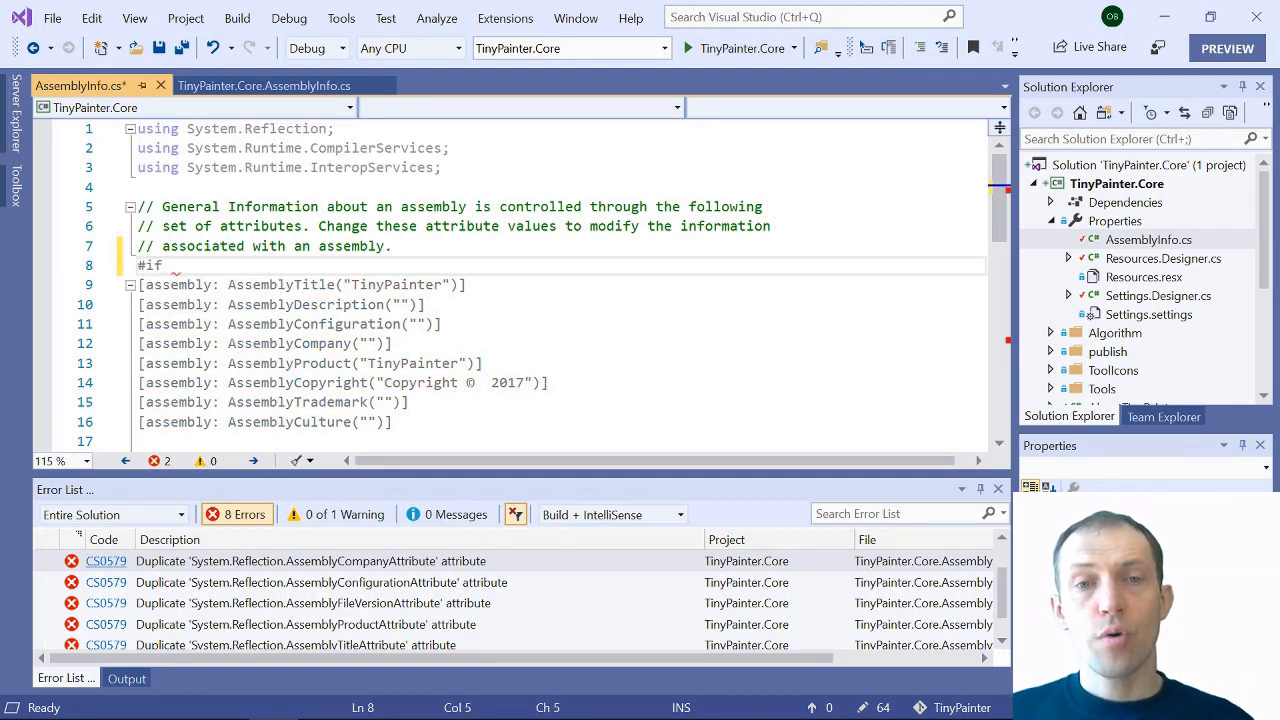
pyautogui.write('!N')
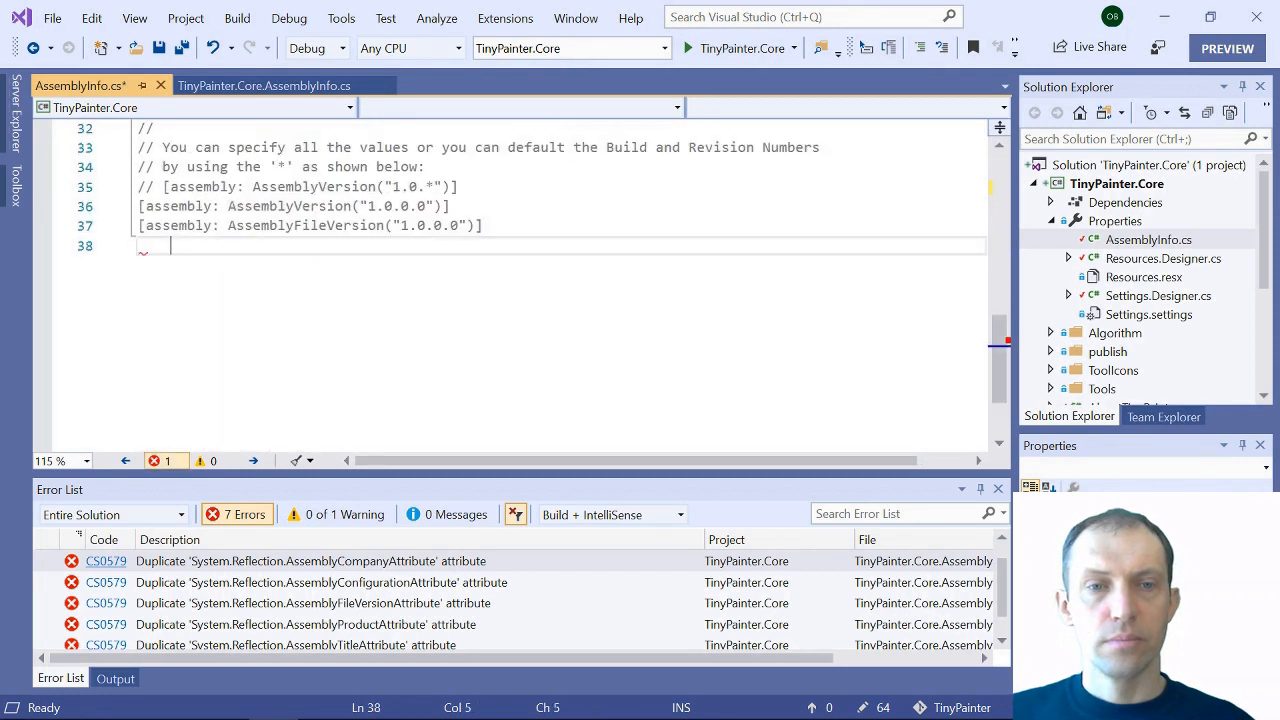
pyautogui.write('#endif')
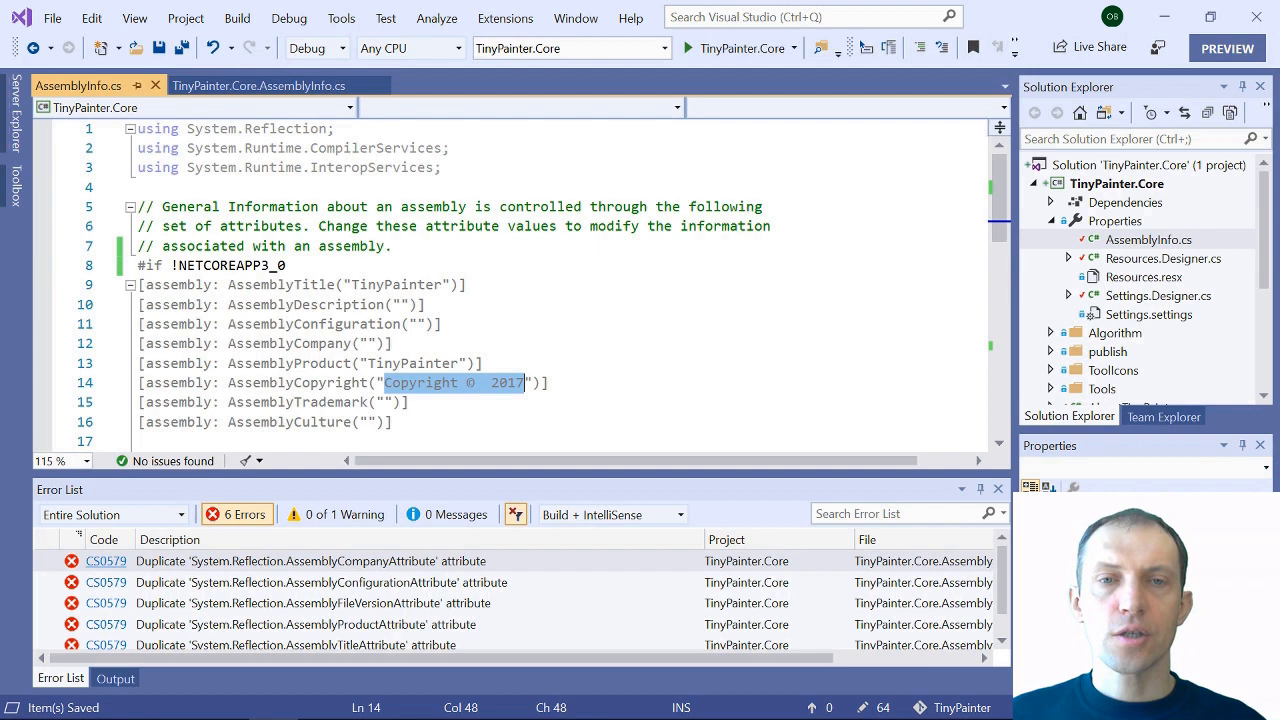
# Set package copyright to Copyright © 2017, then edit TinyPainter.Core.csproj
pyautogui.rightClick(1117, 183)
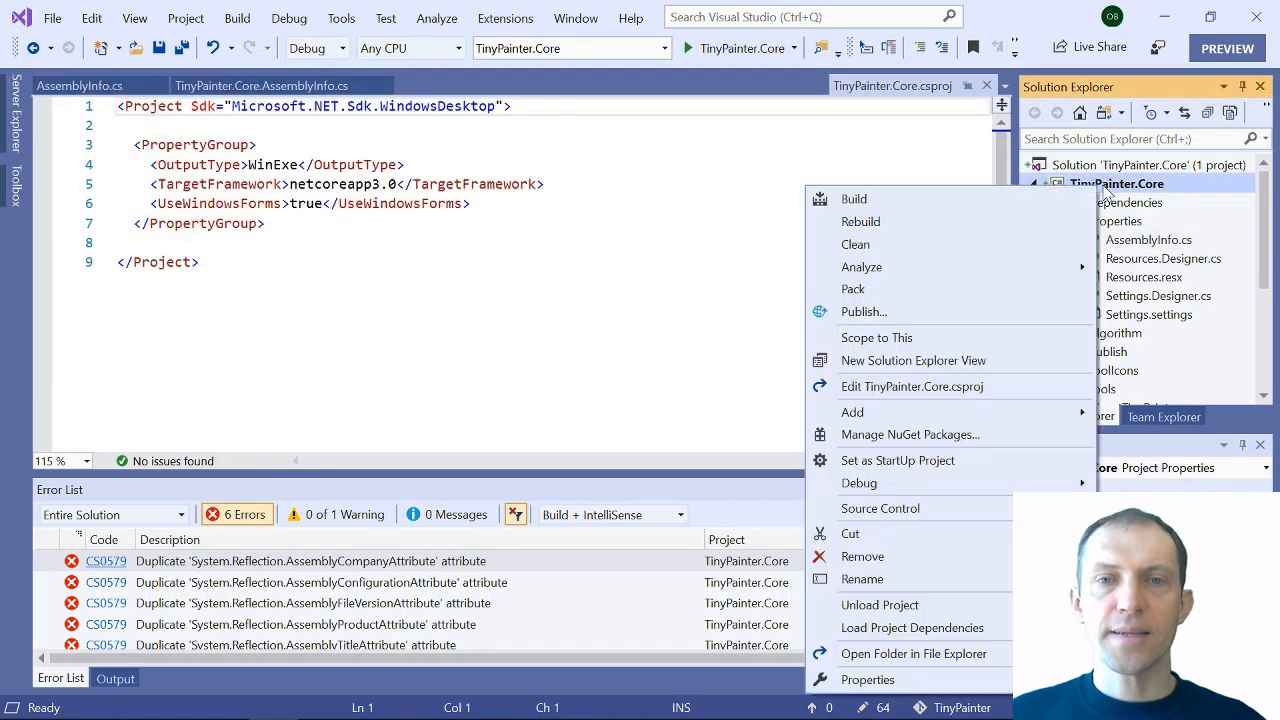
pyautogui.click(867, 679)
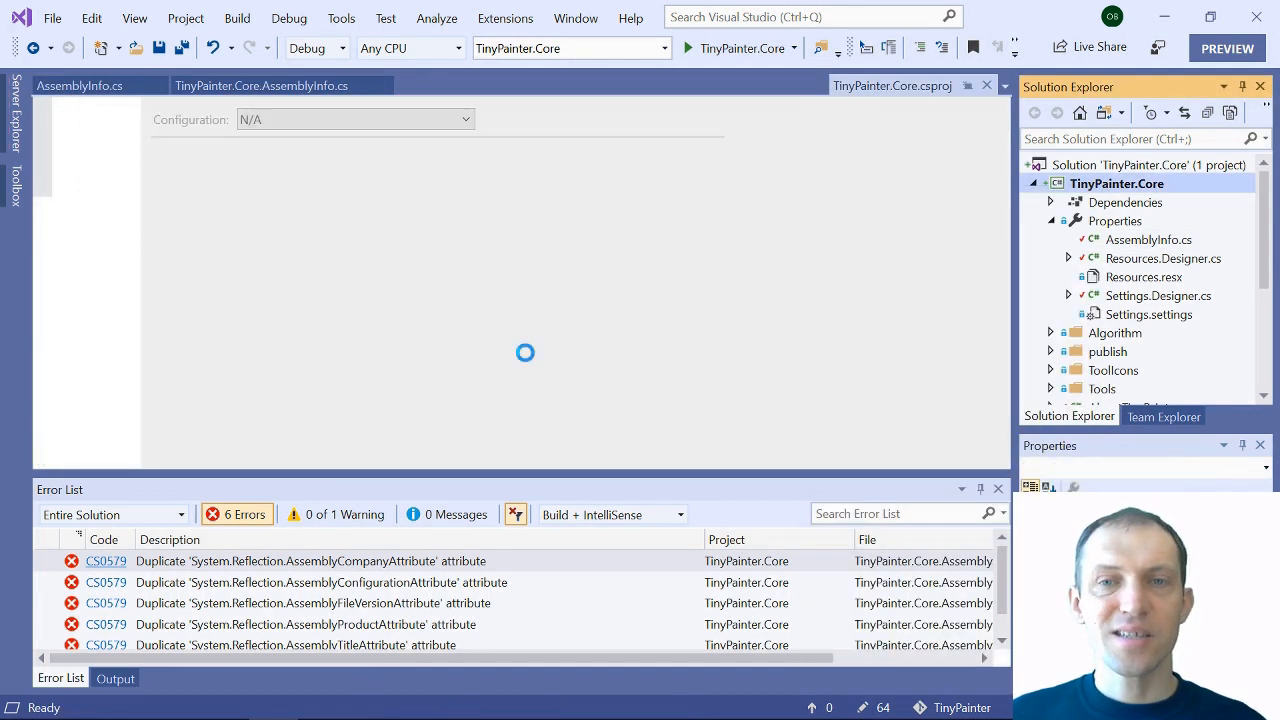
pyautogui.click(62, 135)
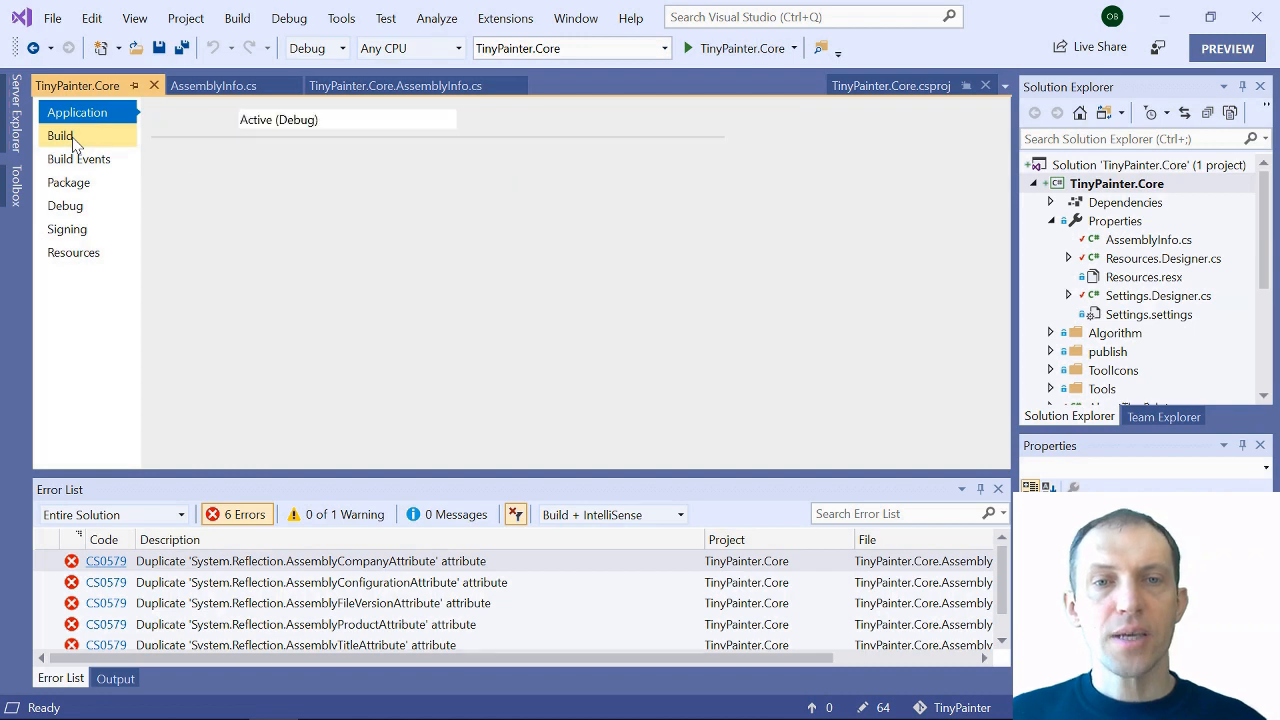
pyautogui.click(69, 182)
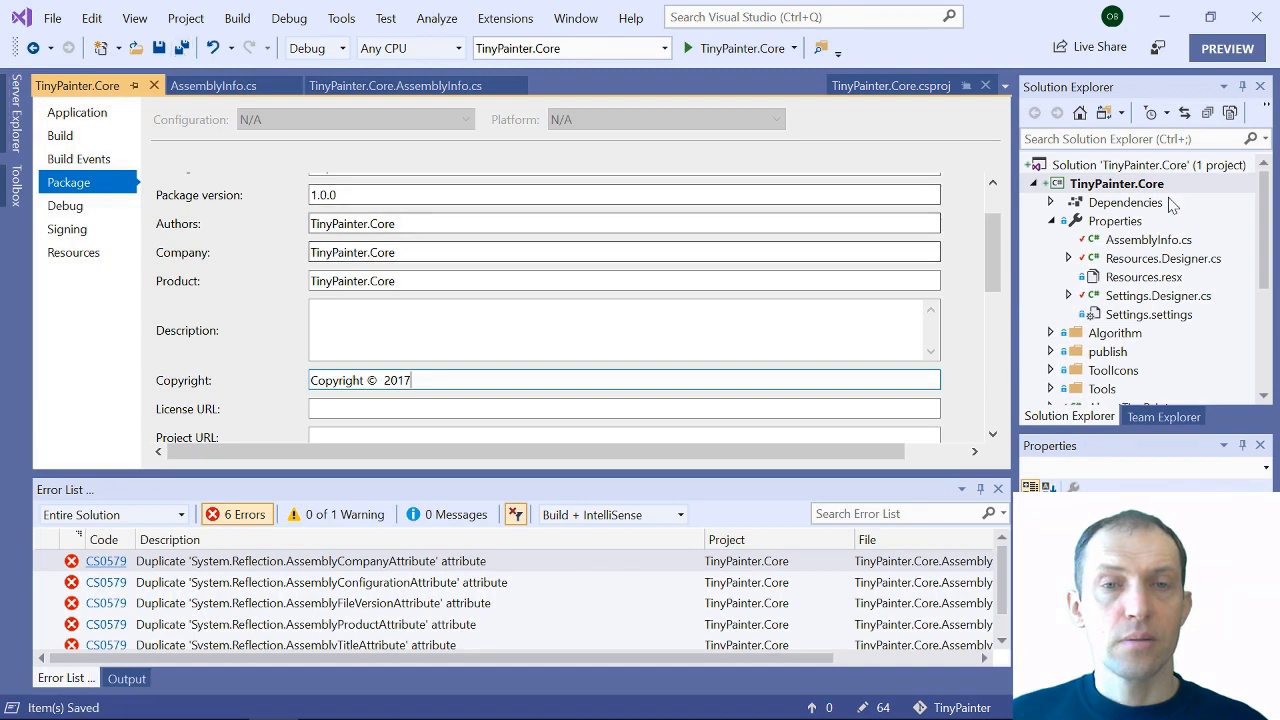
pyautogui.rightClick(1116, 183)
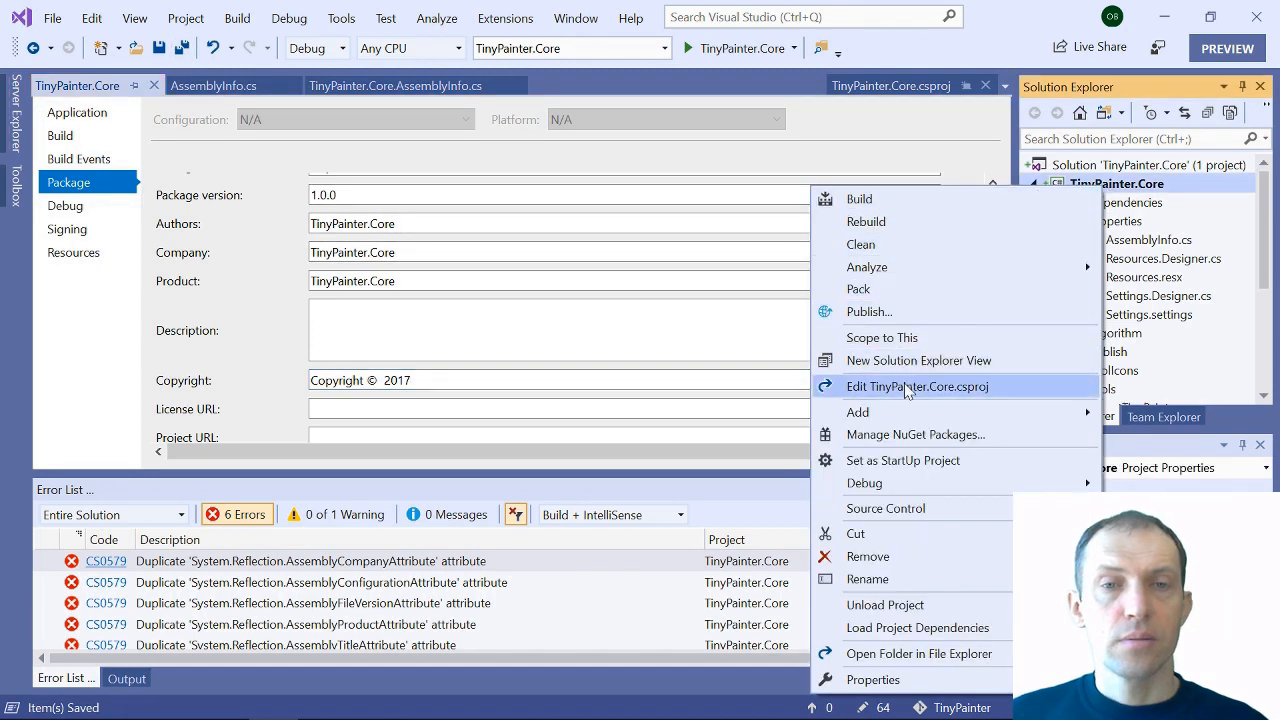
pyautogui.click(916, 386)
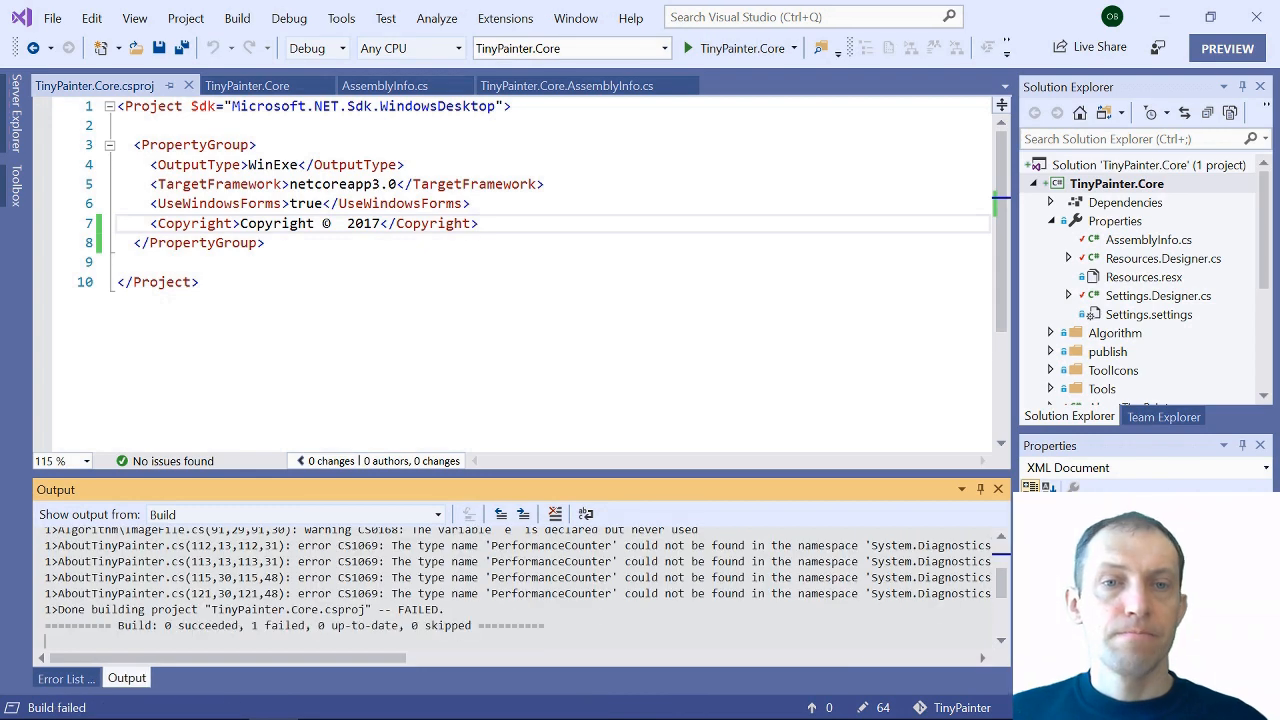
# Show the build errors and select the missing PerformanceCounter type in AboutTinyPainter.cs
pyautogui.click(64, 678)
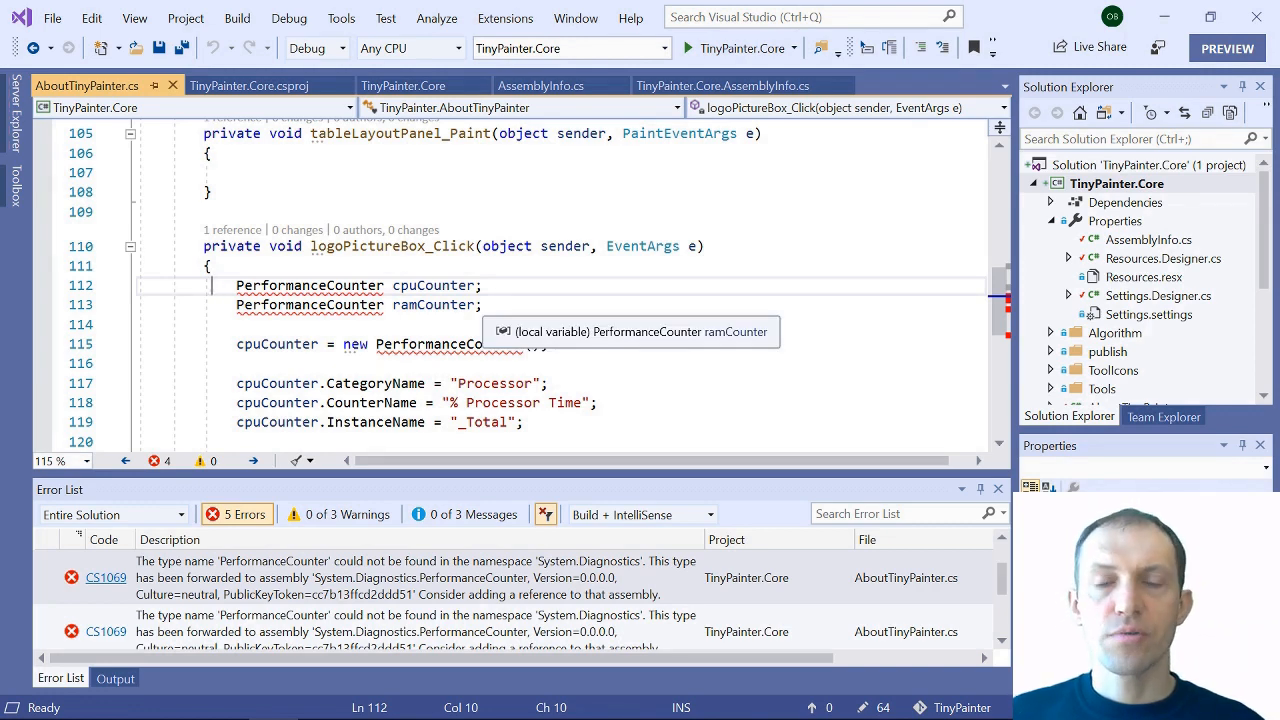
pyautogui.doubleClick(308, 285)
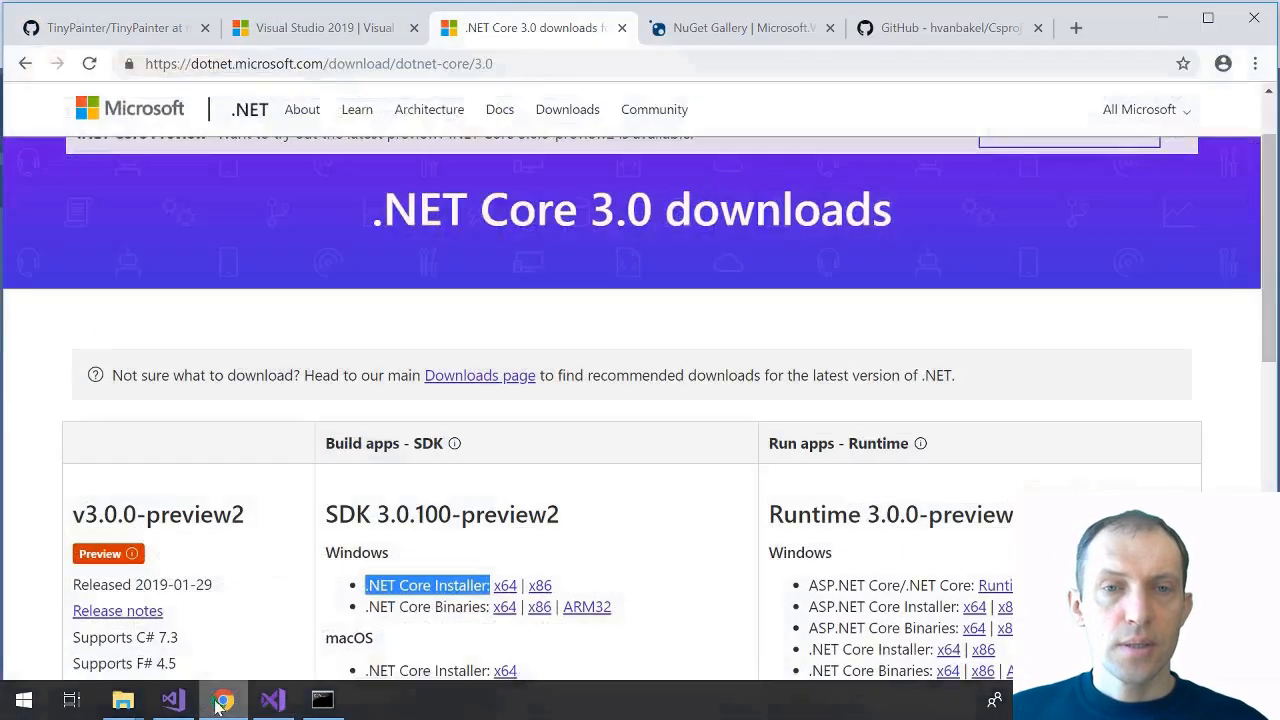
# Search PerformanceCounter, open its Microsoft Docs page, and highlight the System.Diagnostics namespace
pyautogui.write('PerformanceCounter&aqs=chrome.0.0j69i60l3j0l2.935j0j4&sourceid=chrome&ie=UTF-8')
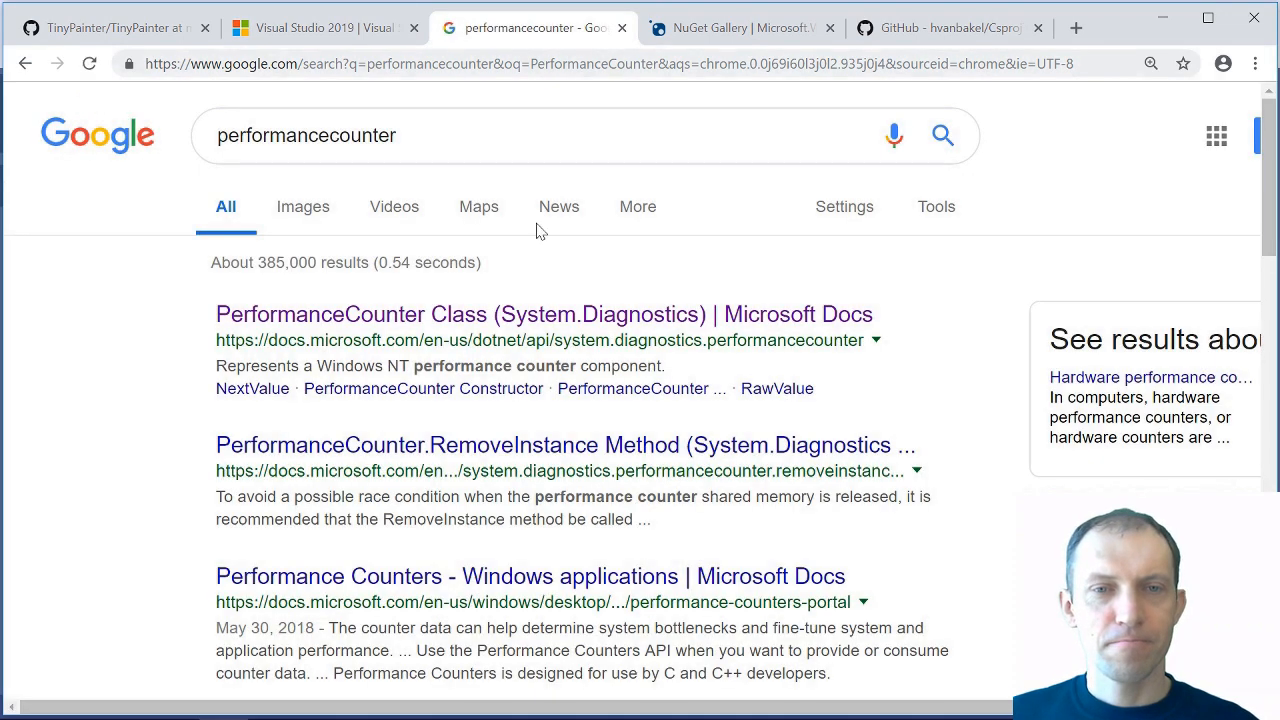
pyautogui.click(543, 314)
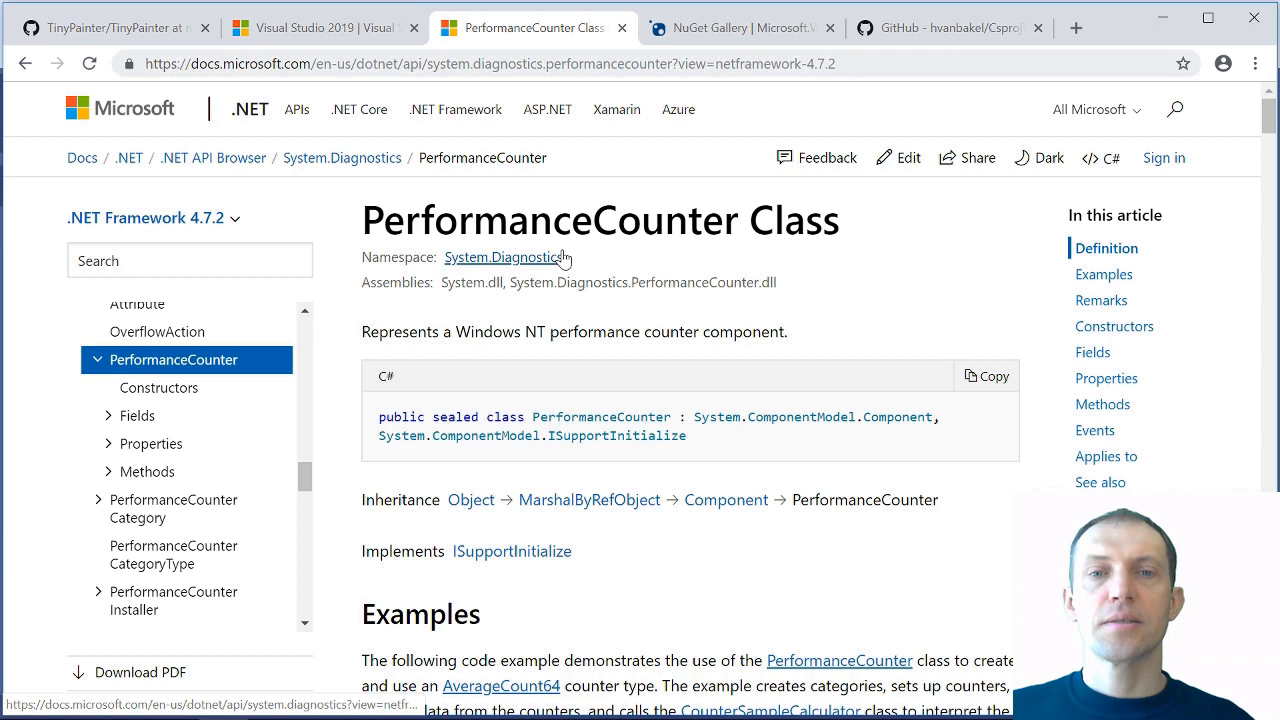
pyautogui.doubleClick(503, 257)
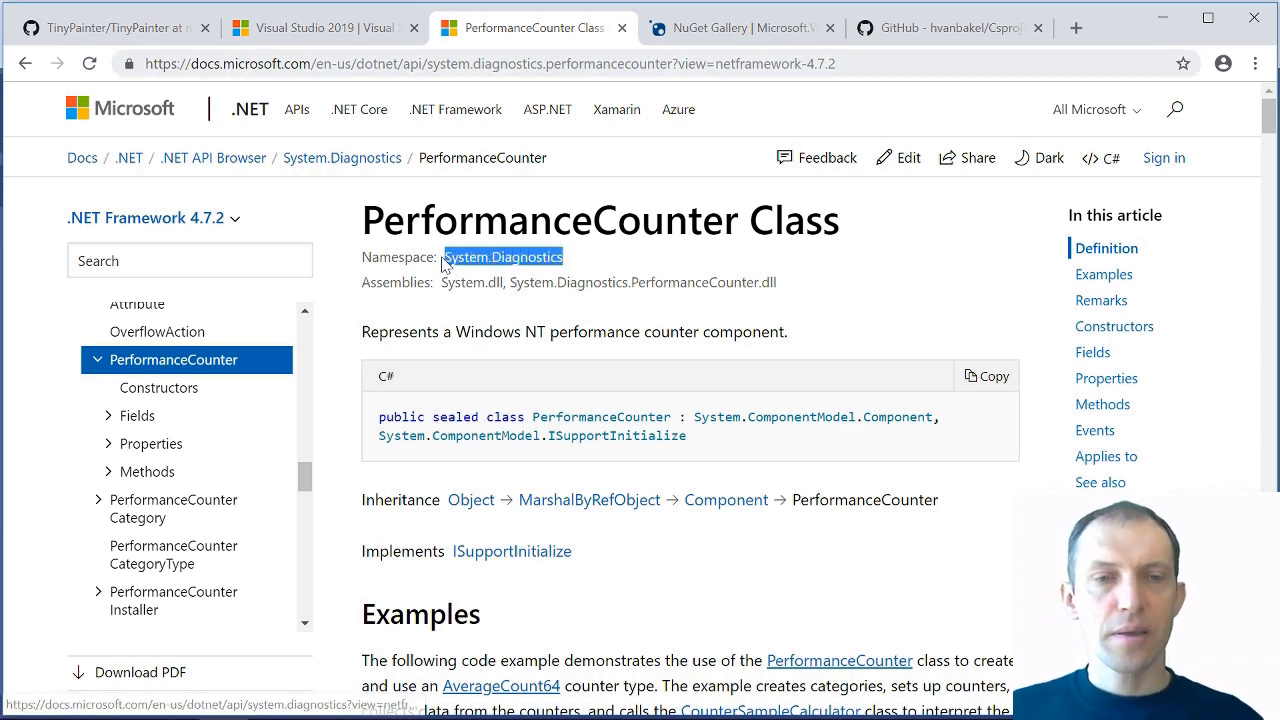
pyautogui.moveTo(605, 375)
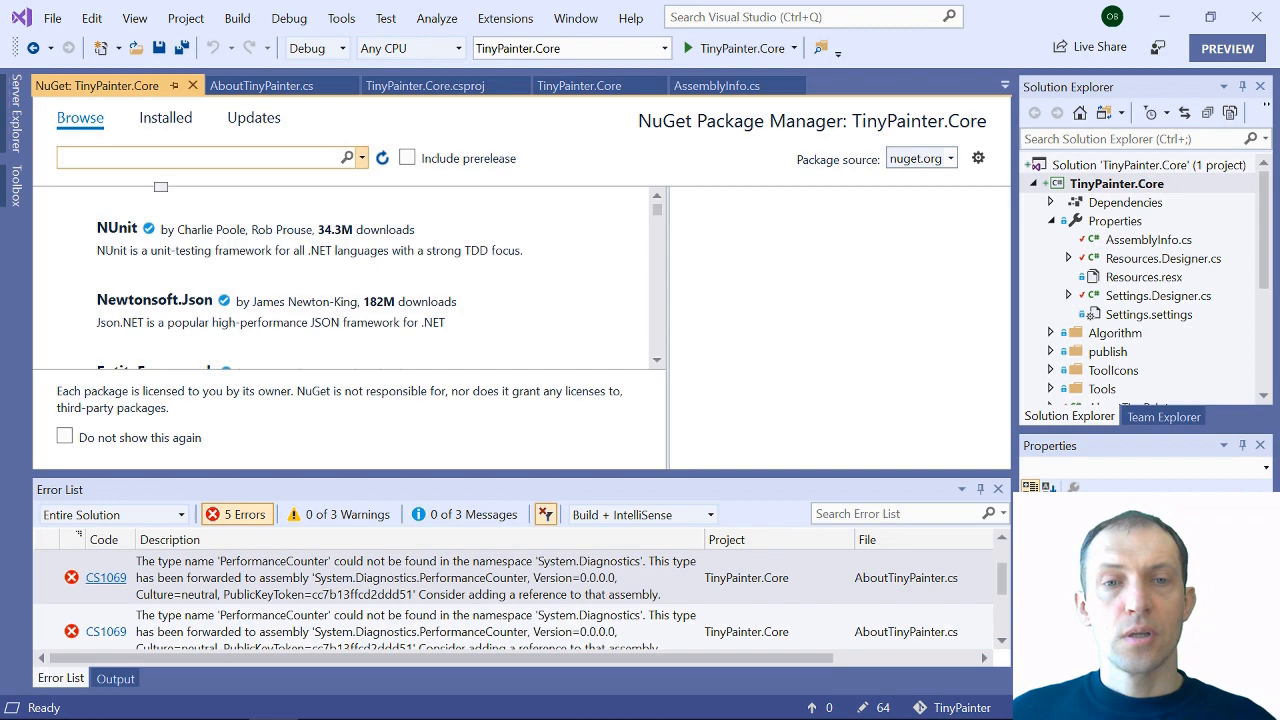
# Install the System.Diagnostics.PerformanceCounter 4.5.0 NuGet package and view the updated project file
pyautogui.write('System.Diagnostics')
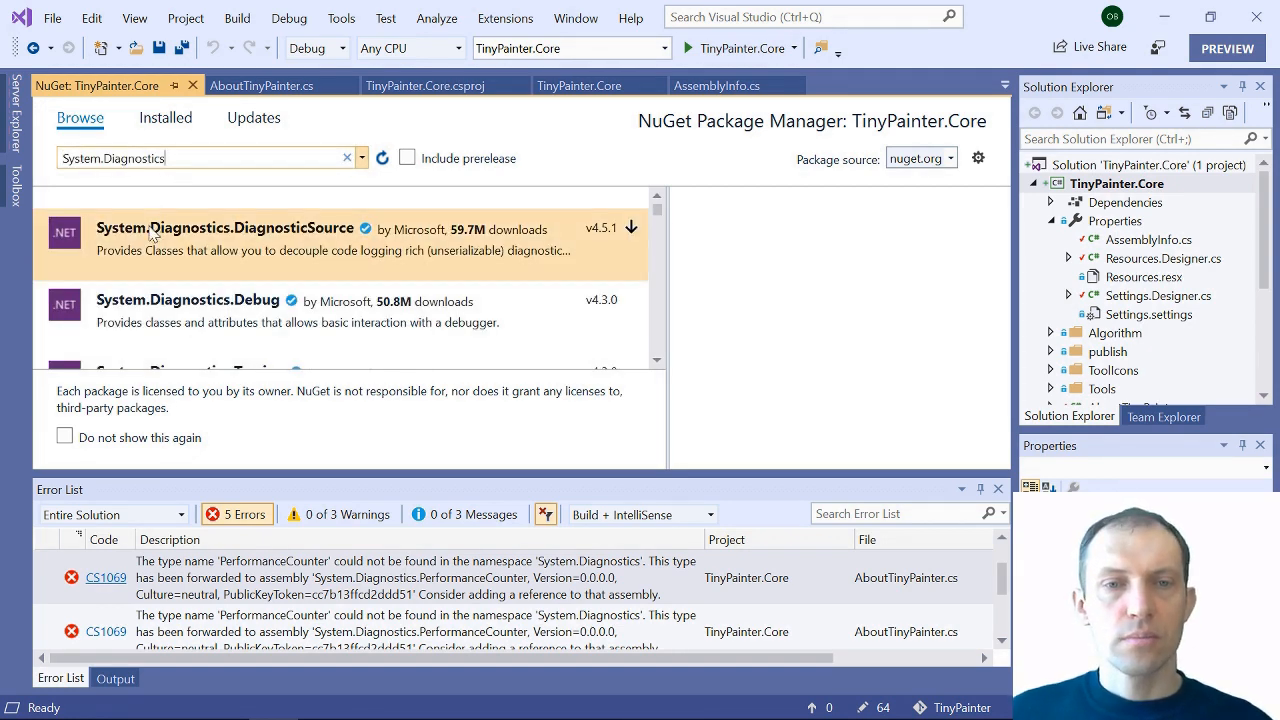
pyautogui.moveTo(375, 276)
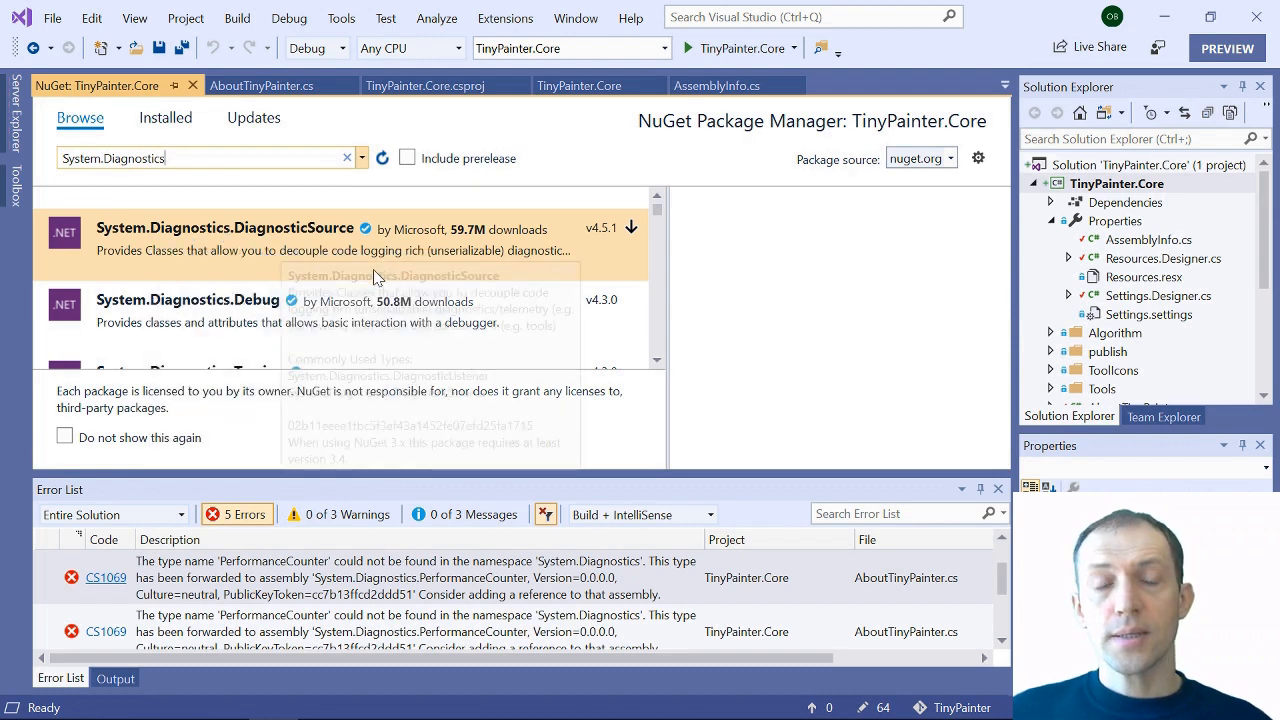
pyautogui.scroll(-3)
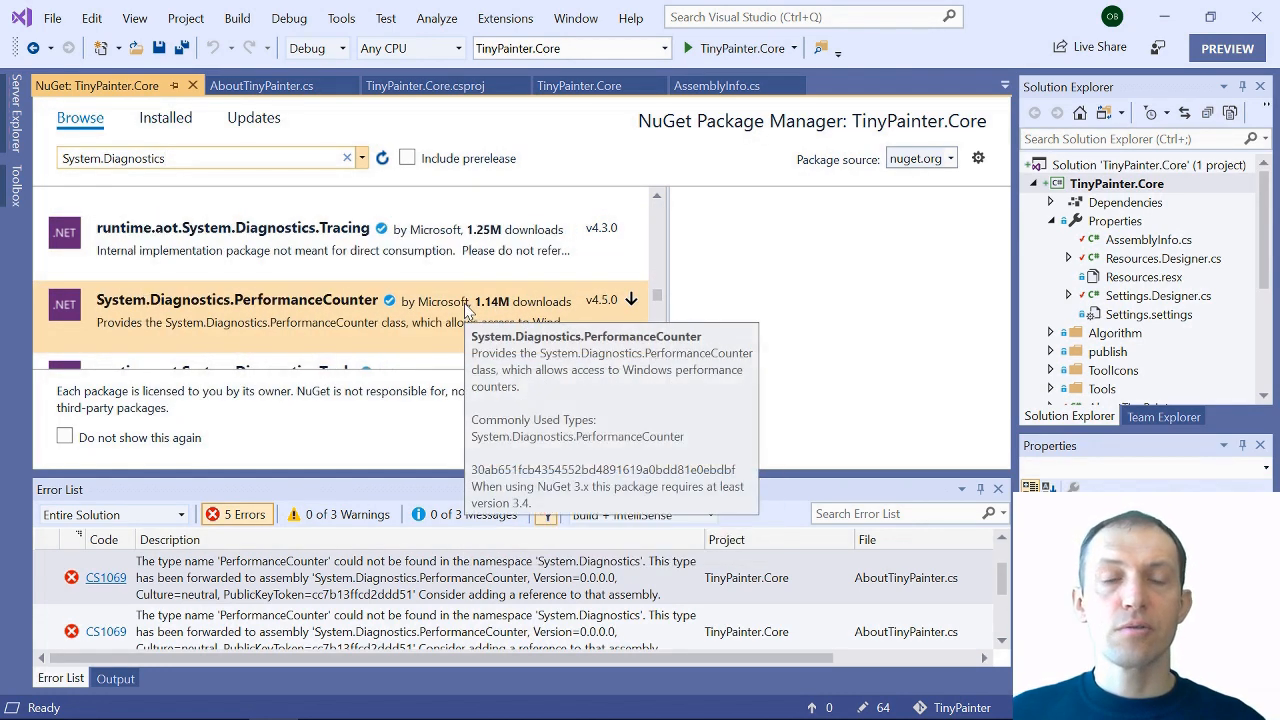
pyautogui.click(238, 299)
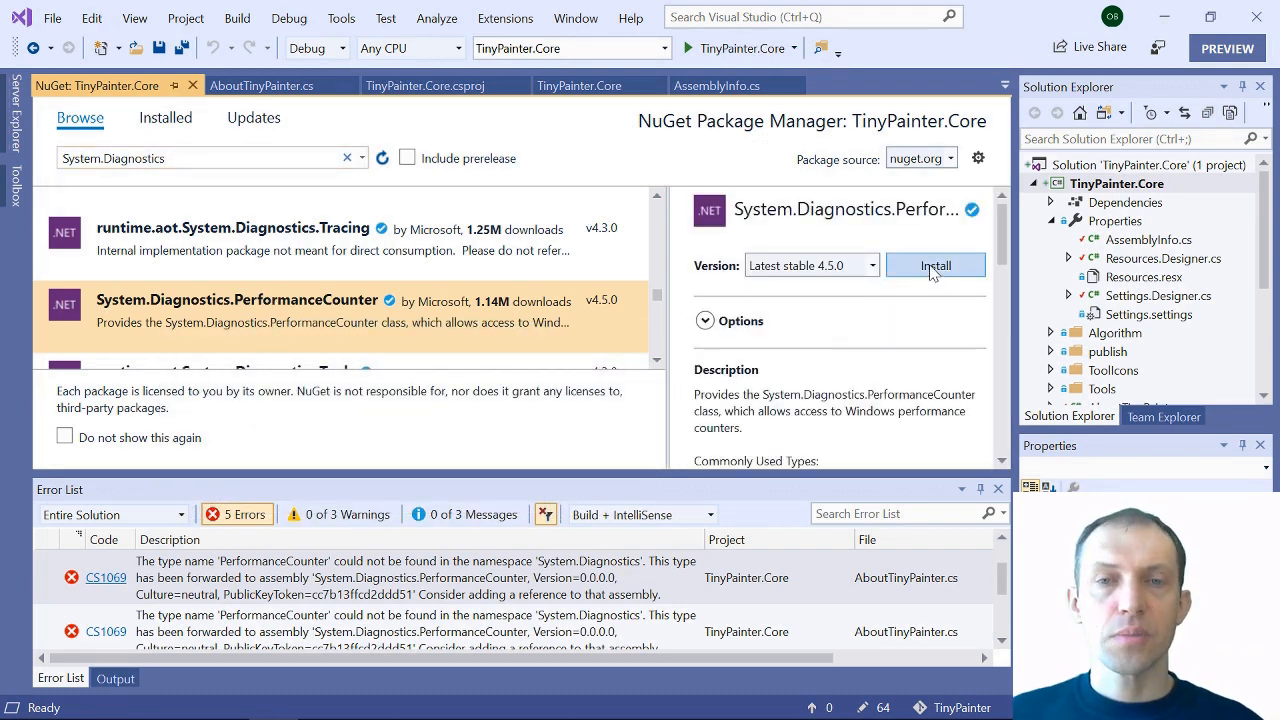
pyautogui.click(934, 265)
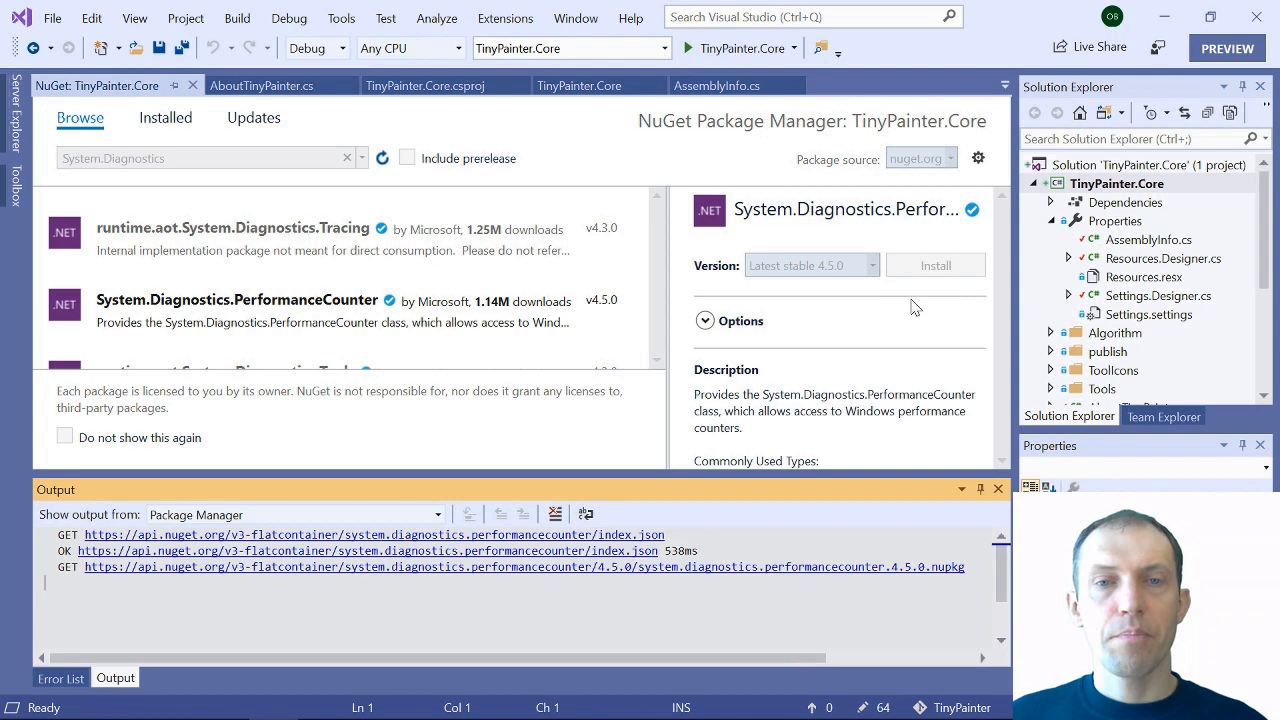
pyautogui.click(934, 265)
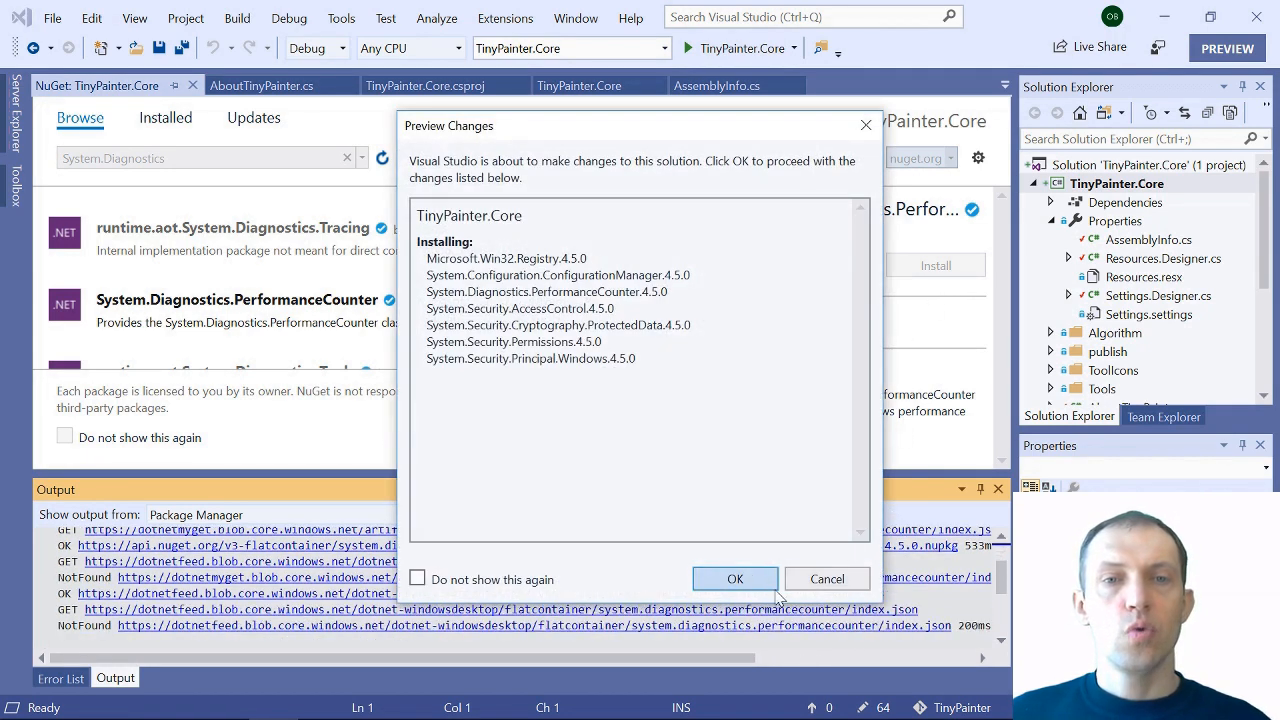
pyautogui.click(735, 578)
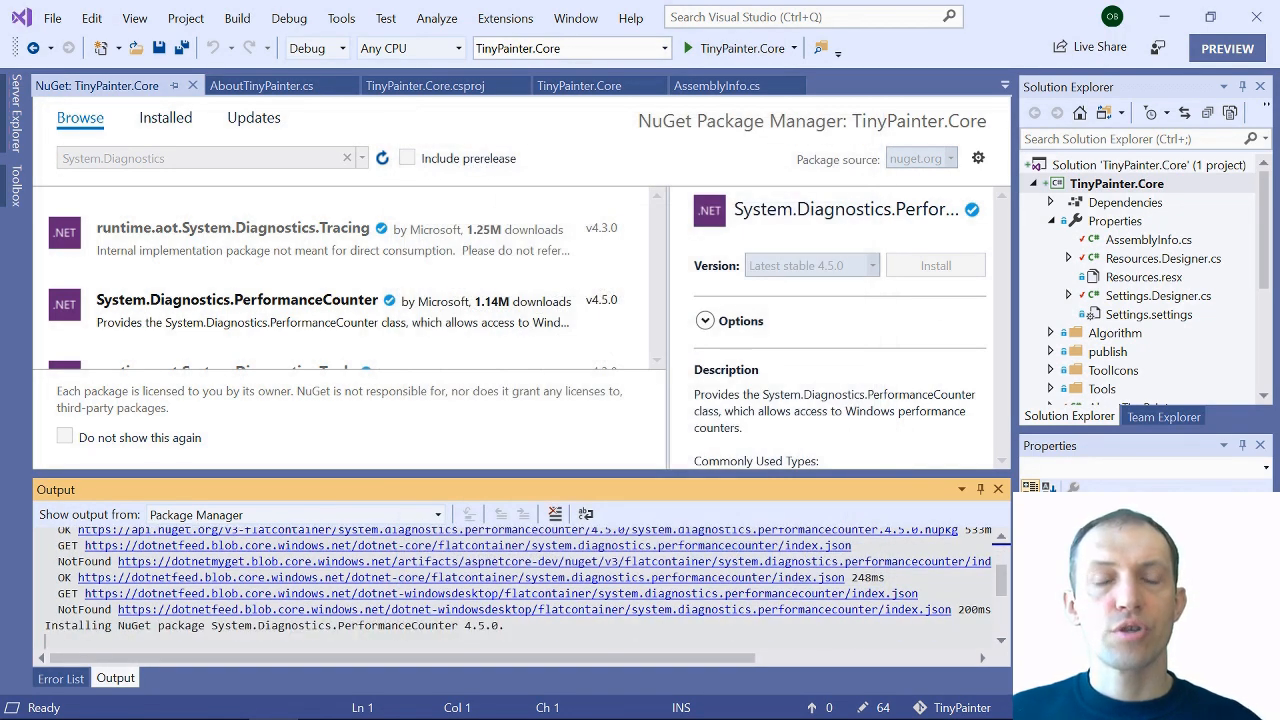
pyautogui.click(428, 85)
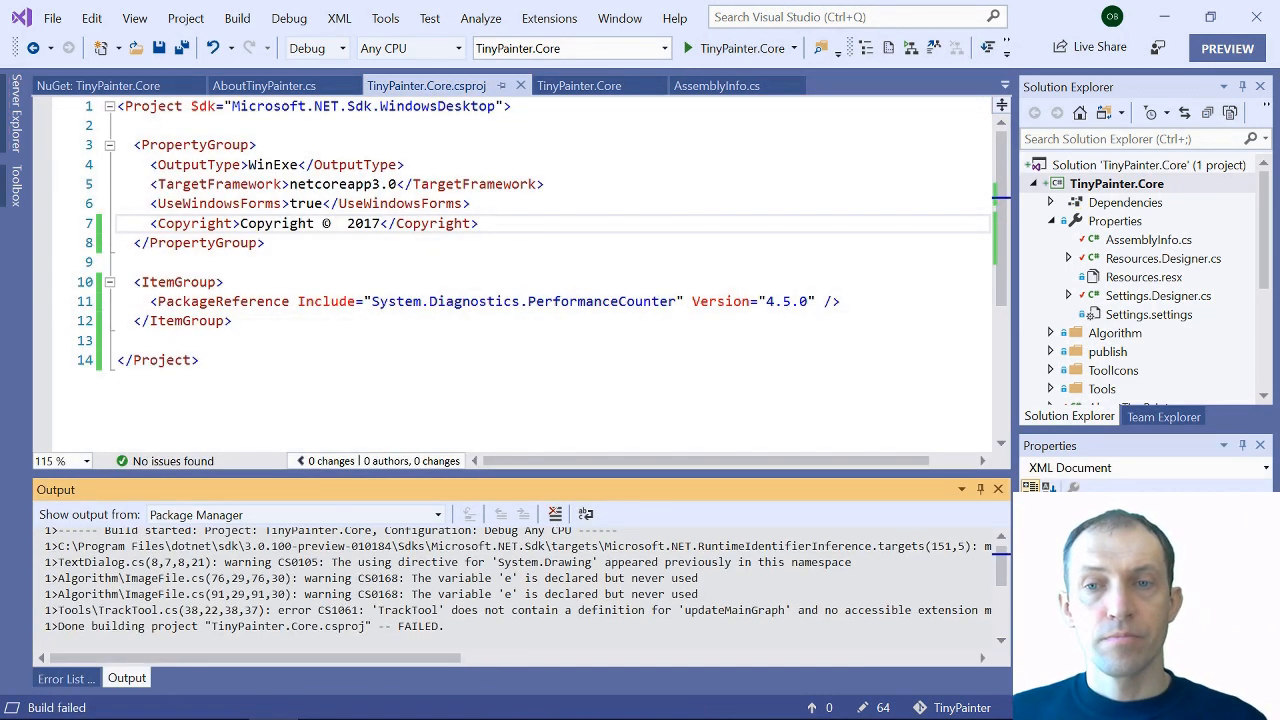
# Check the single remaining CS1061 error and open TrackTool.cs from Solution Explorer
pyautogui.click(66, 678)
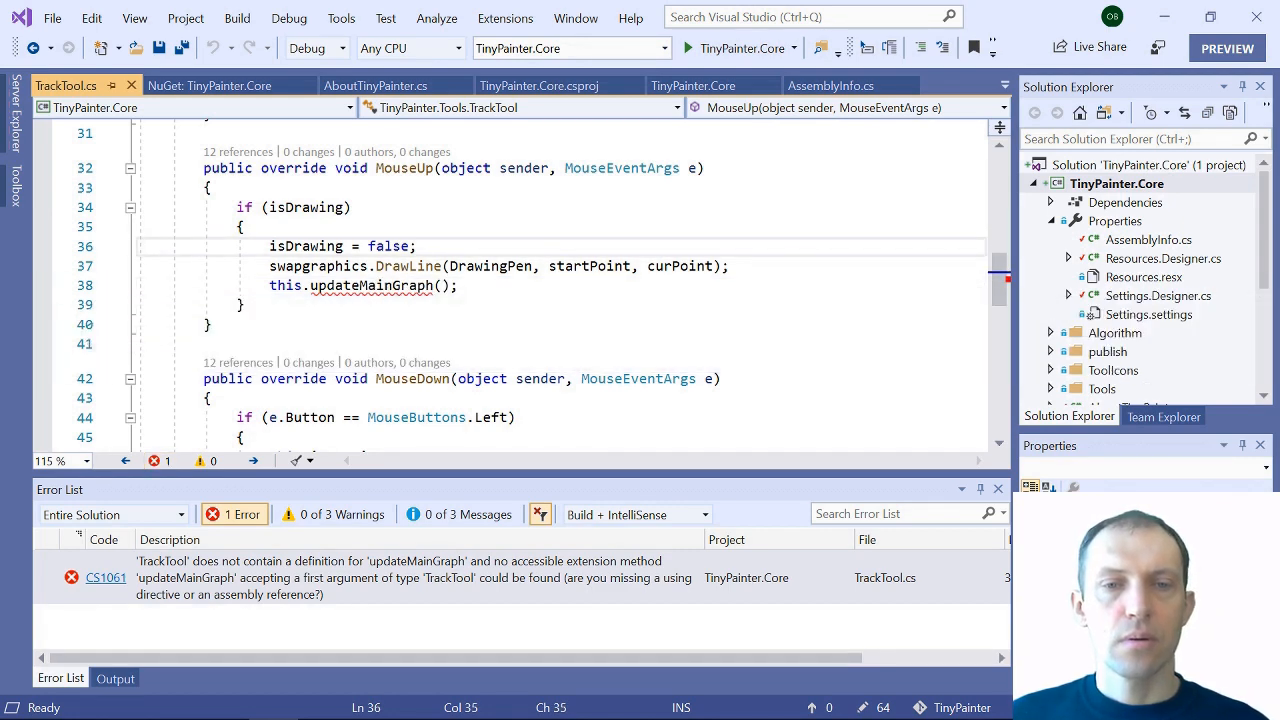
pyautogui.click(1133, 388)
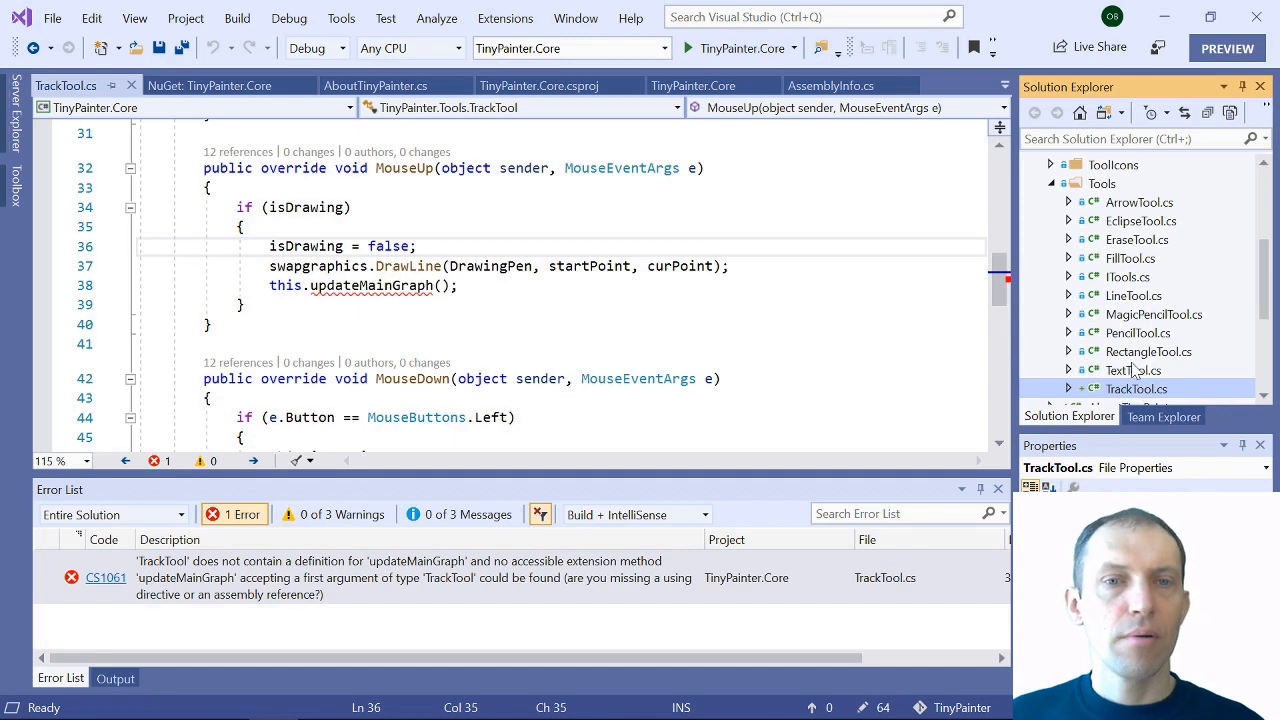
pyautogui.doubleClick(1133, 370)
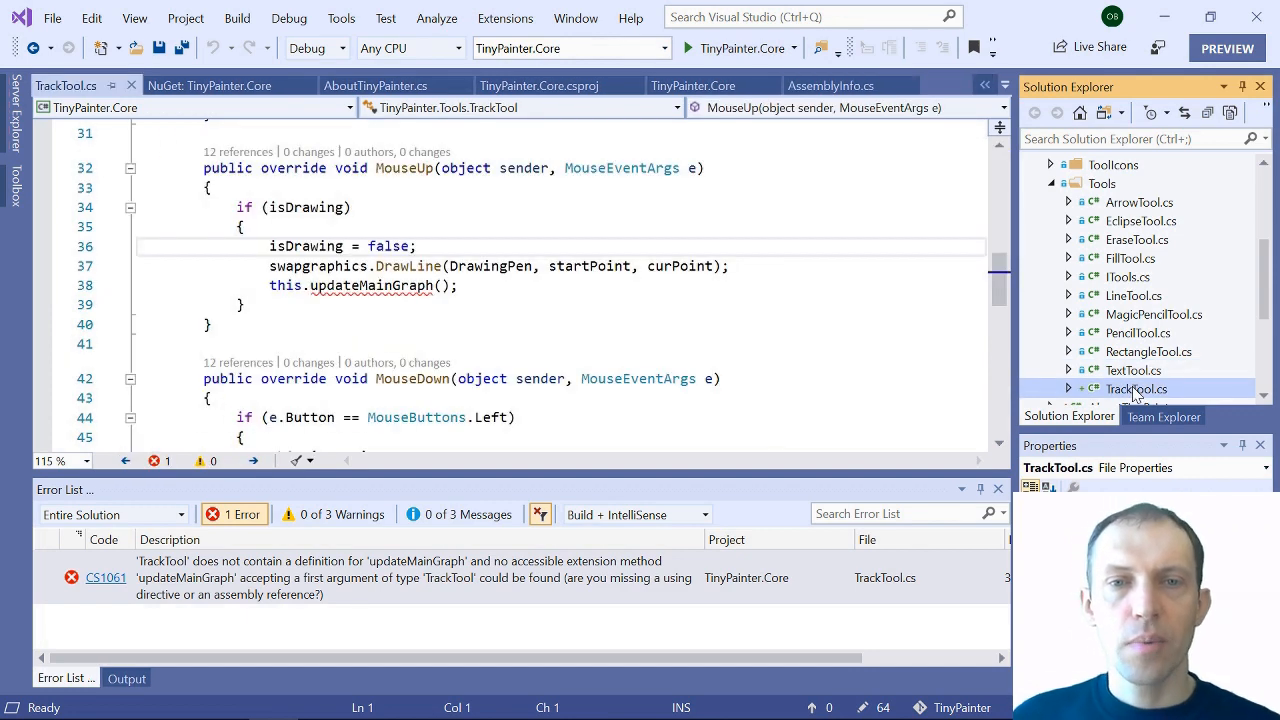
# Run TinyPainter.Core, which exits with a MissingManifestResourceException, then open the project properties
pyautogui.rightClick(1135, 389)
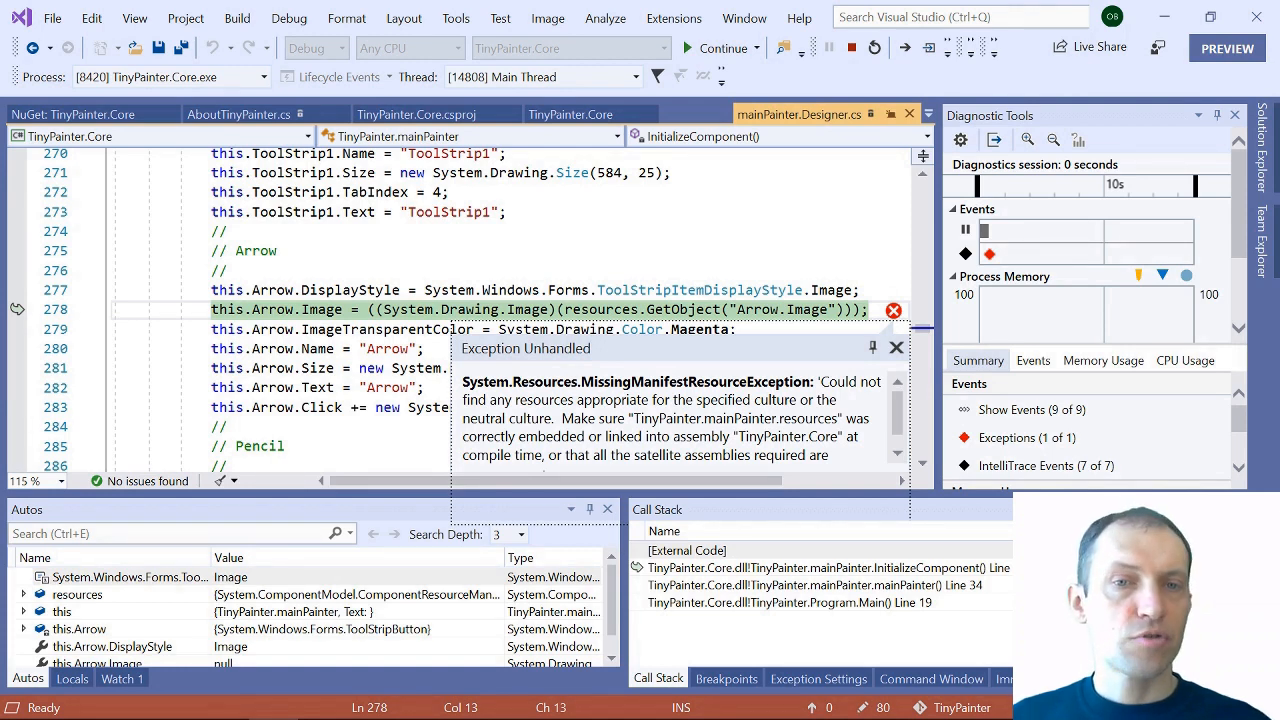
pyautogui.doubleClick(700, 418)
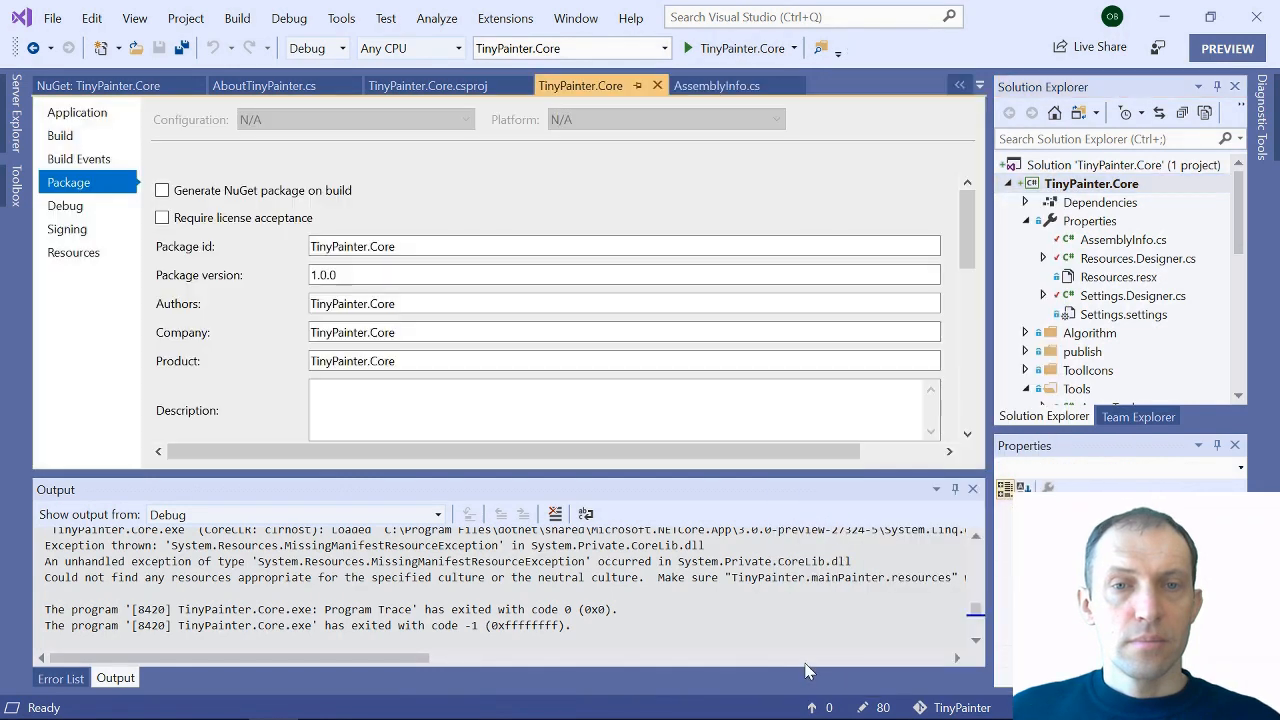
# On the Application tab, select the TinyPainter.Core assembly name to replace it with TinyPainter
pyautogui.click(77, 112)
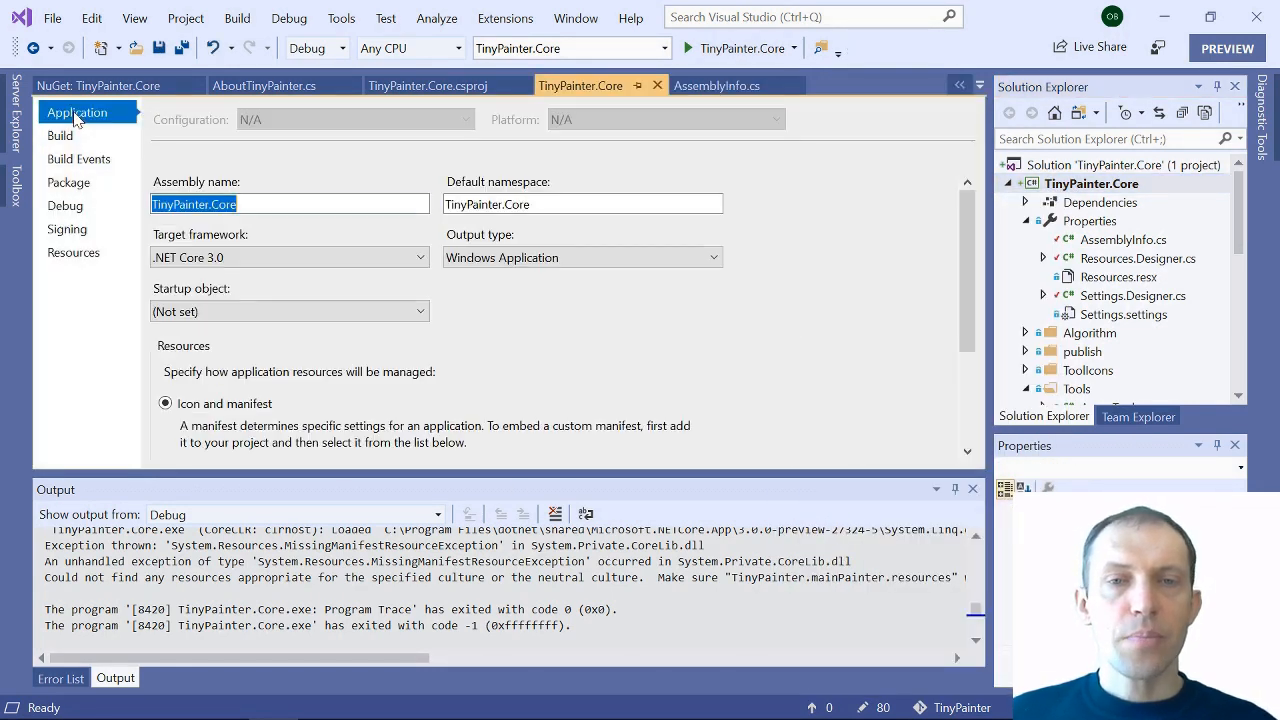
pyautogui.click(290, 204)
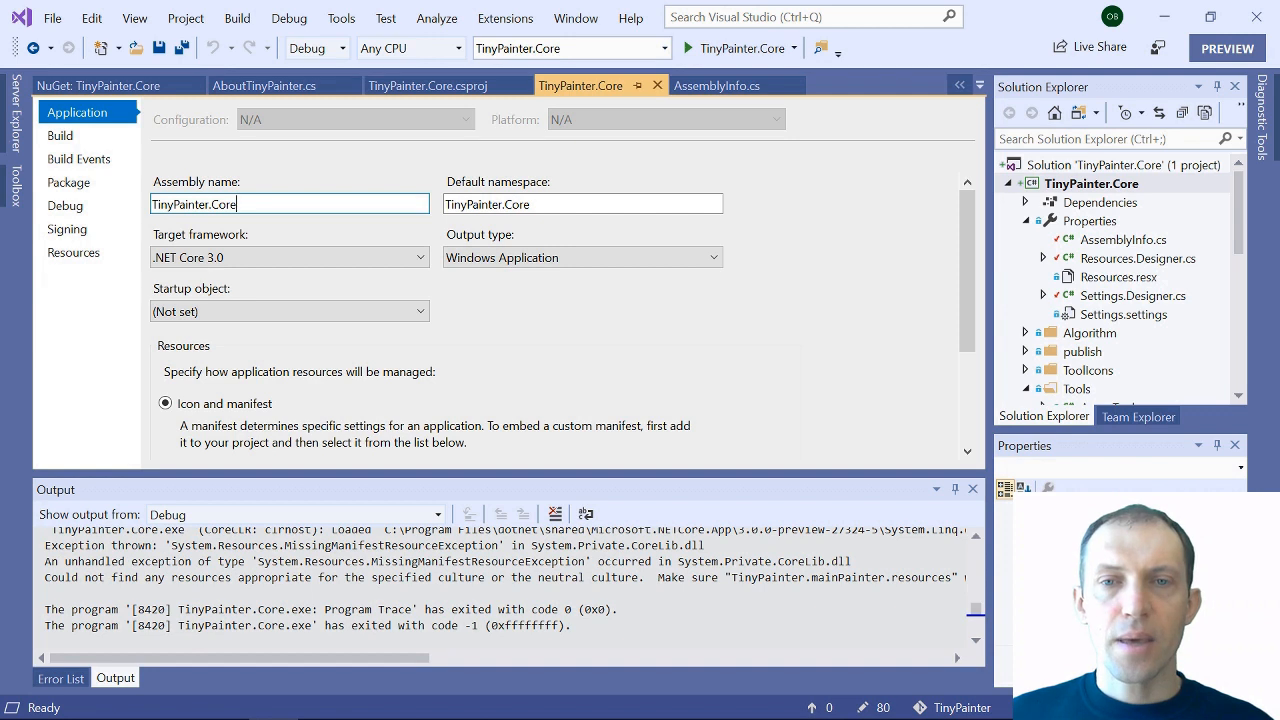
pyautogui.doubleClick(220, 204)
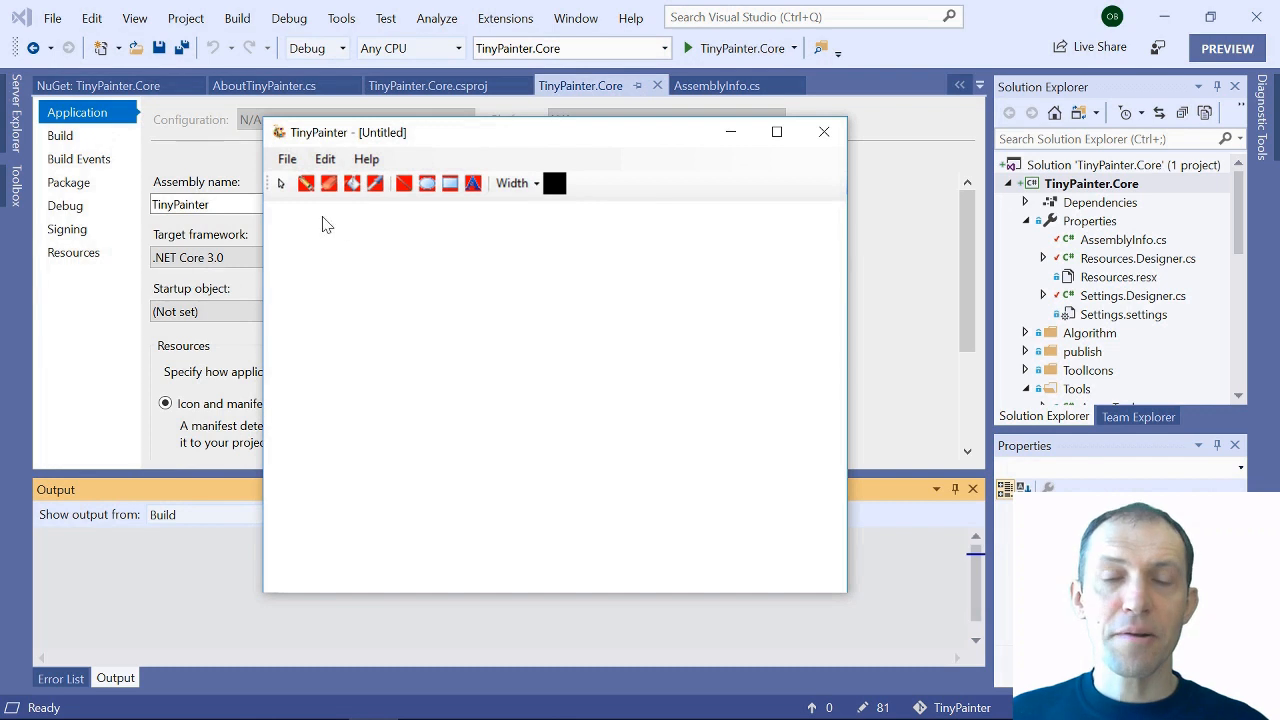
# Draw a freehand loop and dismiss the About box's CPU and RAM performance counter readings
pyautogui.moveTo(403, 299); pyautogui.dragTo(564, 300)
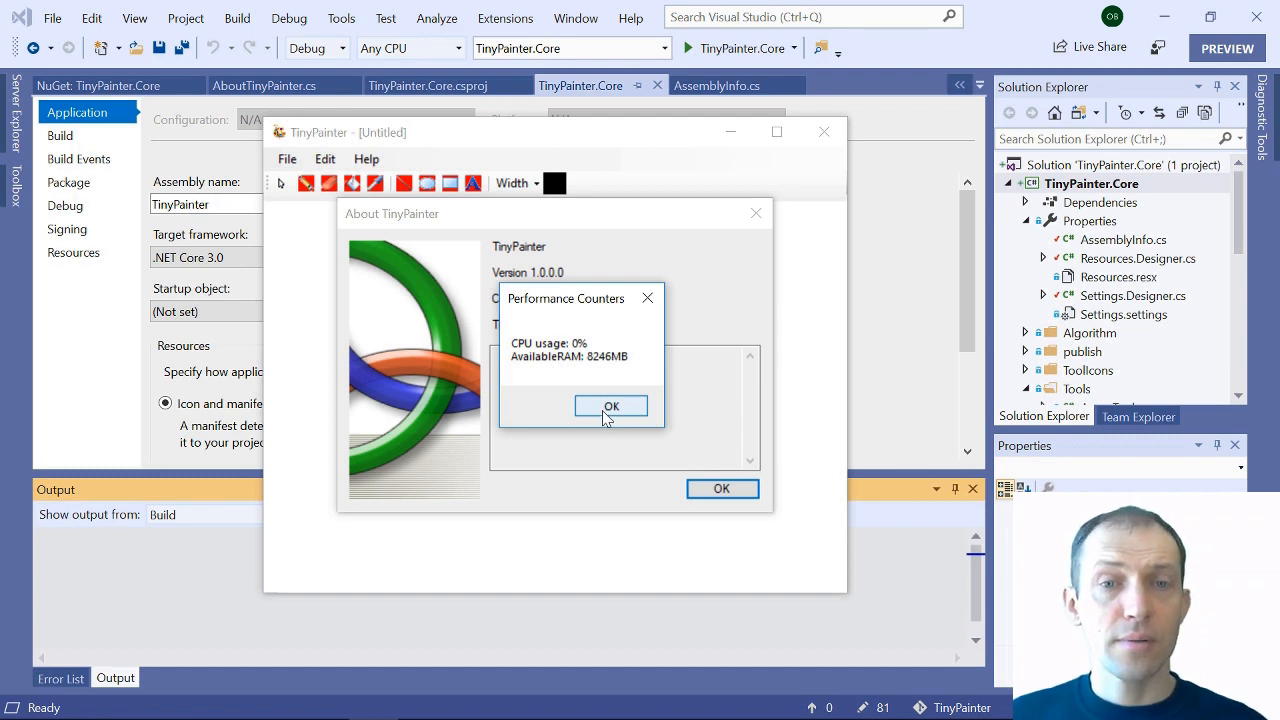
pyautogui.click(611, 405)
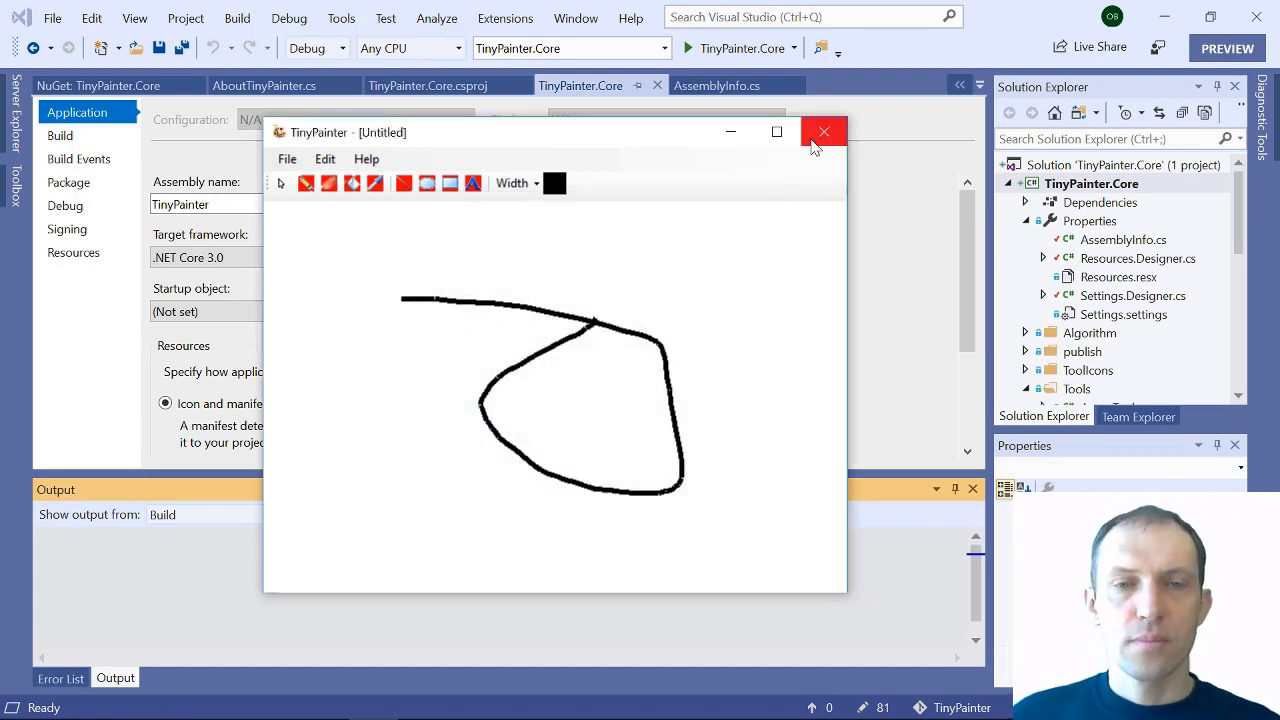
# Close the .NET Core TinyPainter window before rebuilding the original solution in Visual Studio 2017
pyautogui.click(823, 131)
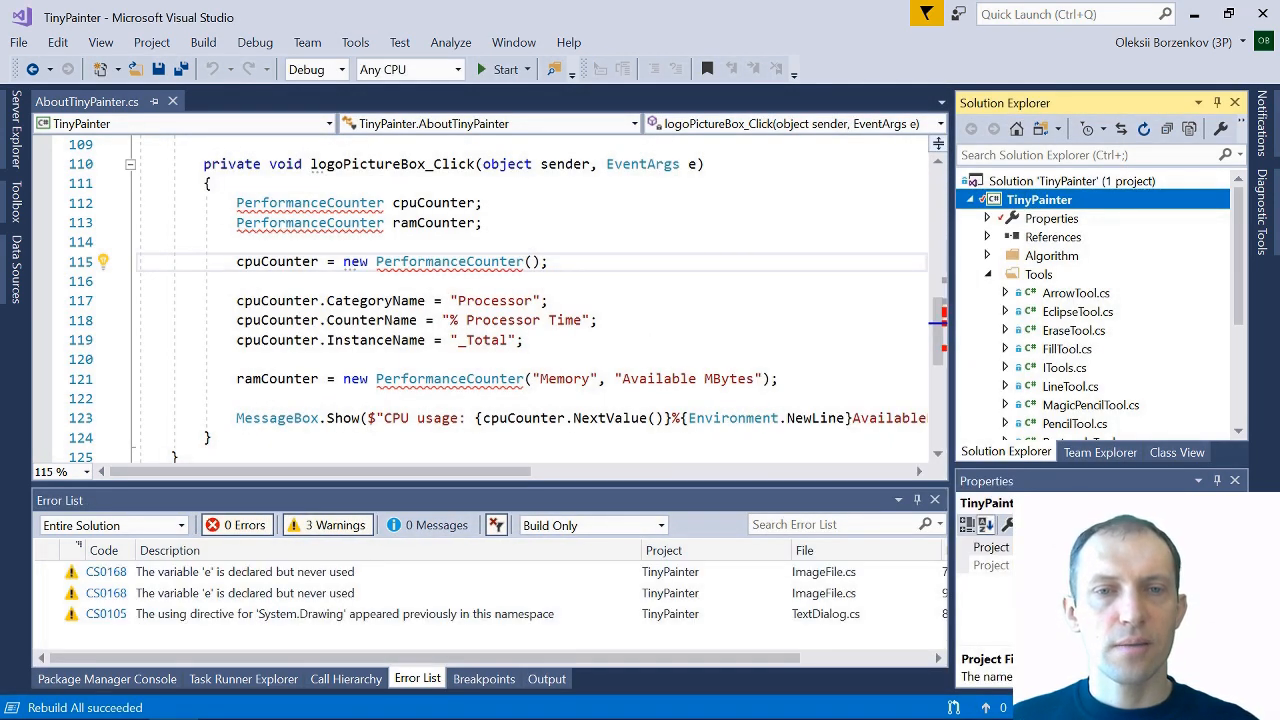
# Launch the Framework build and view the About box's CPU usage and available RAM readings
pyautogui.click(498, 69)
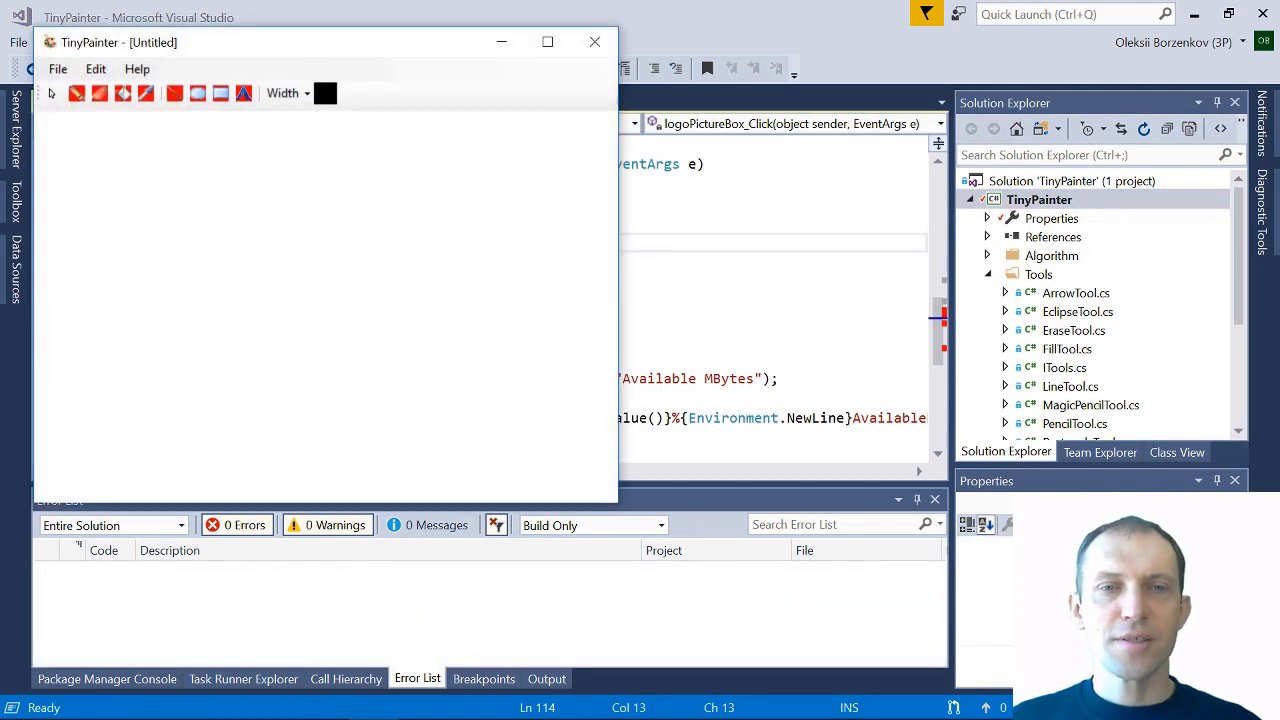
pyautogui.click(137, 68)
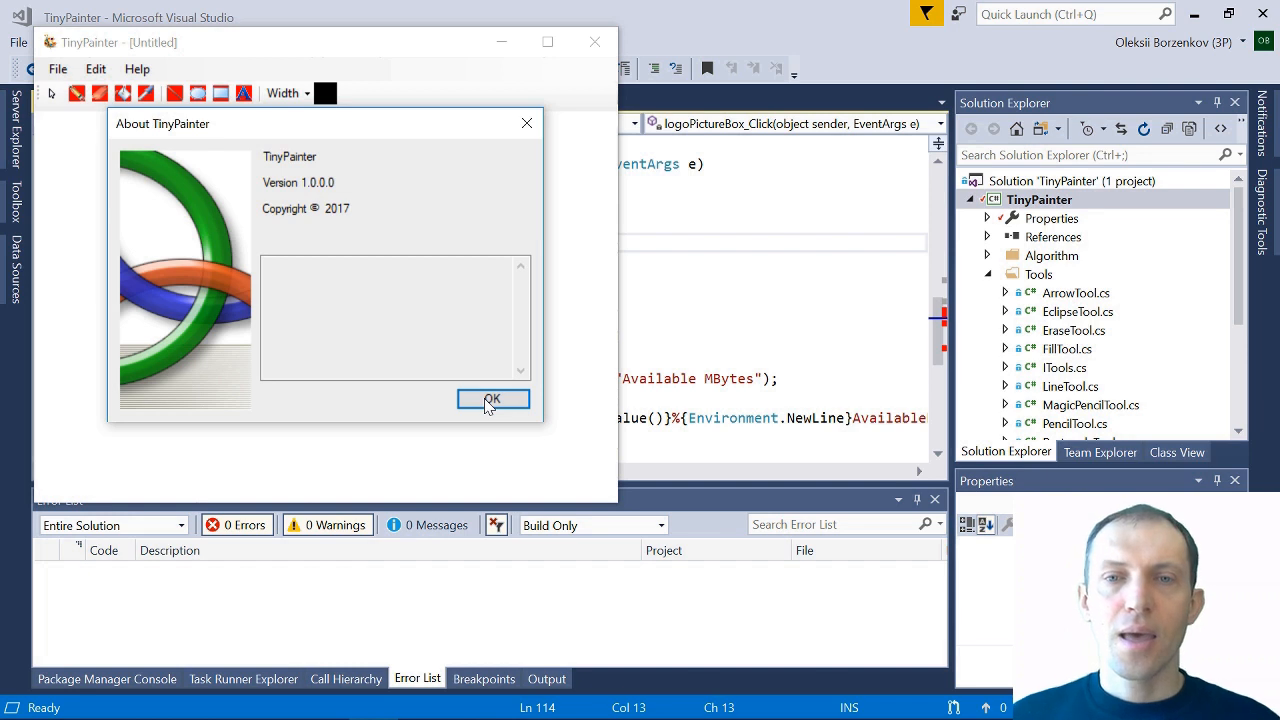
pyautogui.click(492, 398)
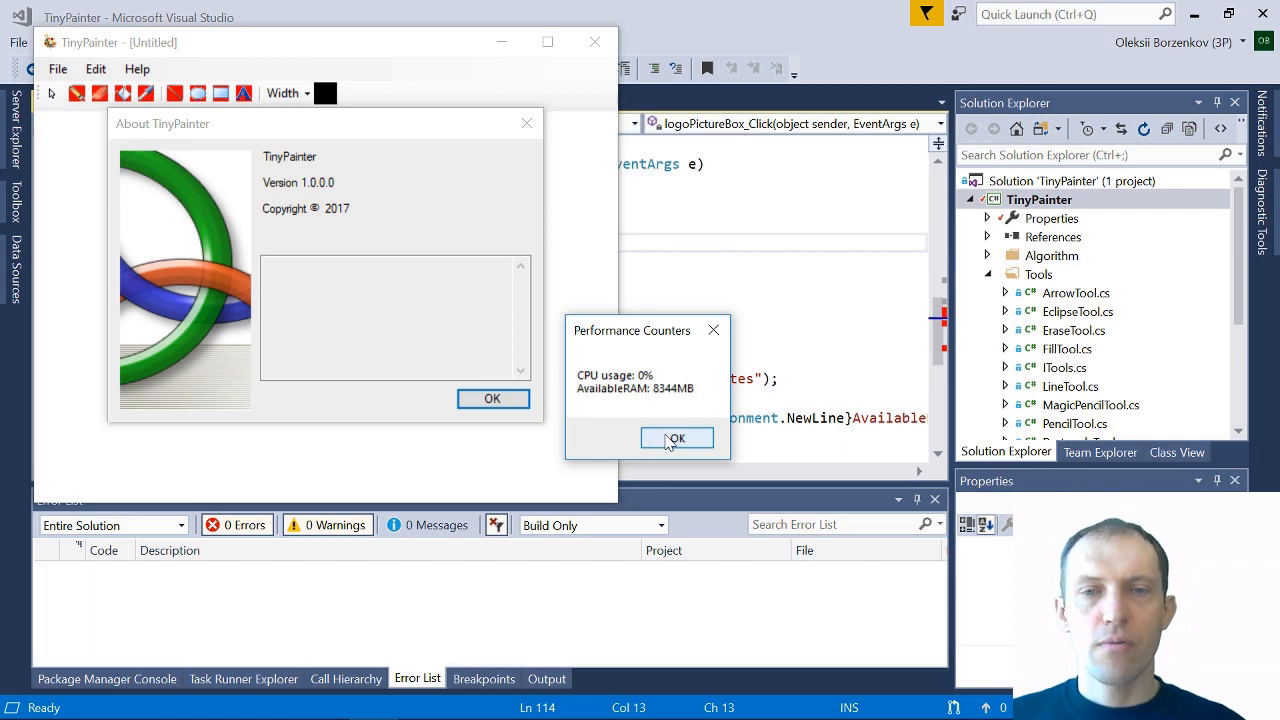
pyautogui.click(676, 438)
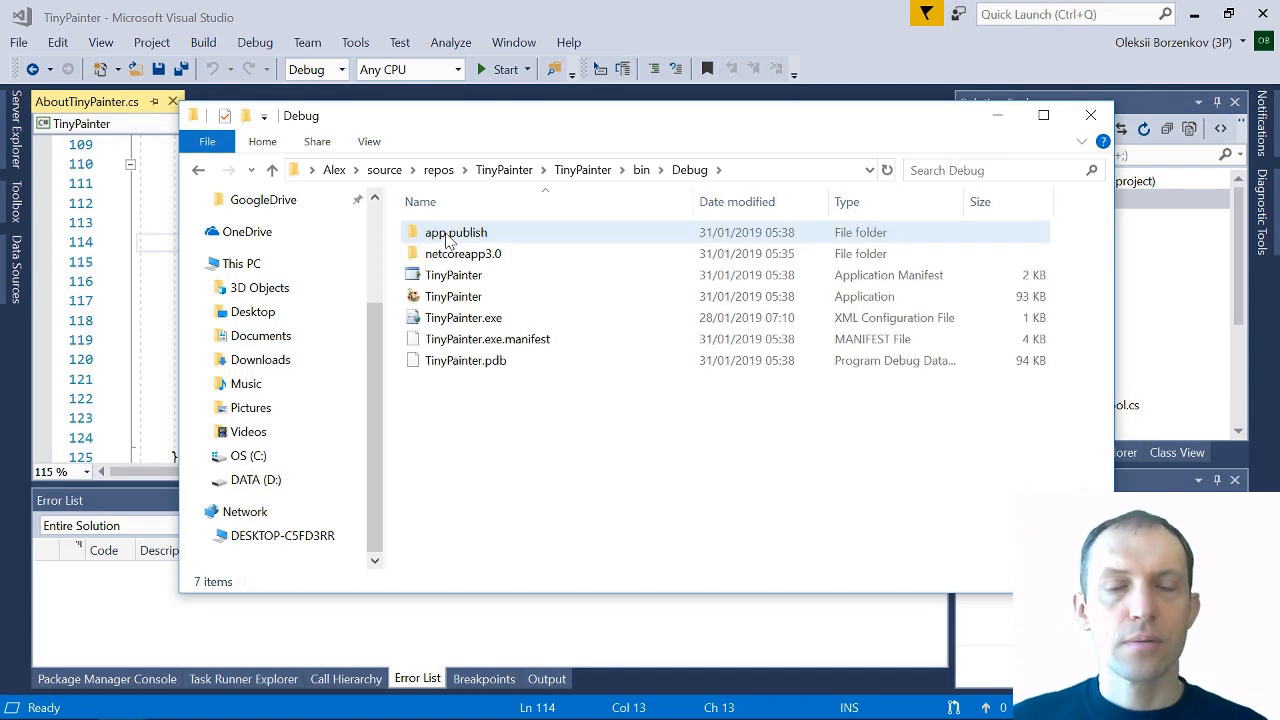
# Browse into TinyPainter\bin\Debug and launch the TinyPainter application
pyautogui.click(463, 253)
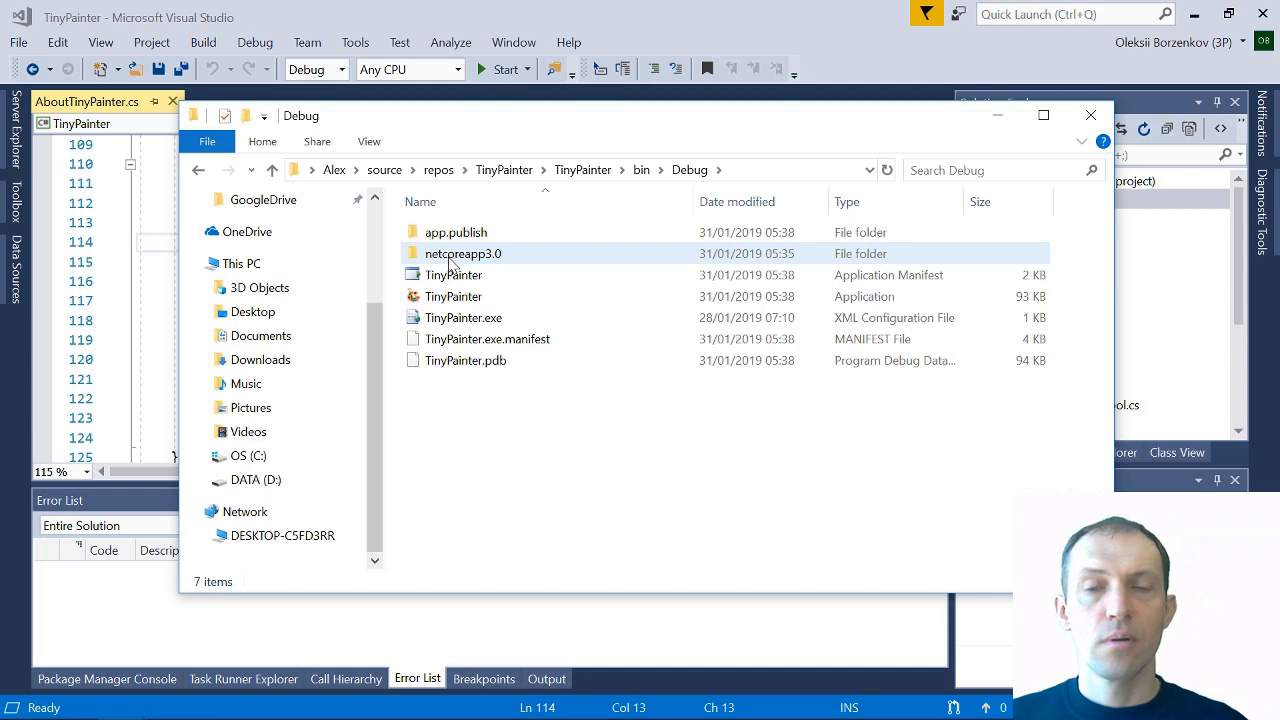
pyautogui.doubleClick(463, 253)
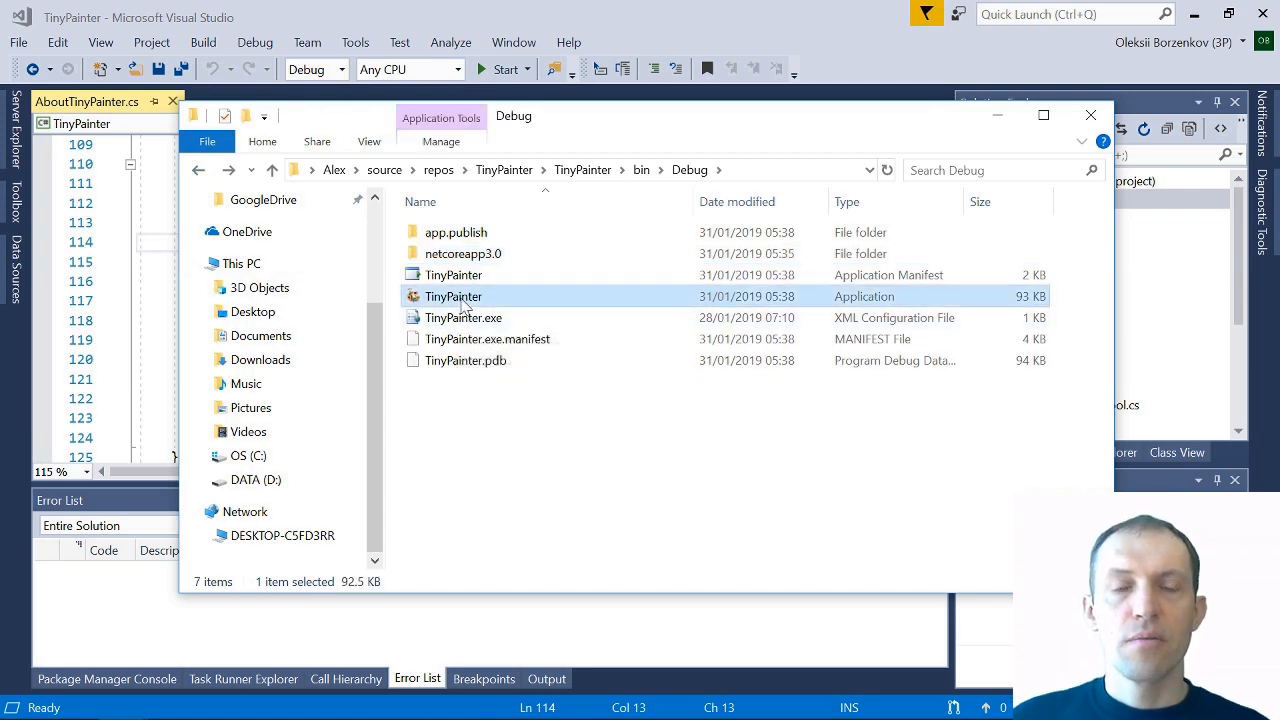
pyautogui.doubleClick(453, 296)
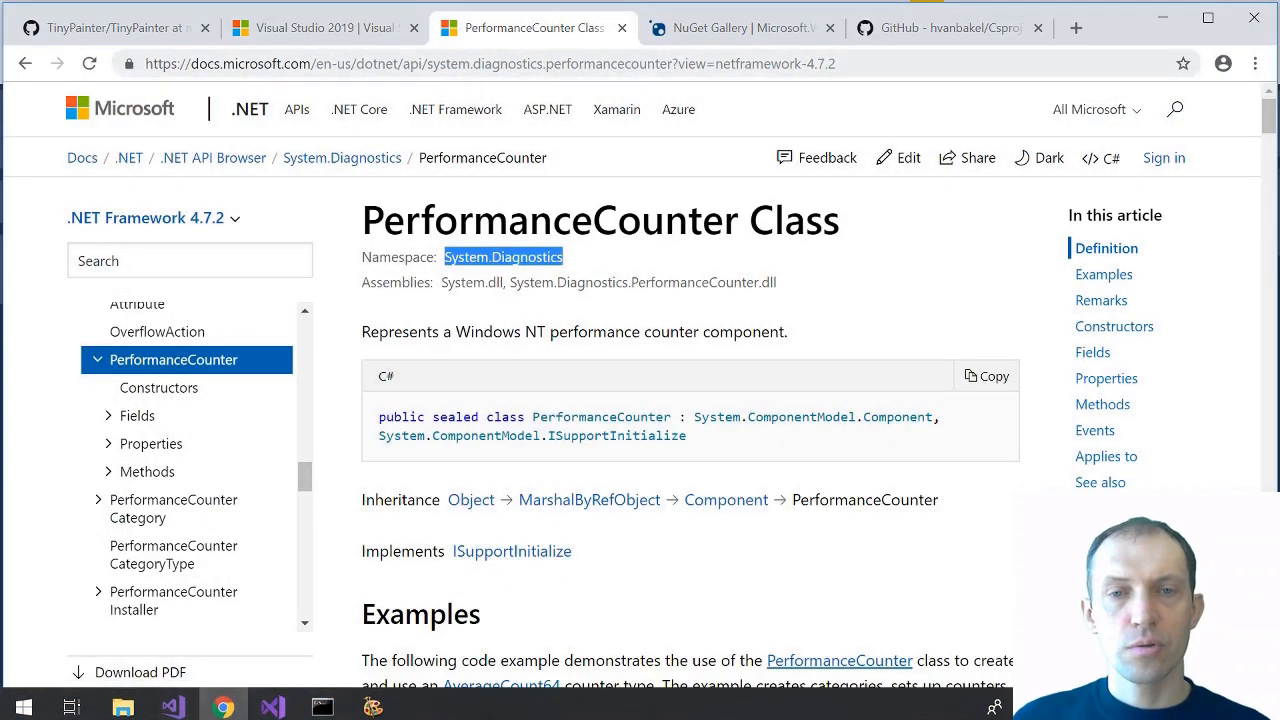
# Review the Microsoft.Windows.Compatibility 2.1.0-preview NuGet page and its dependency list
pyautogui.click(740, 27)
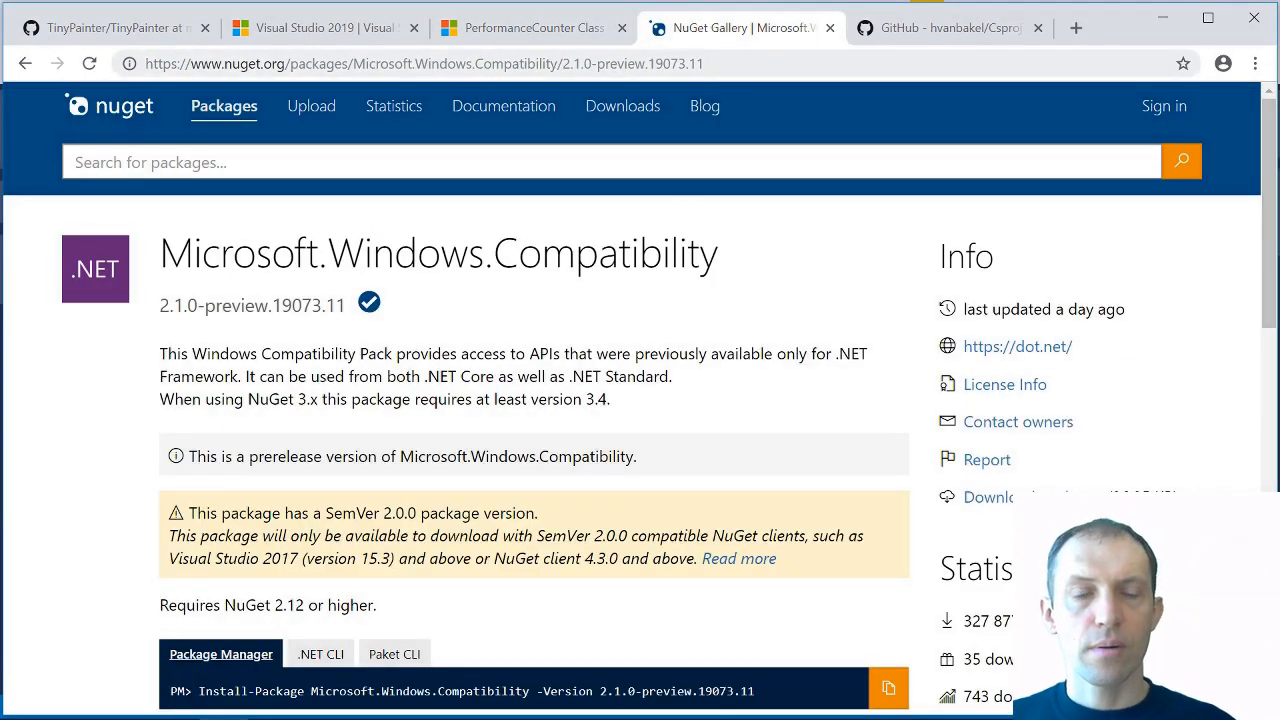
pyautogui.tripleClick(438, 253)
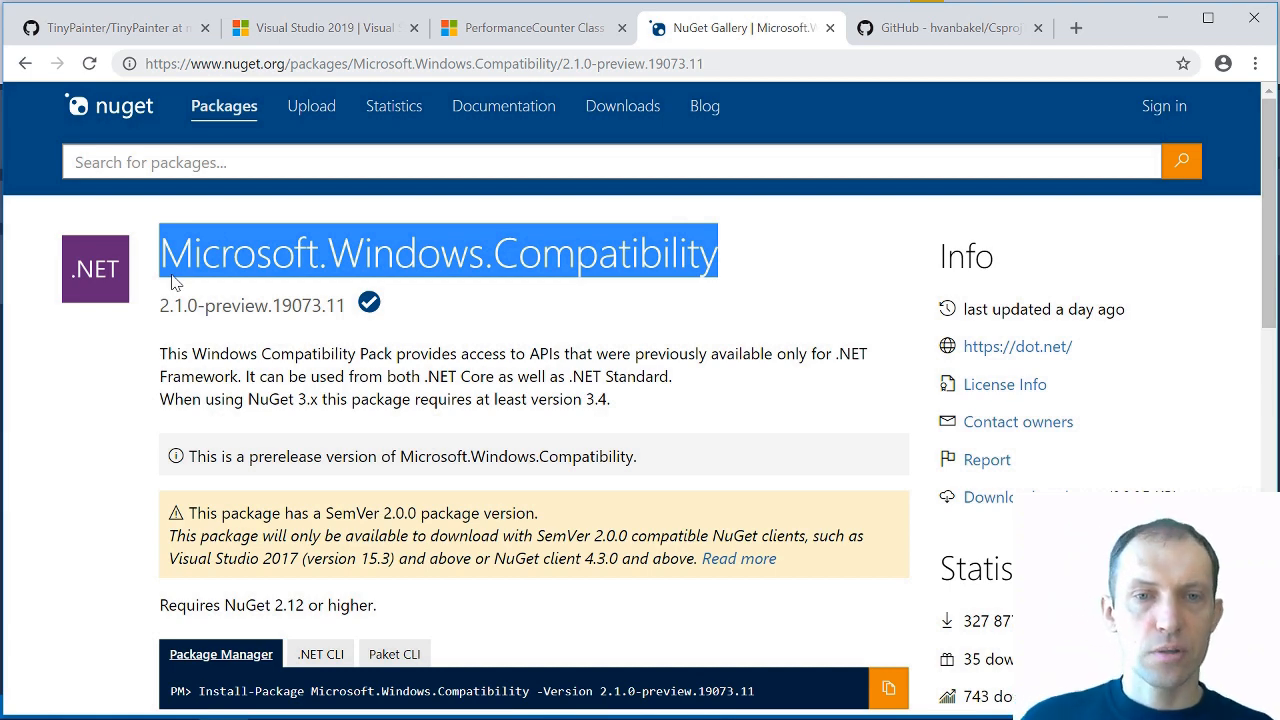
pyautogui.scroll(-3)
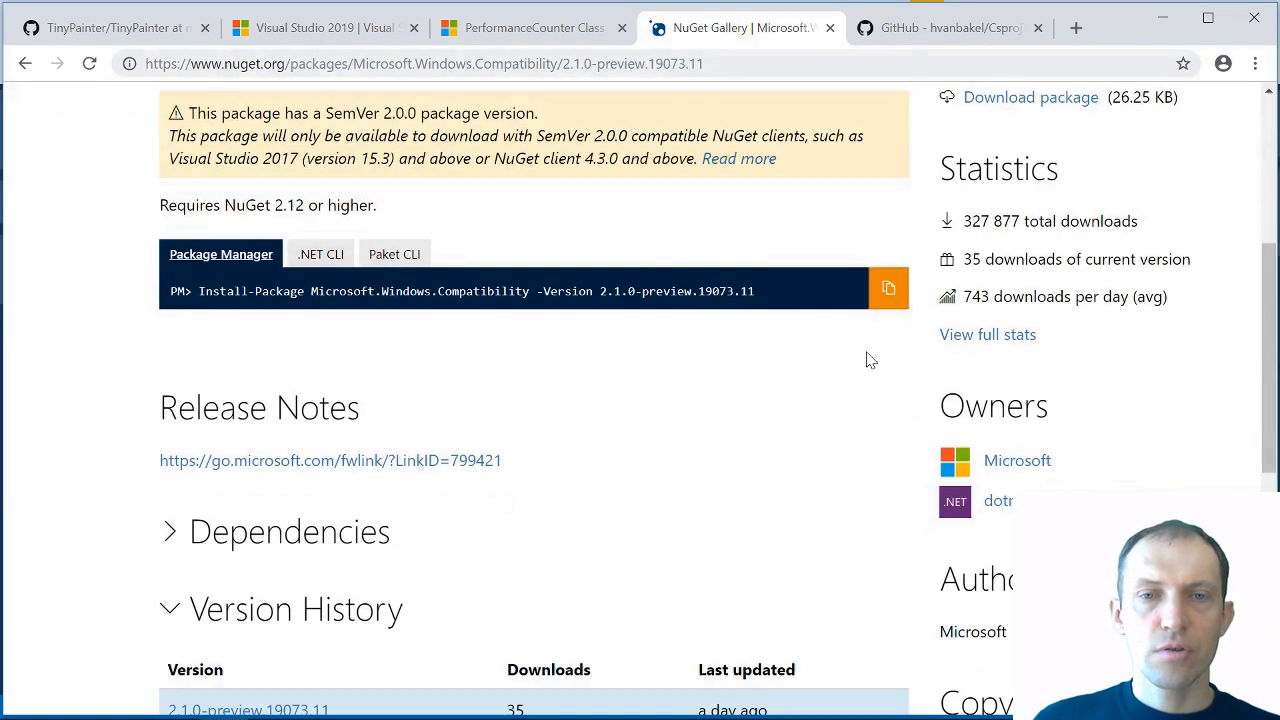
pyautogui.scroll(-3)
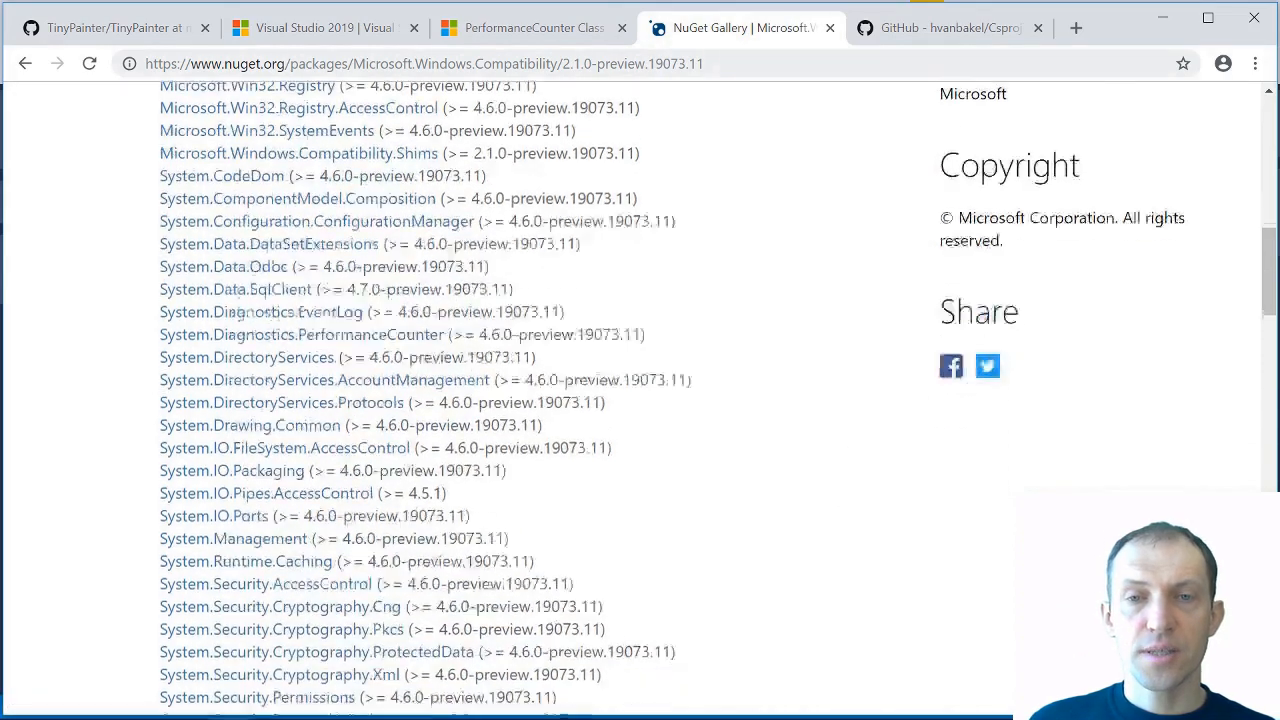
pyautogui.scroll(-3)
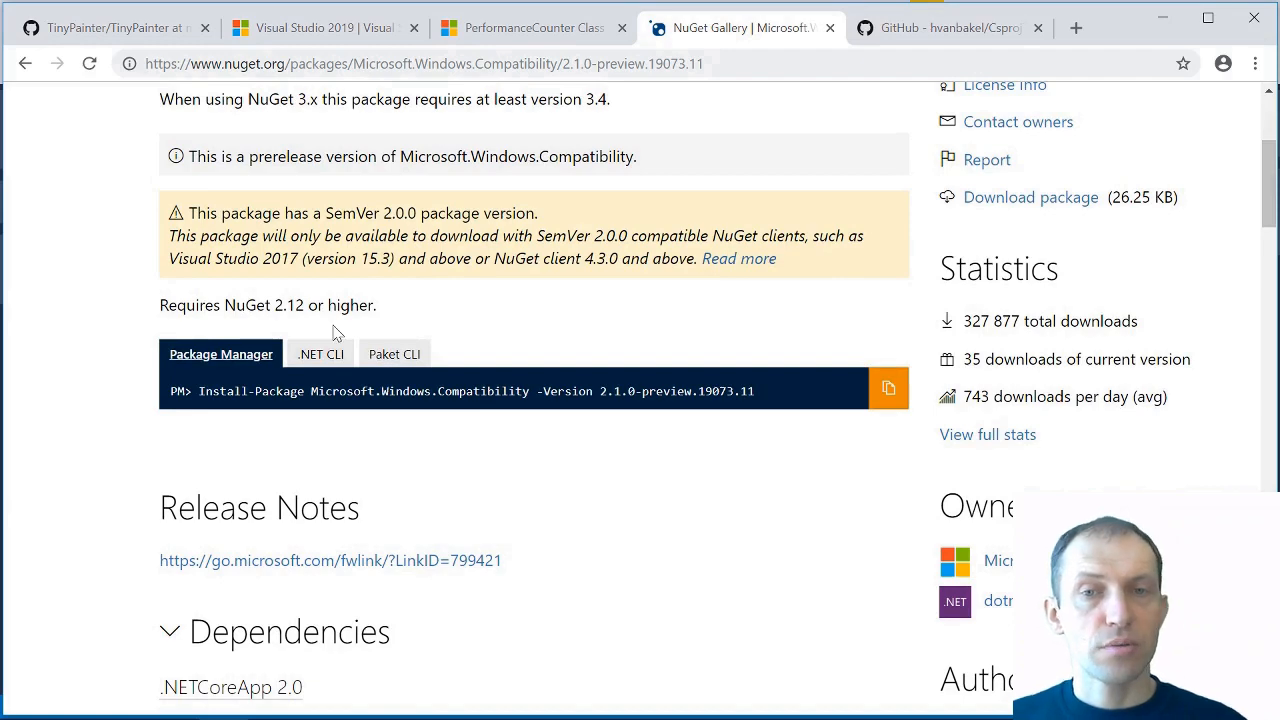
pyautogui.click(945, 27)
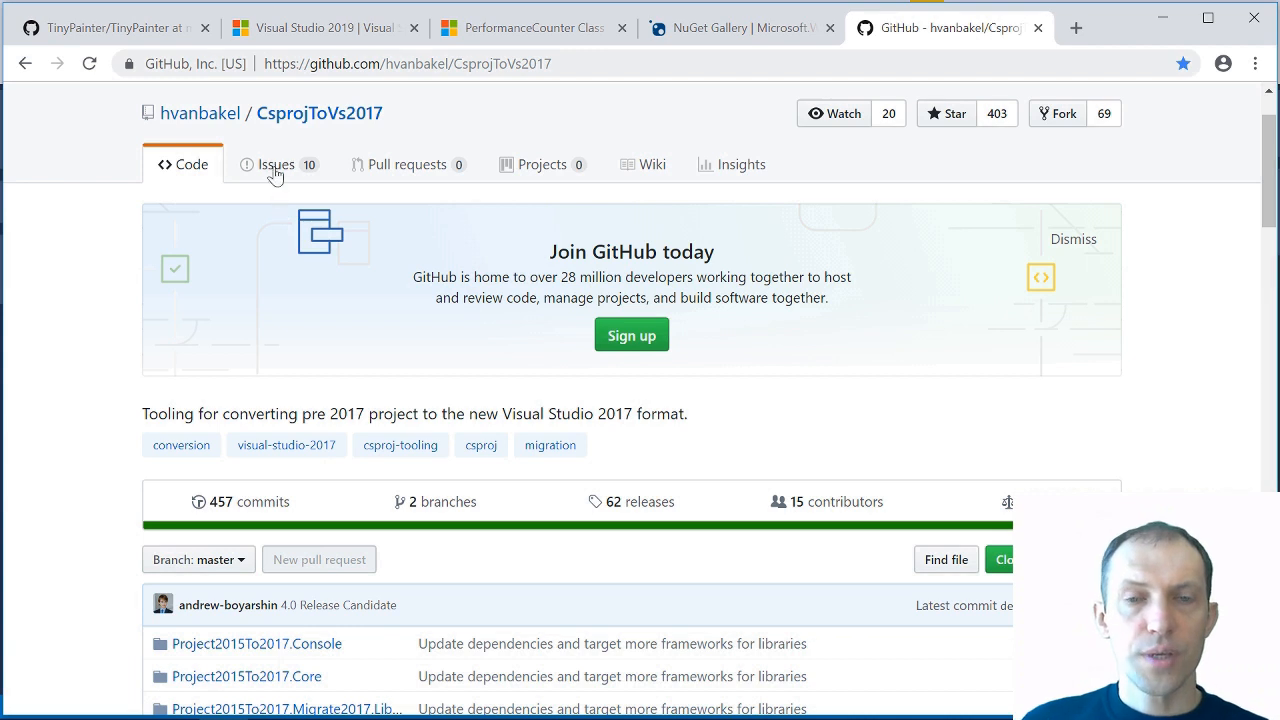
pyautogui.moveTo(420, 125)
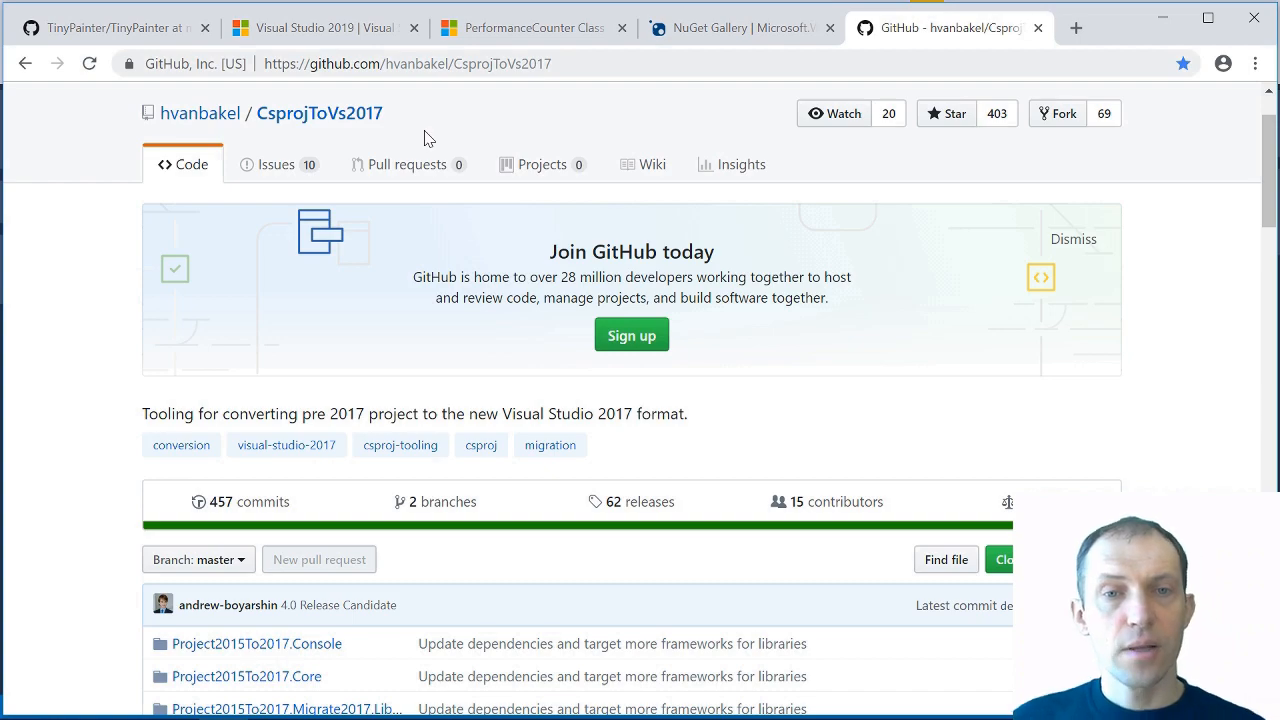
# Read the CsprojToVs2017 README down to the dotnet migrate-2017 usage examples
pyautogui.scroll(-3)
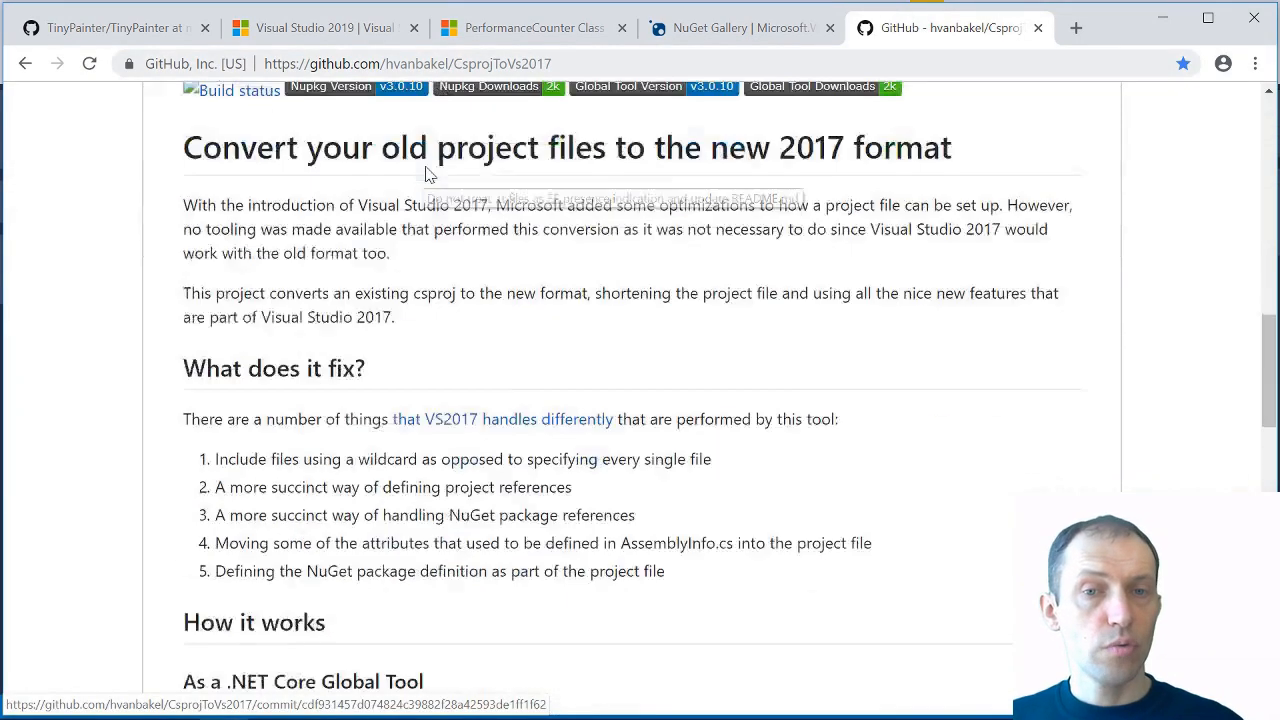
pyautogui.scroll(-3)
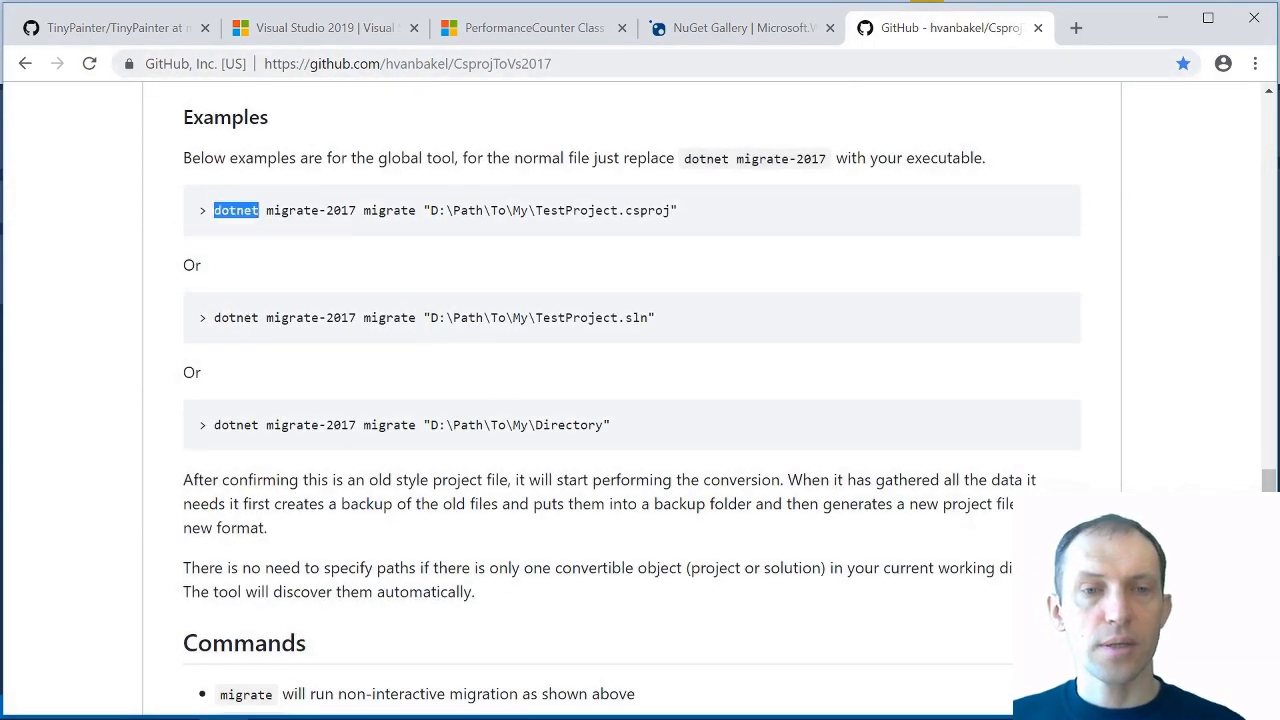